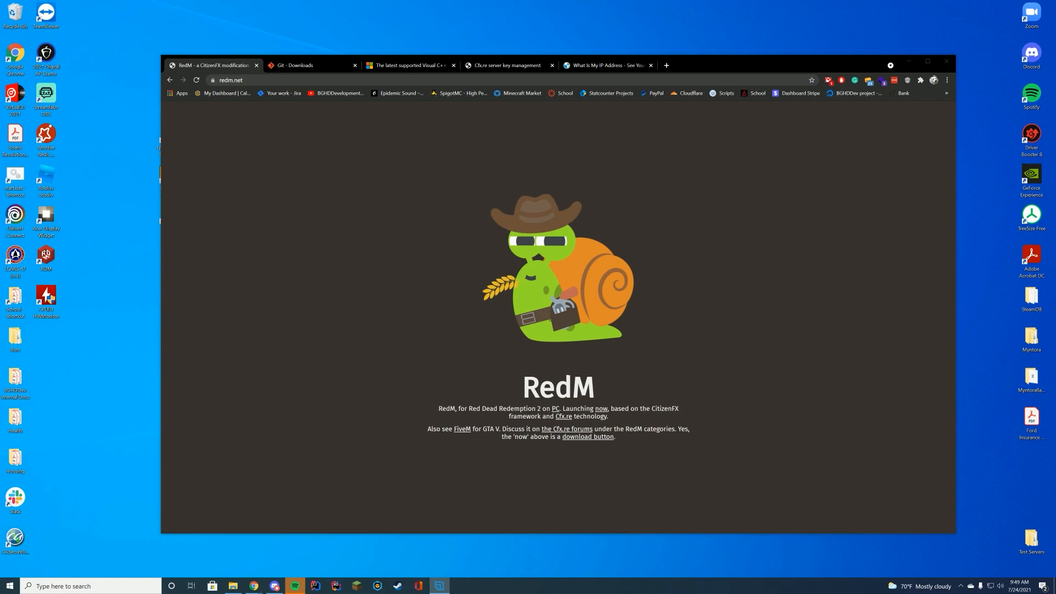
pyautogui.moveTo(326, 113)
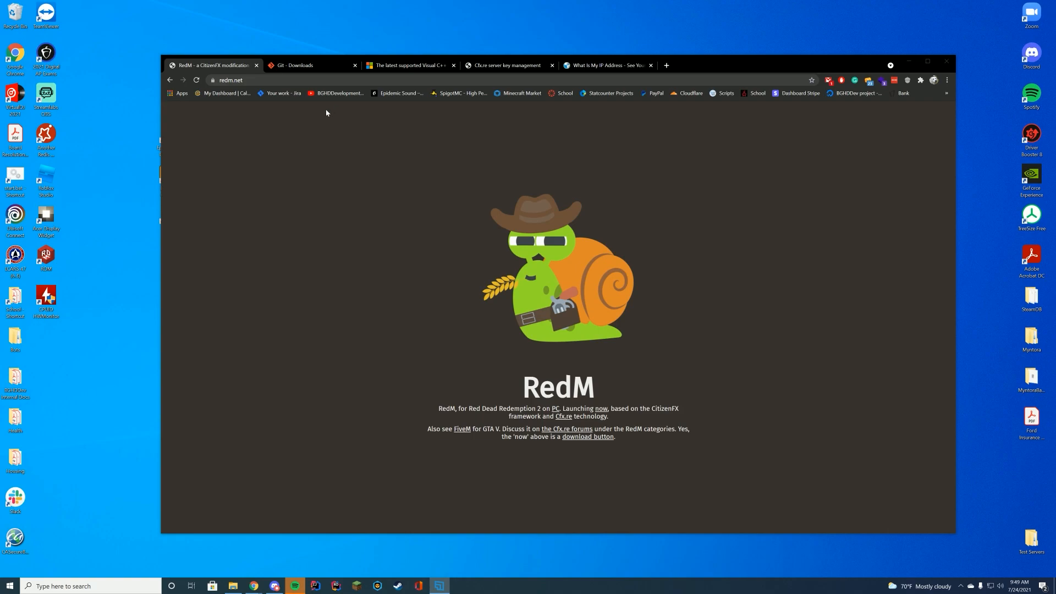
# Start the 64-bit Git for Windows download, then view the Visual C++ and Keymaster pages
pyautogui.click(303, 65)
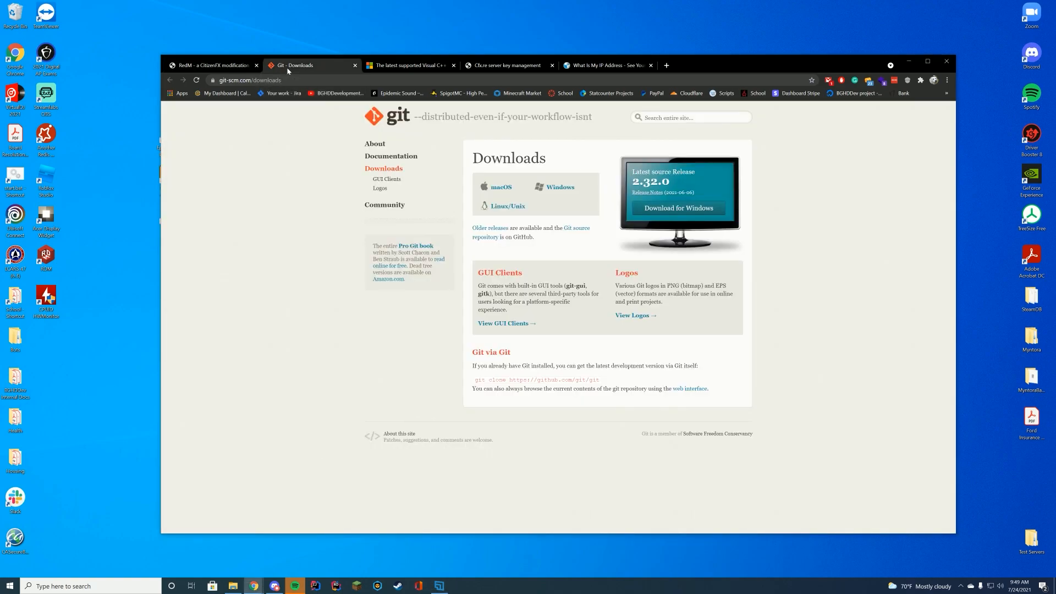
pyautogui.moveTo(234, 98)
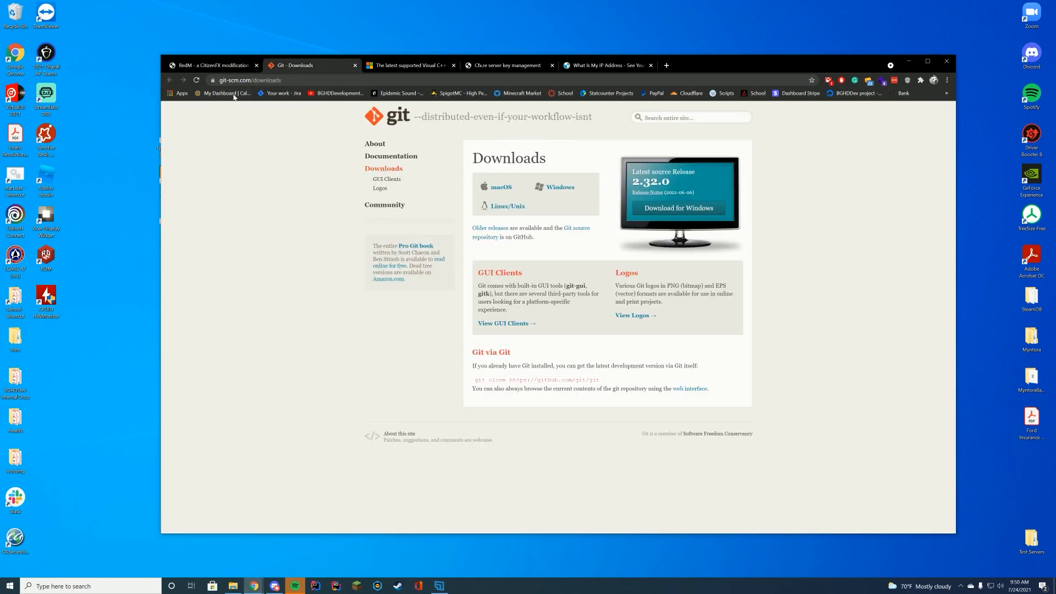
pyautogui.moveTo(560, 187)
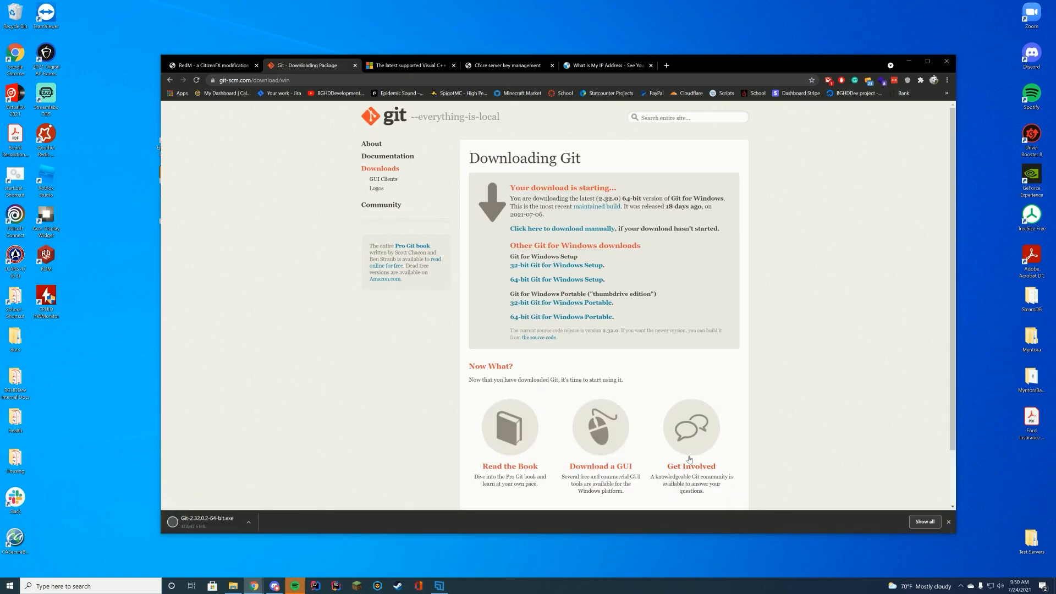
pyautogui.click(948, 521)
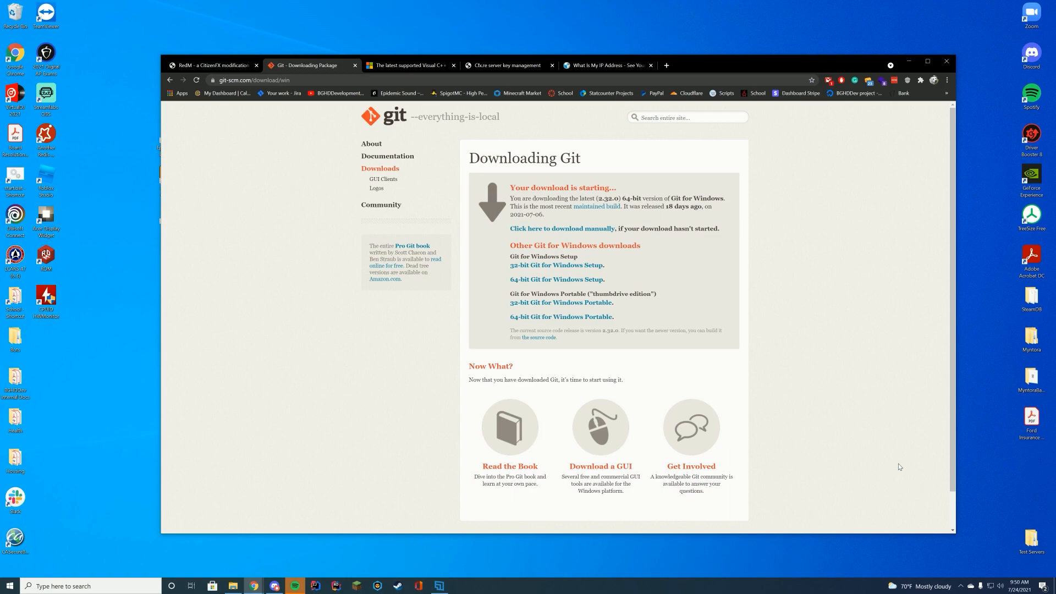
pyautogui.click(408, 66)
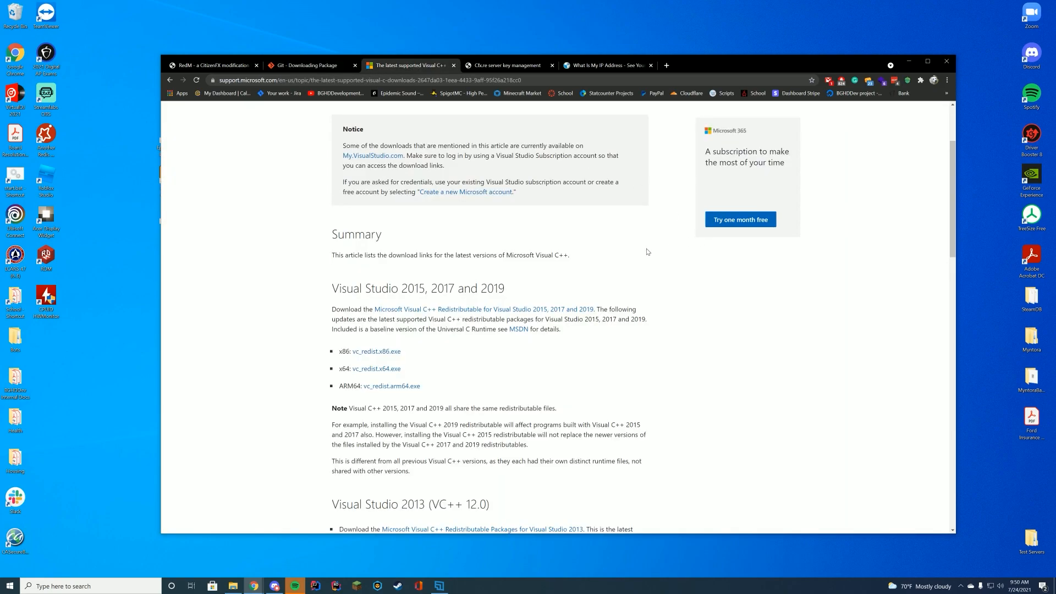
pyautogui.scroll(-3)
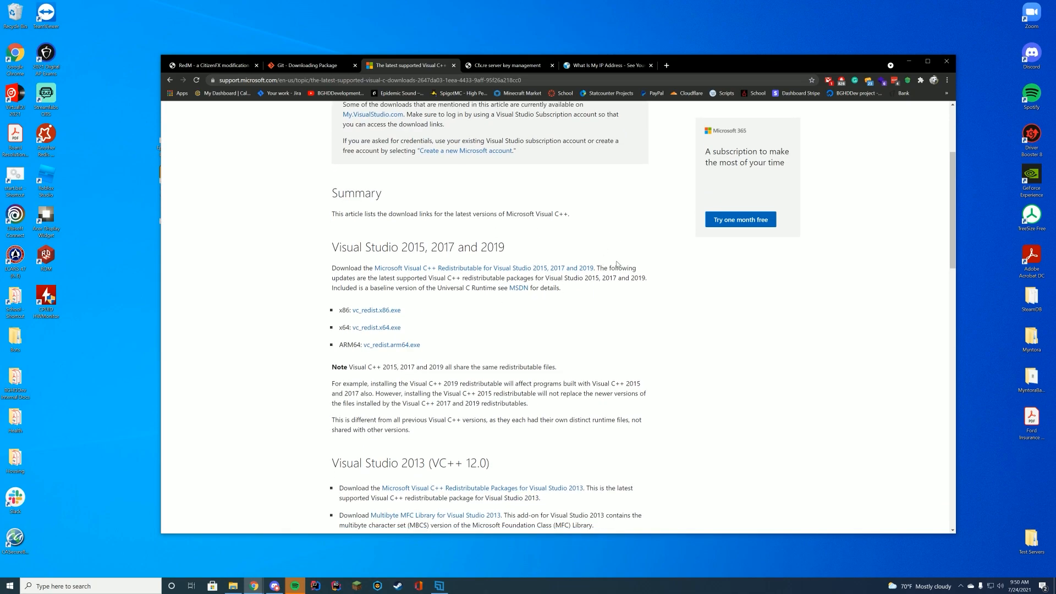
pyautogui.moveTo(512, 299)
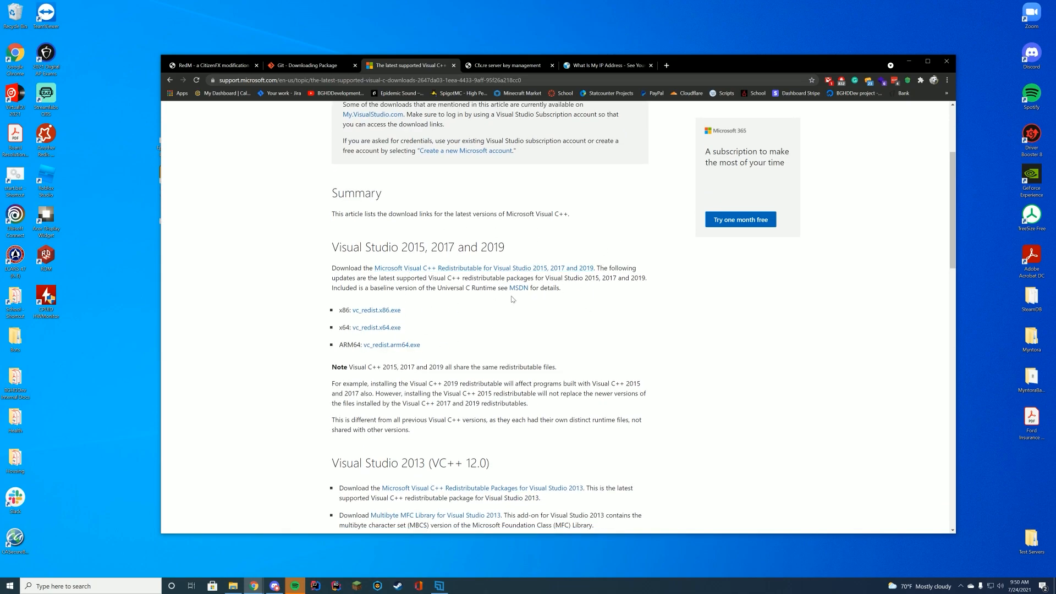
pyautogui.moveTo(567, 323)
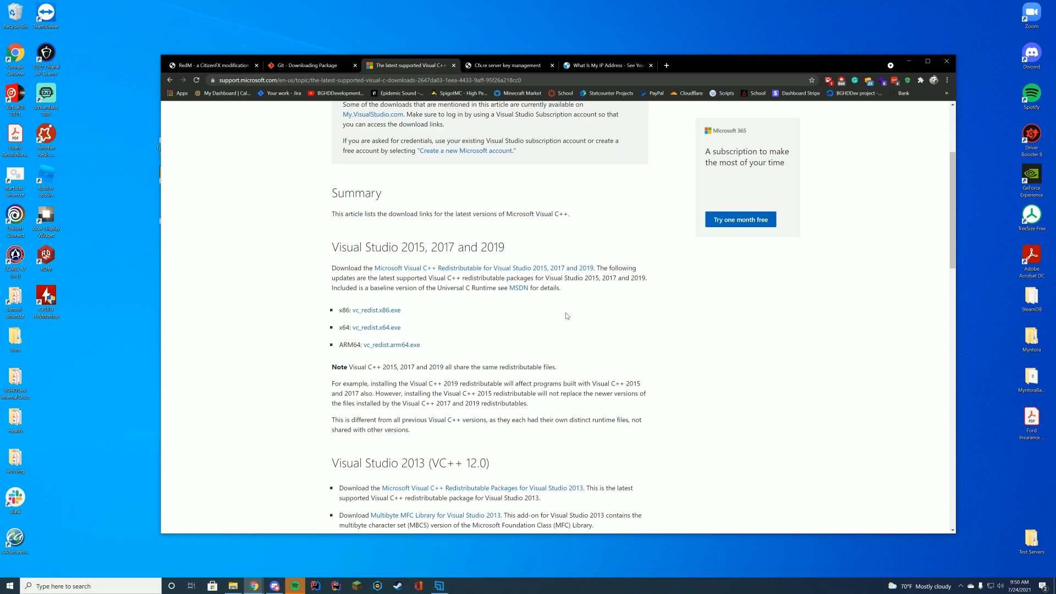
pyautogui.click(504, 65)
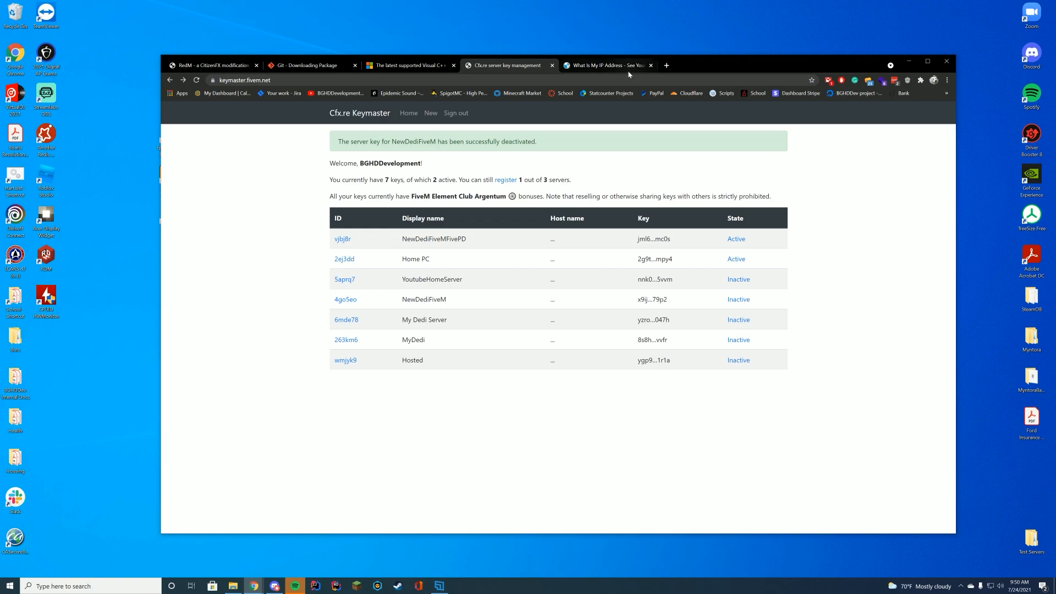
pyautogui.moveTo(210, 65)
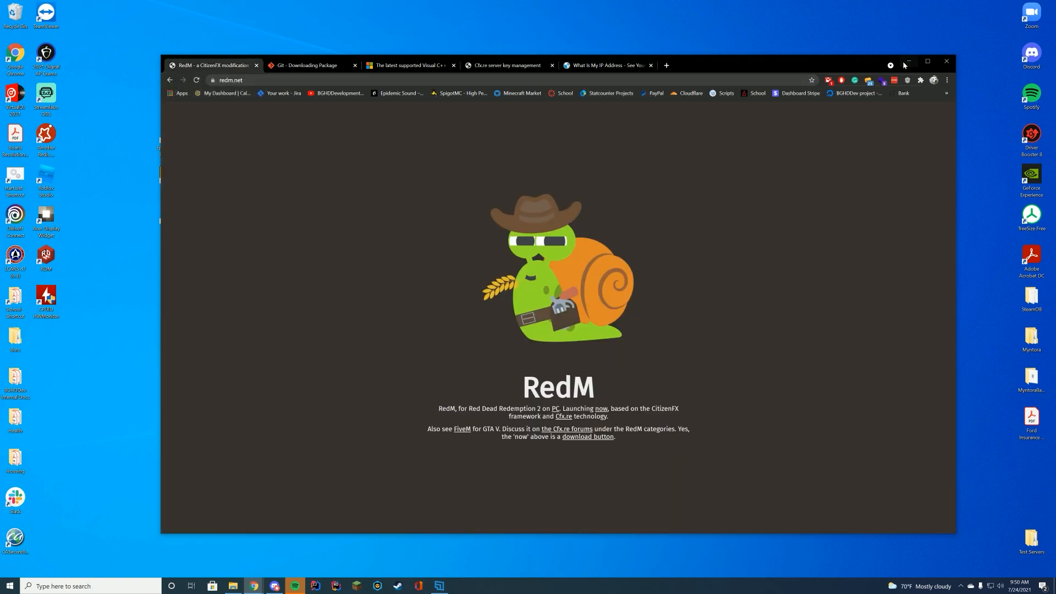
pyautogui.moveTo(907, 61)
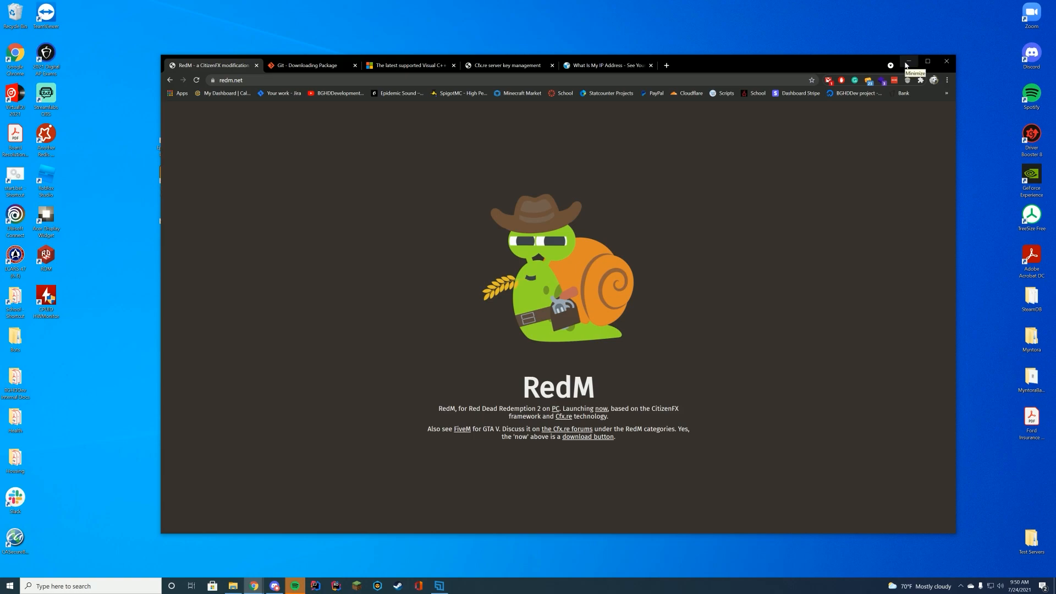
# Make a new folder named RedMYTServer on Local Disk (C:) and open it
pyautogui.click(907, 61)
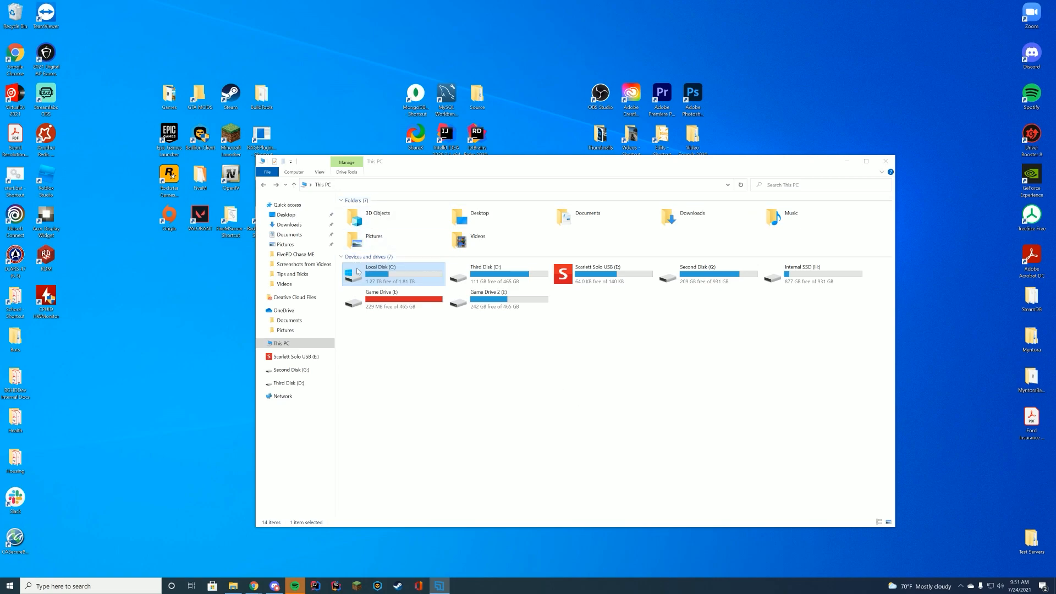
pyautogui.doubleClick(380, 270)
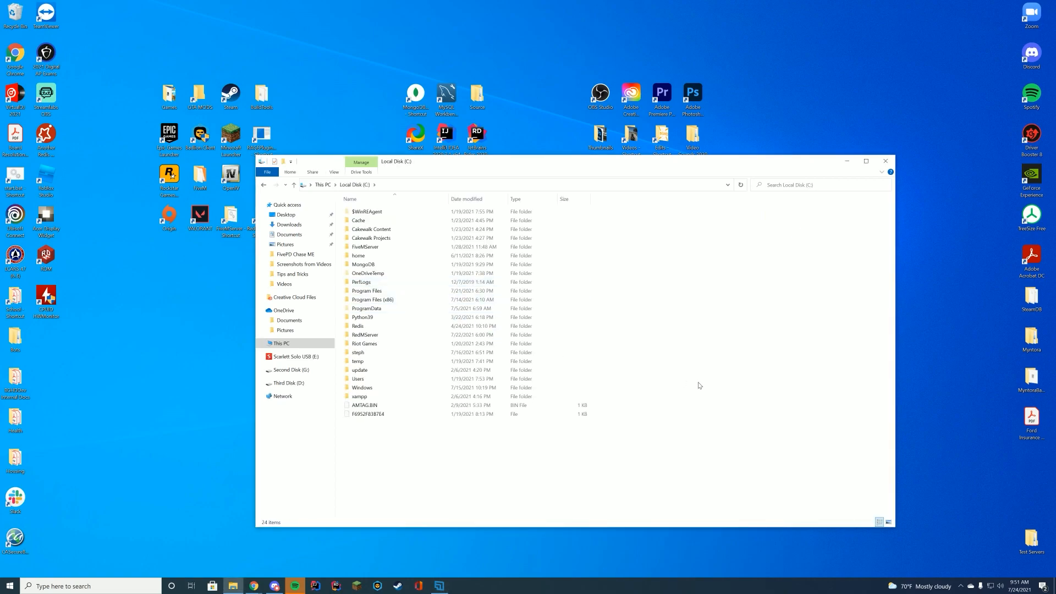
pyautogui.rightClick(698, 385)
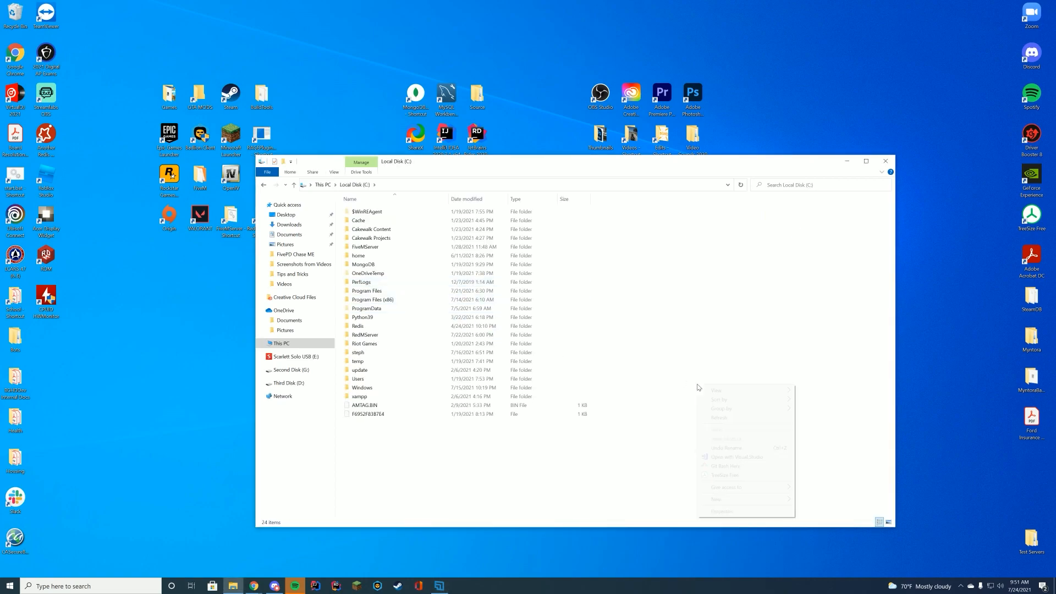
pyautogui.click(716, 499)
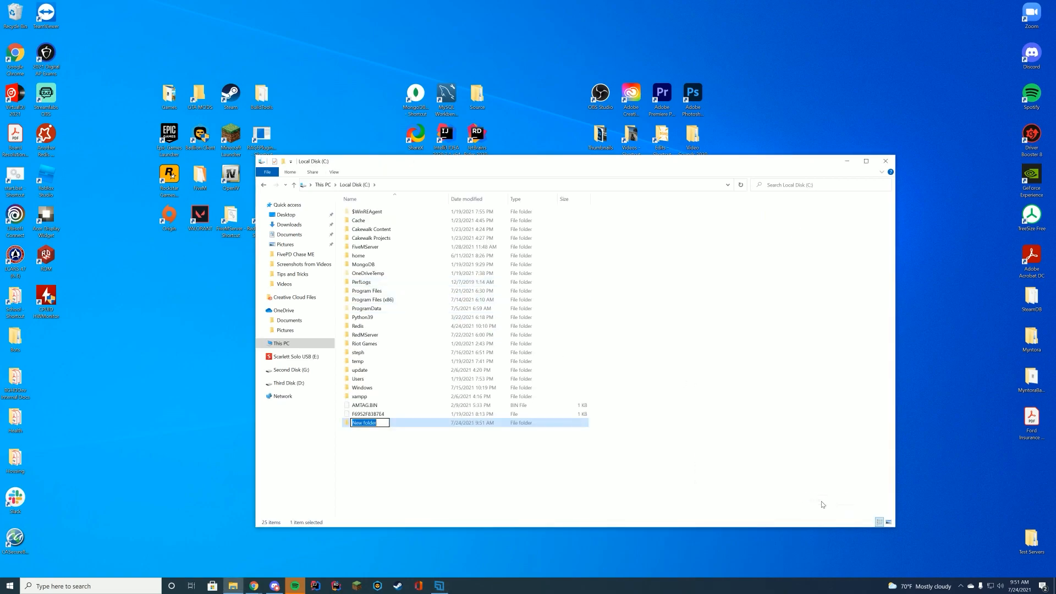
pyautogui.write('RedMYTServer')
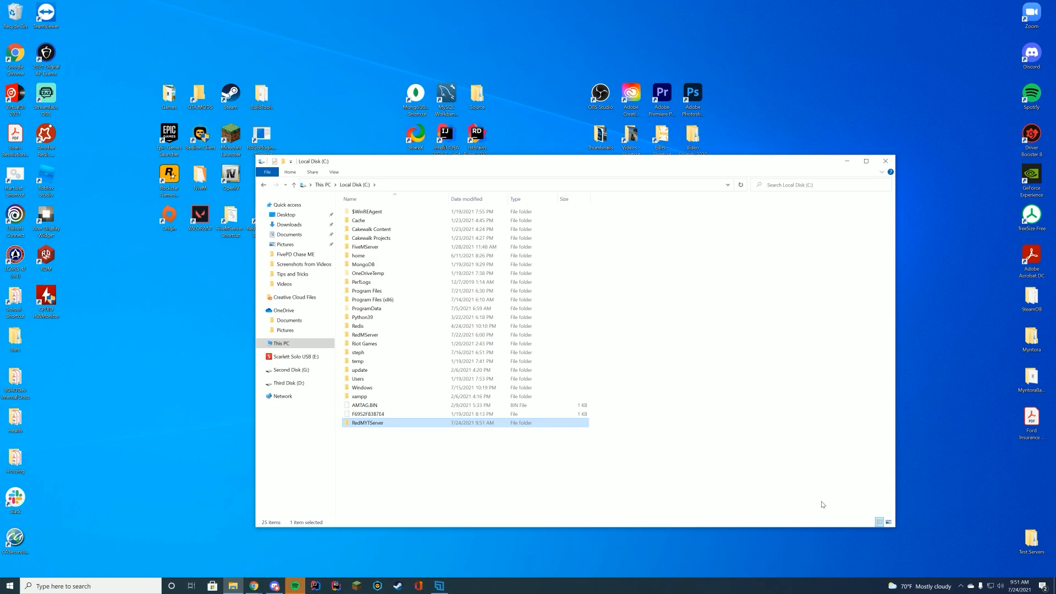
pyautogui.doubleClick(368, 422)
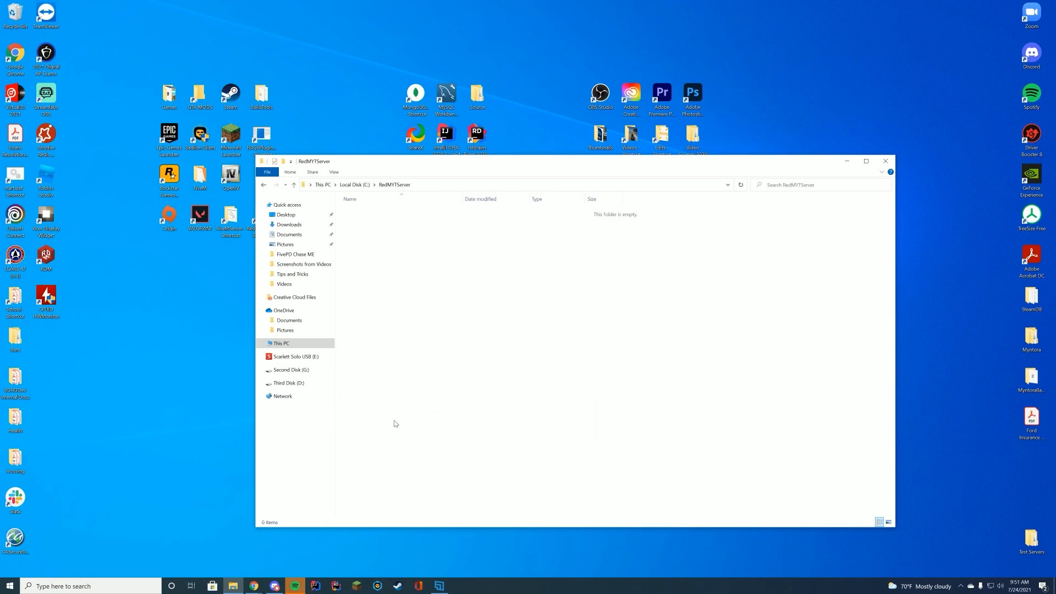
pyautogui.moveTo(517, 351)
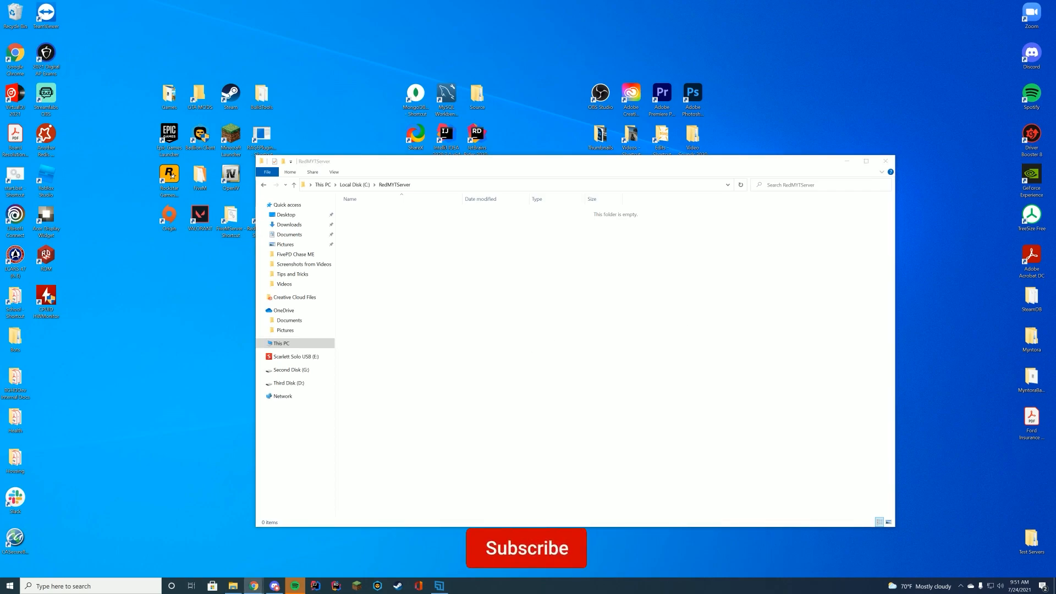
# Add two subfolders, server-data and server-files, inside RedMYTServer
pyautogui.click(526, 548)
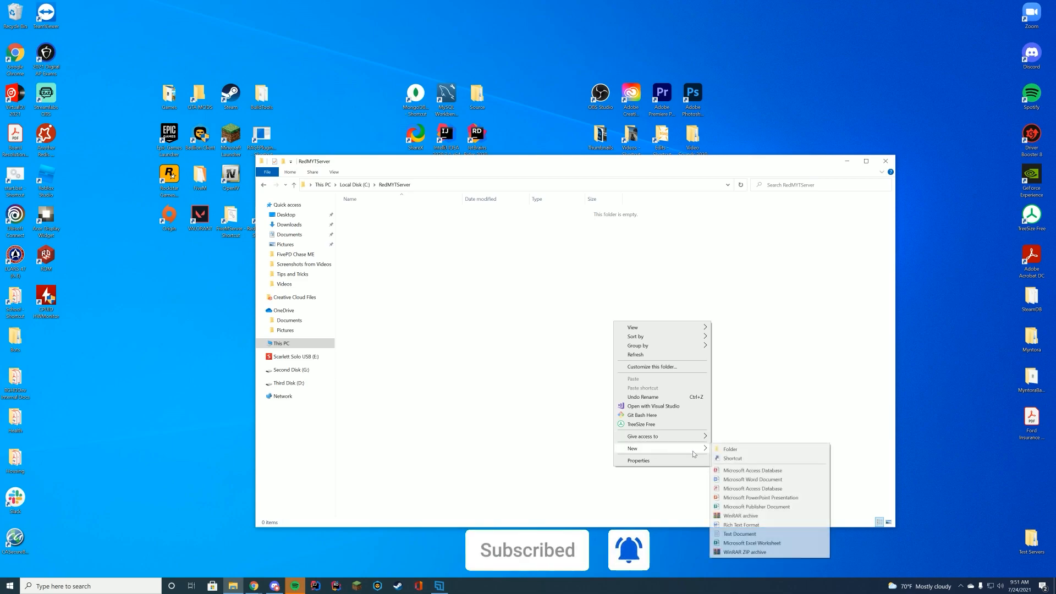
pyautogui.click(729, 449)
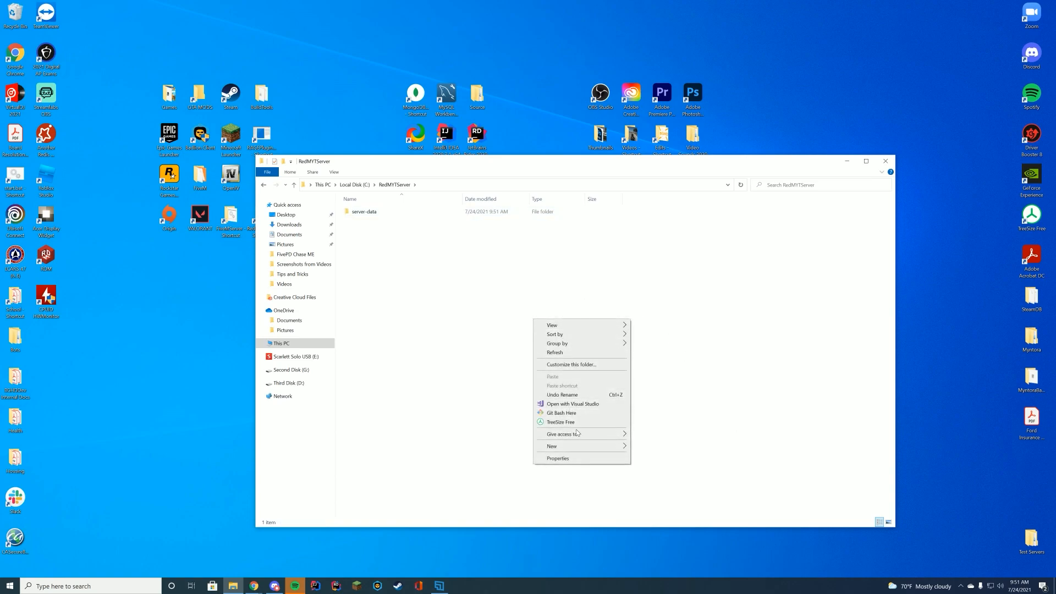
pyautogui.click(551, 446)
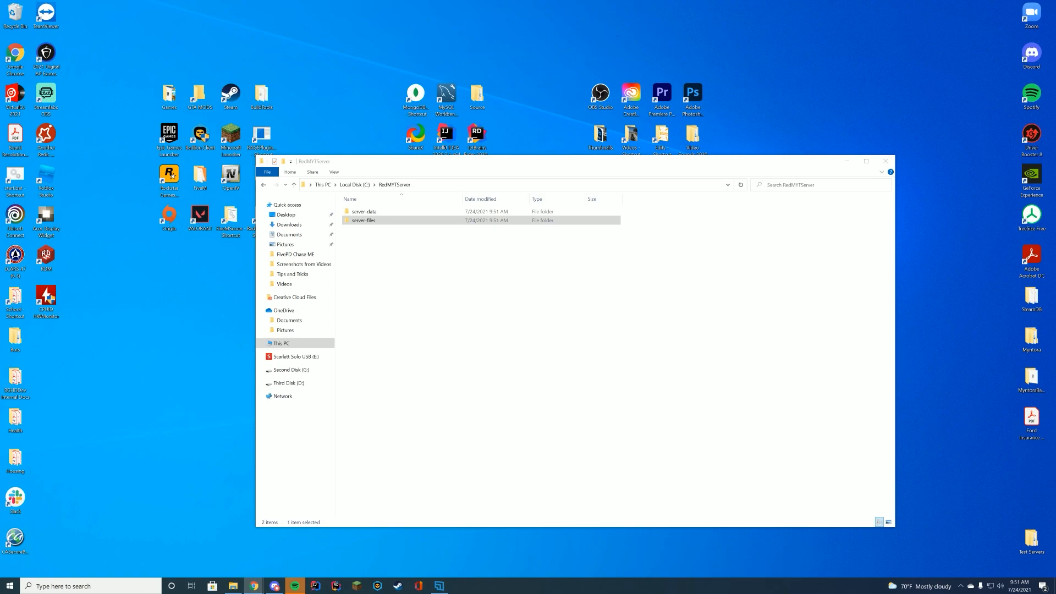
pyautogui.click(252, 585)
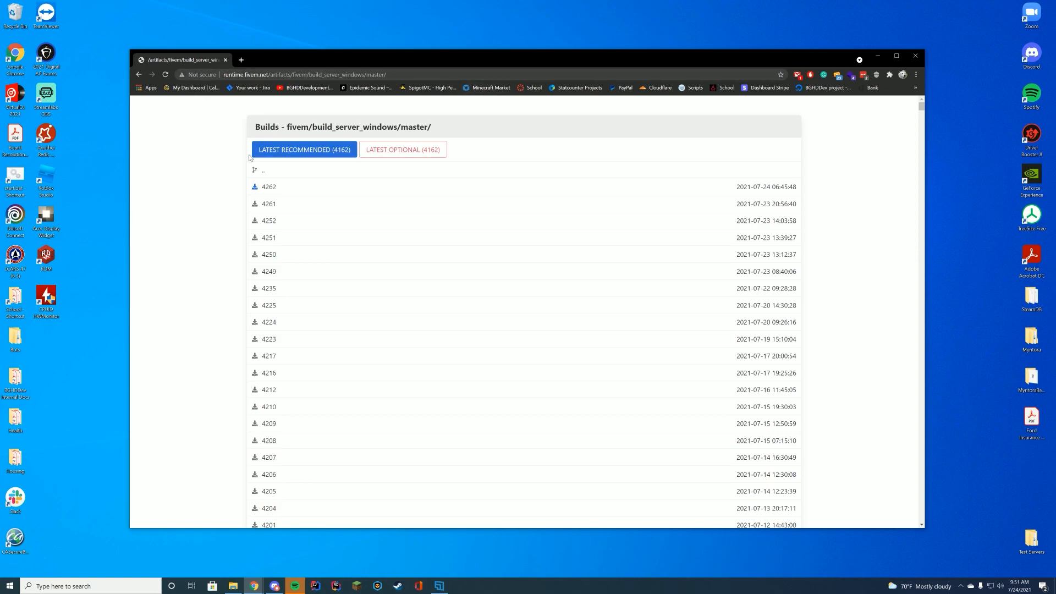
pyautogui.moveTo(226, 150)
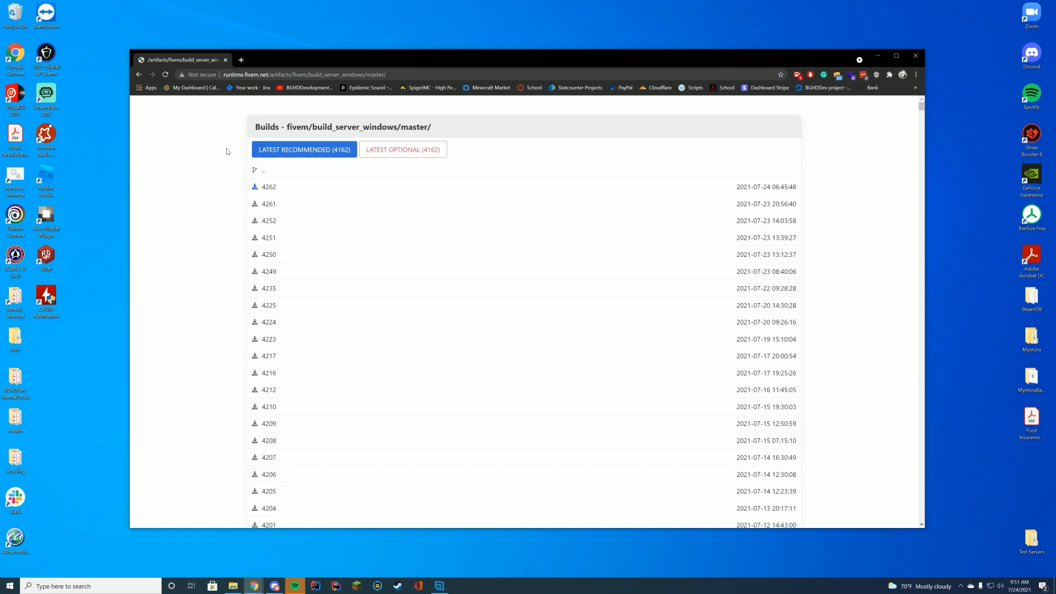
pyautogui.moveTo(326, 194)
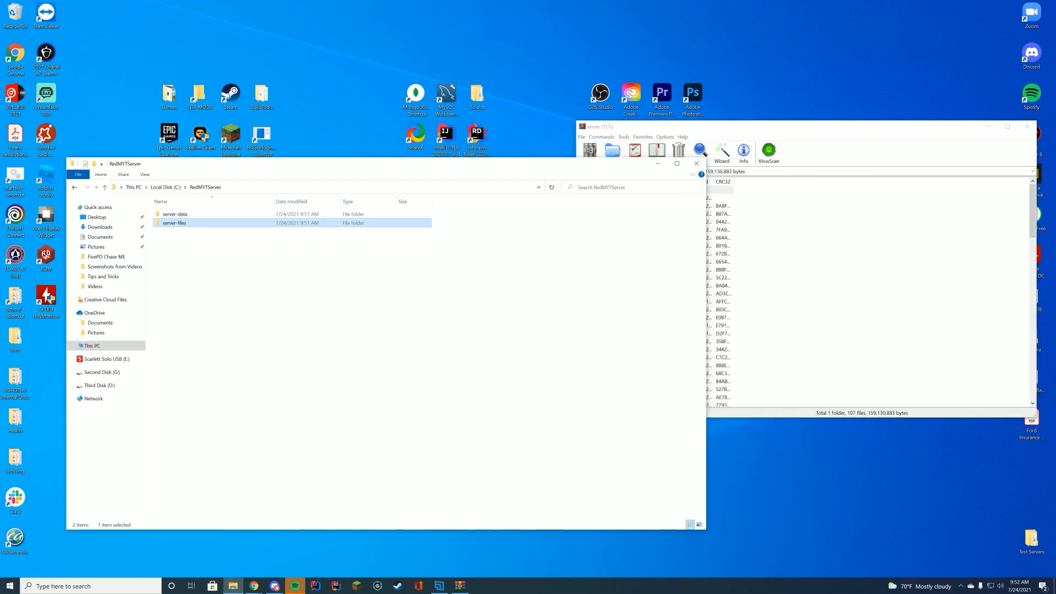
pyautogui.moveTo(543, 276)
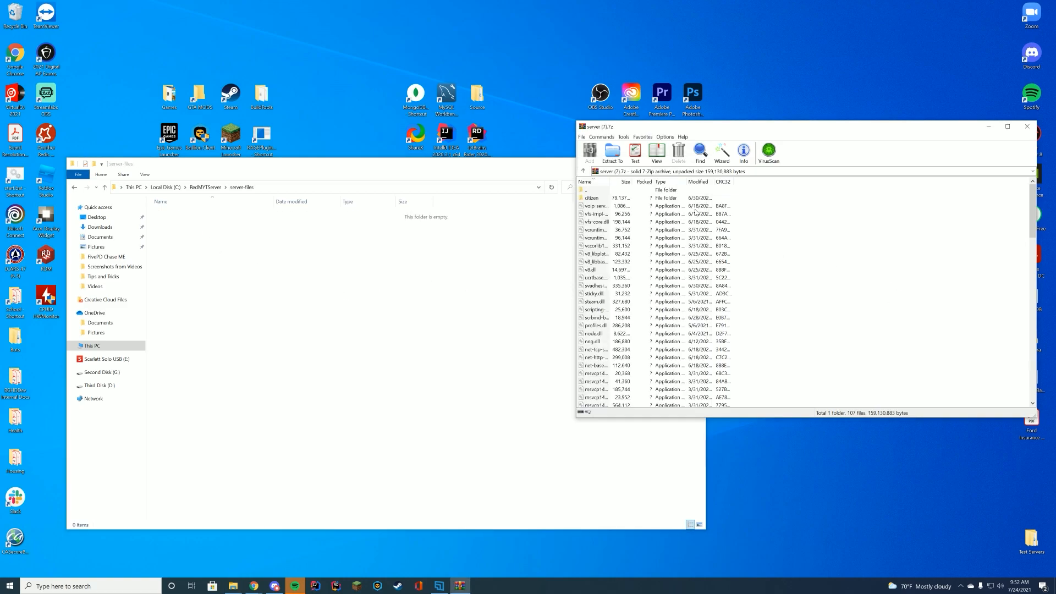
# Extract the archive's citizen folder and 107 files into RedMYTServer\server-files
pyautogui.scroll(-3)
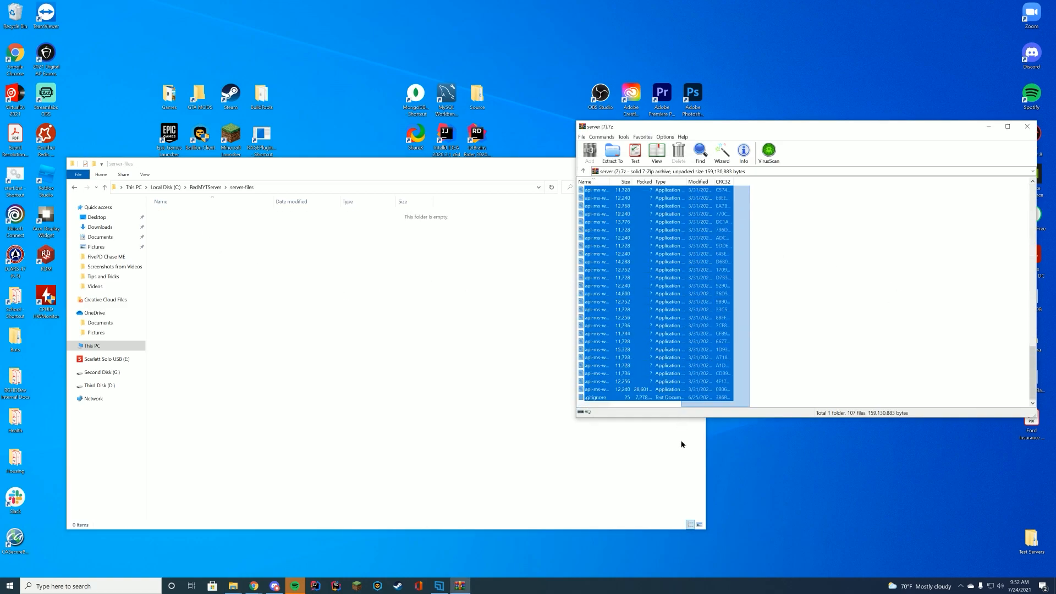
pyautogui.click(612, 153)
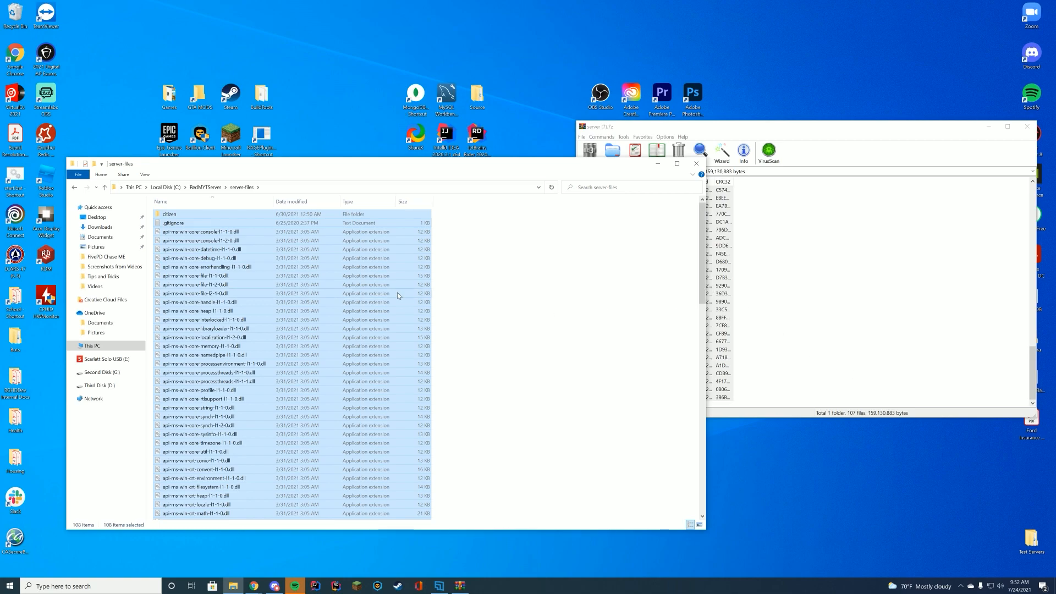
pyautogui.moveTo(365, 453)
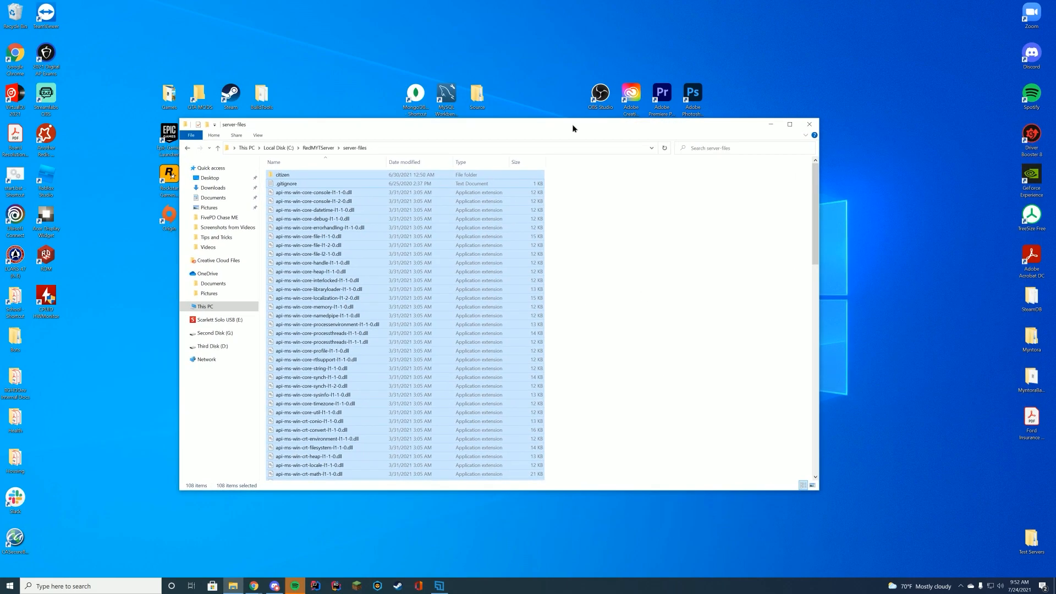
pyautogui.moveTo(621, 348)
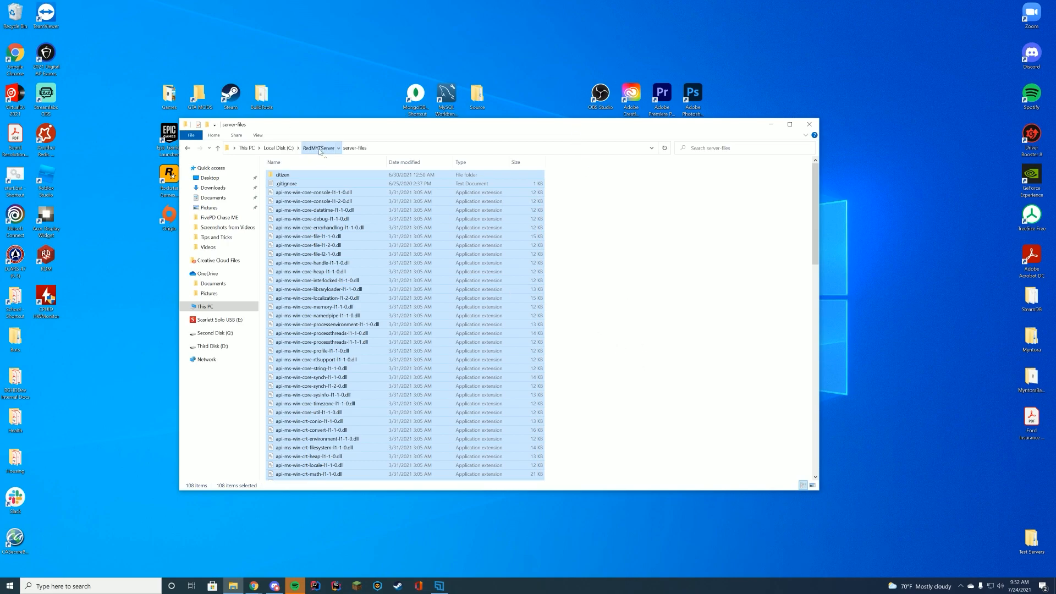
# Go up to RedMYTServer and bring up the empty server-data folder's context menu
pyautogui.click(317, 148)
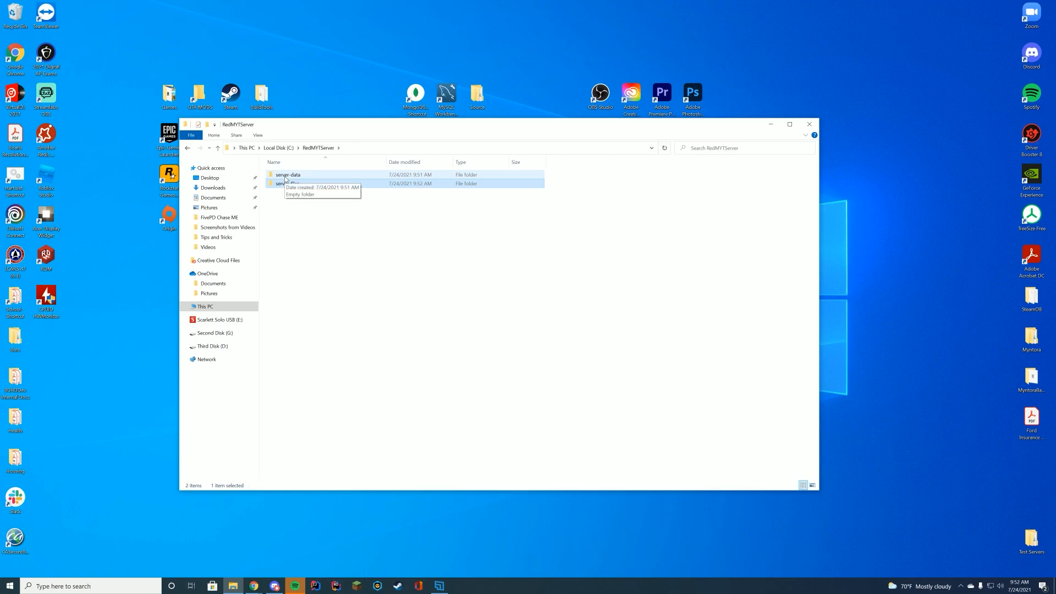
pyautogui.rightClick(408, 286)
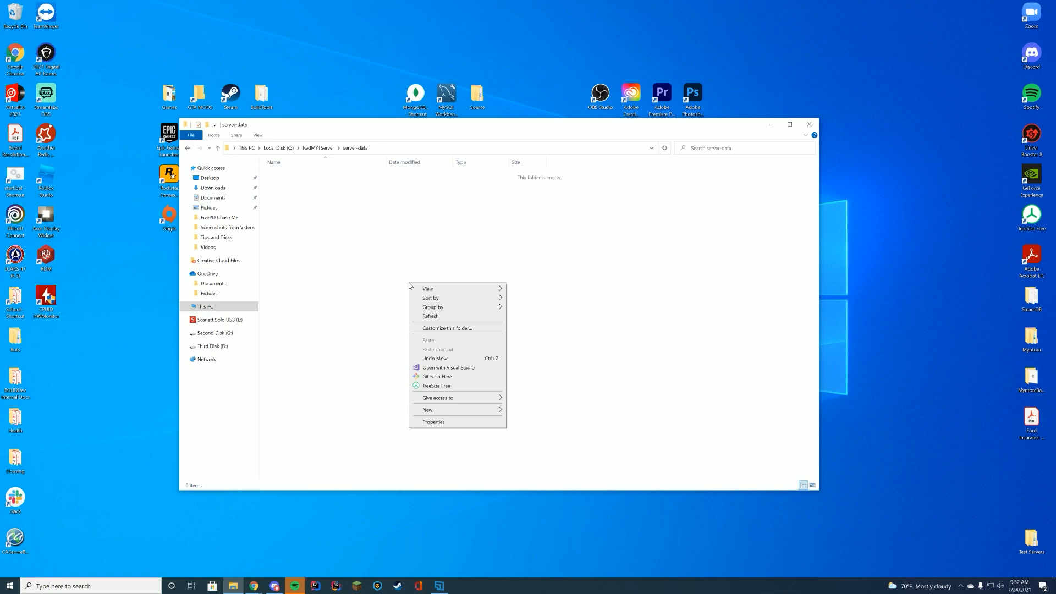
pyautogui.moveTo(450, 376)
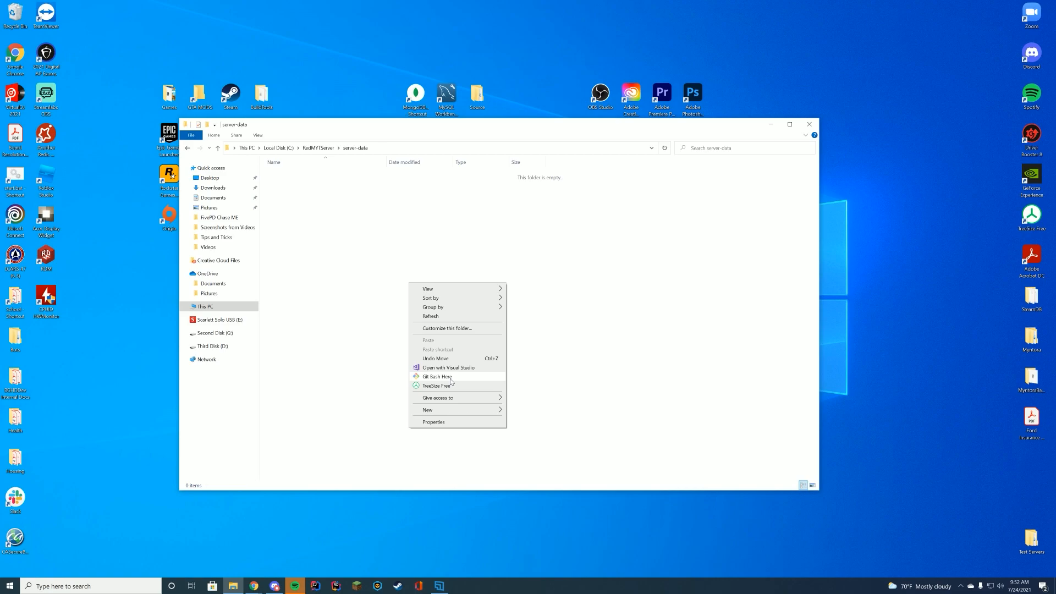
pyautogui.click(436, 376)
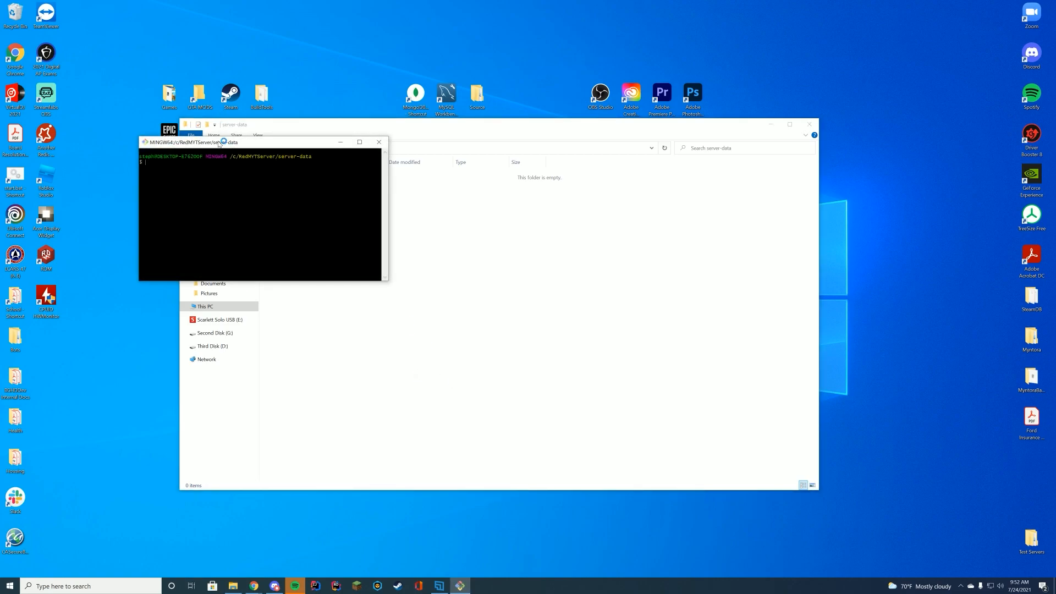
pyautogui.moveTo(222, 142); pyautogui.dragTo(478, 174)
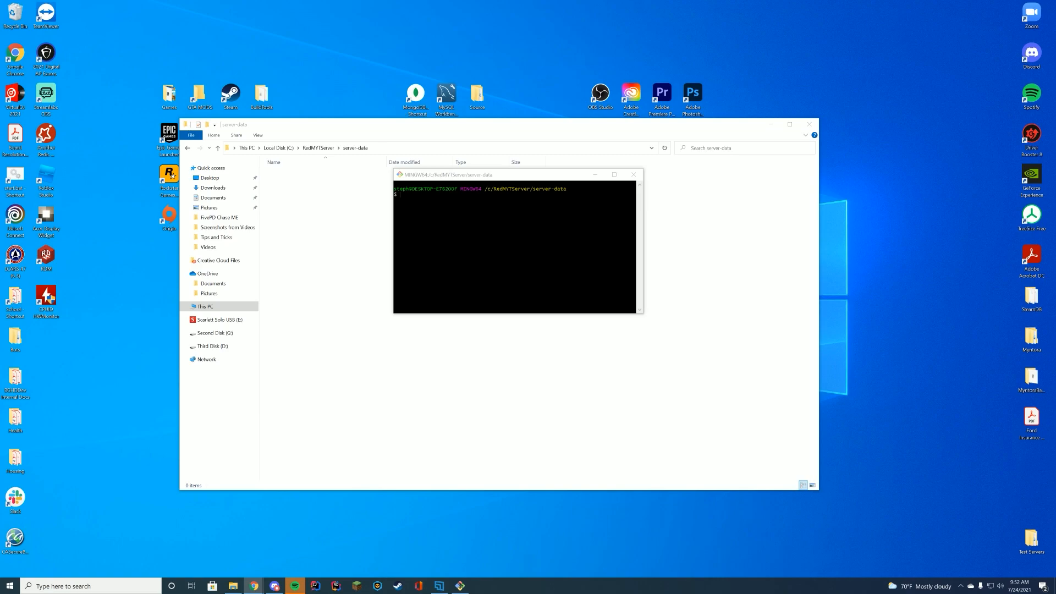
pyautogui.rightClick(464, 202)
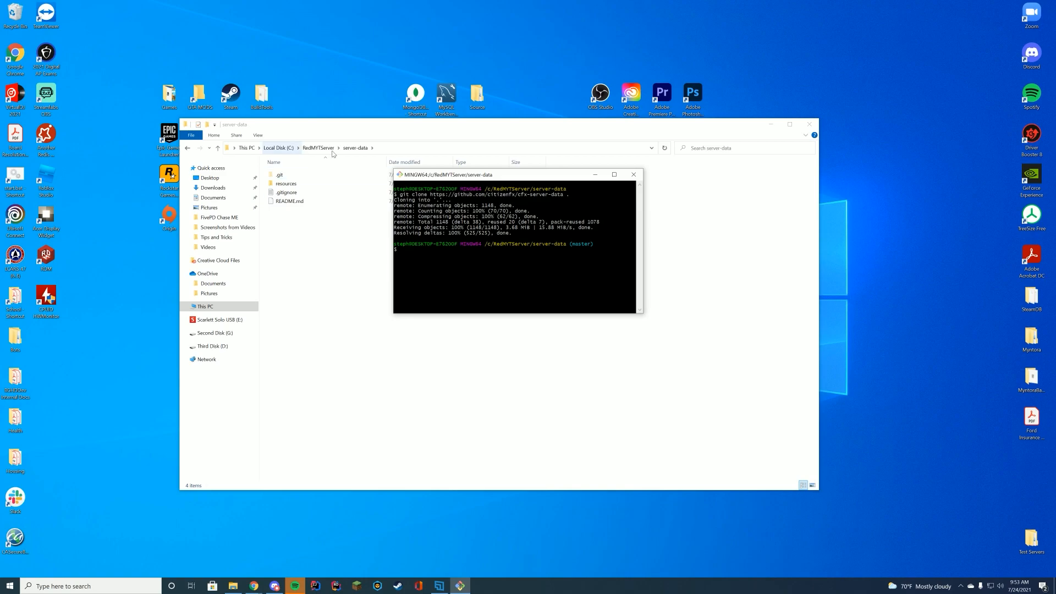
pyautogui.doubleClick(286, 183)
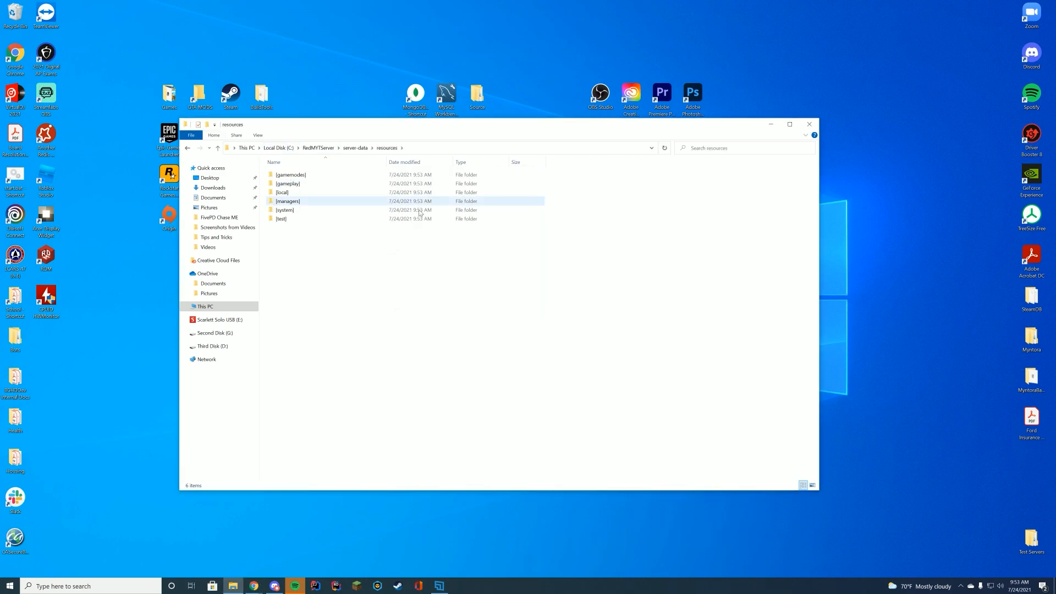
# Return to server-data and verify the 'File name extensions' view option
pyautogui.click(217, 147)
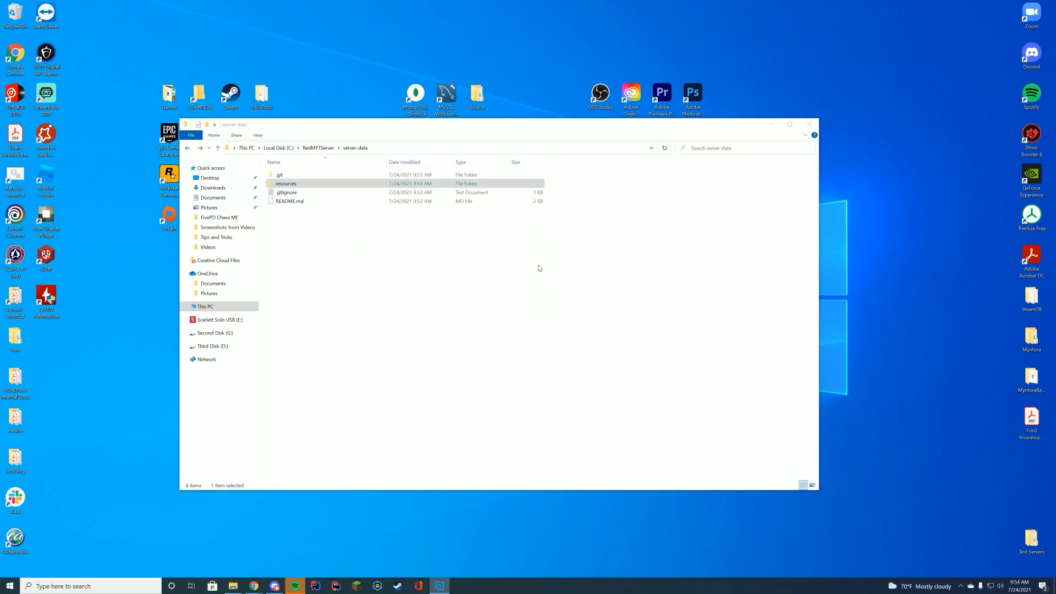
pyautogui.moveTo(651, 148)
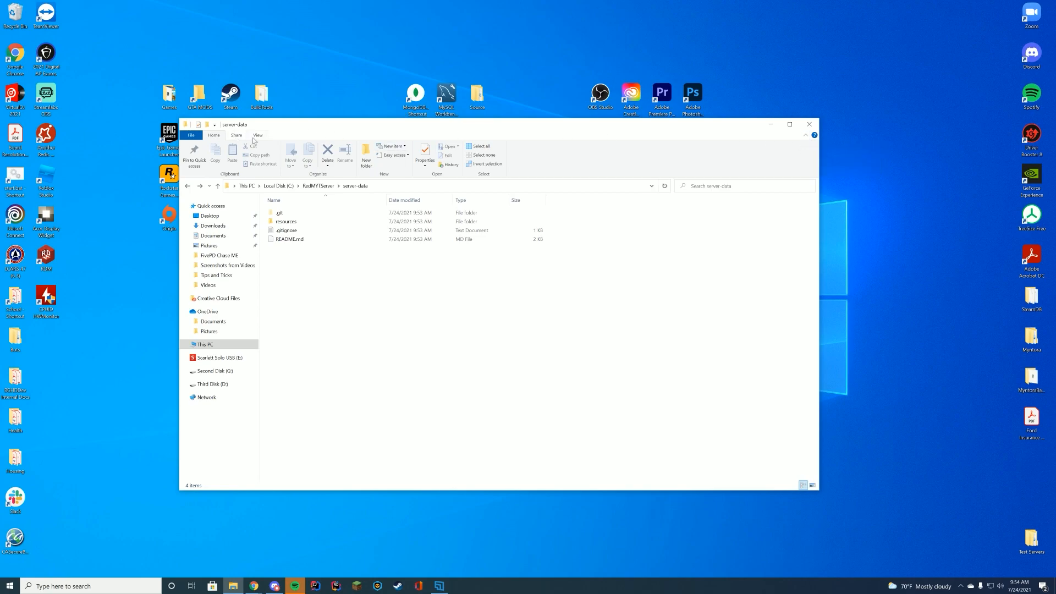
pyautogui.click(258, 136)
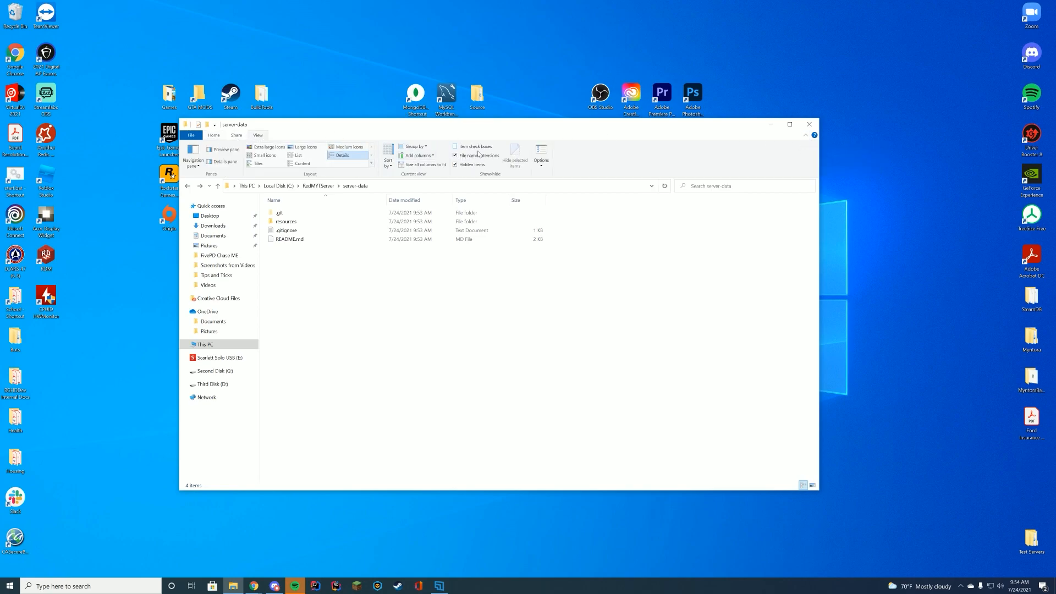
pyautogui.moveTo(477, 156)
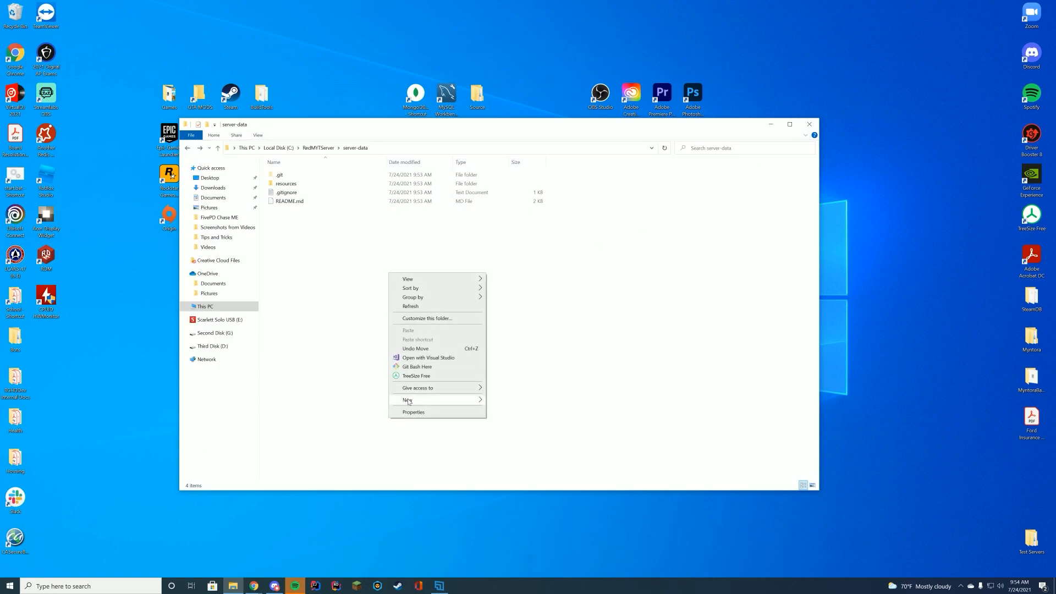
# Create a new text document in server-data and rename it to server.cfg
pyautogui.click(407, 399)
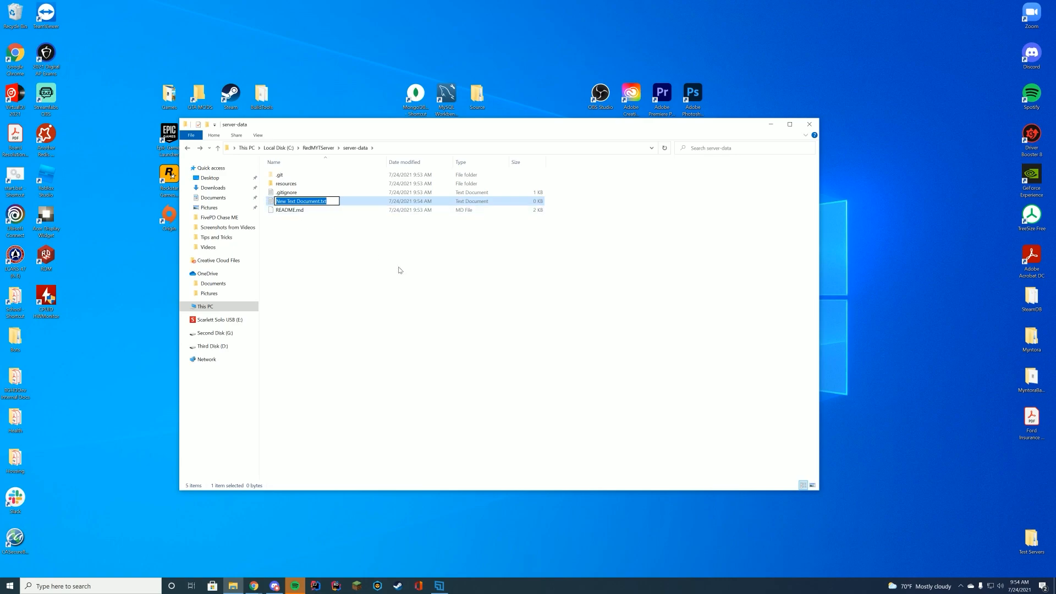
pyautogui.write('server.cfg')
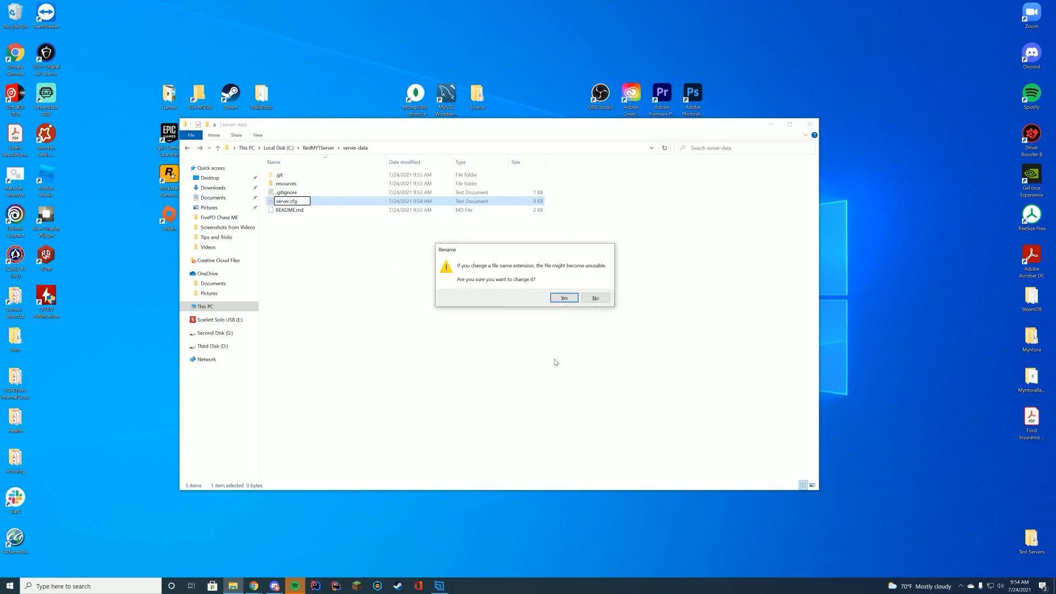
pyautogui.click(562, 298)
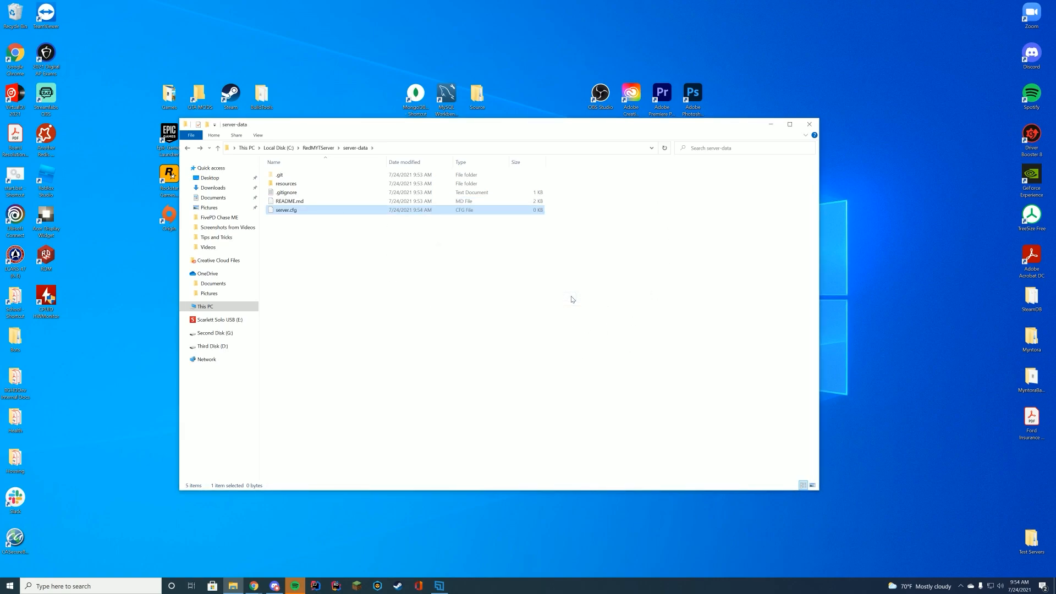
pyautogui.moveTo(286, 212)
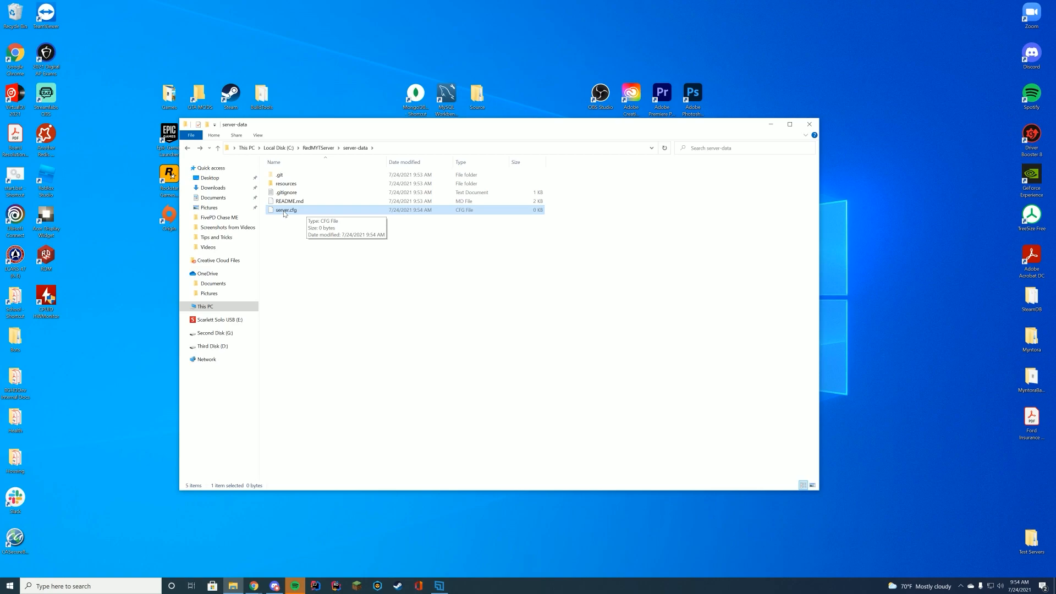
pyautogui.rightClick(285, 209)
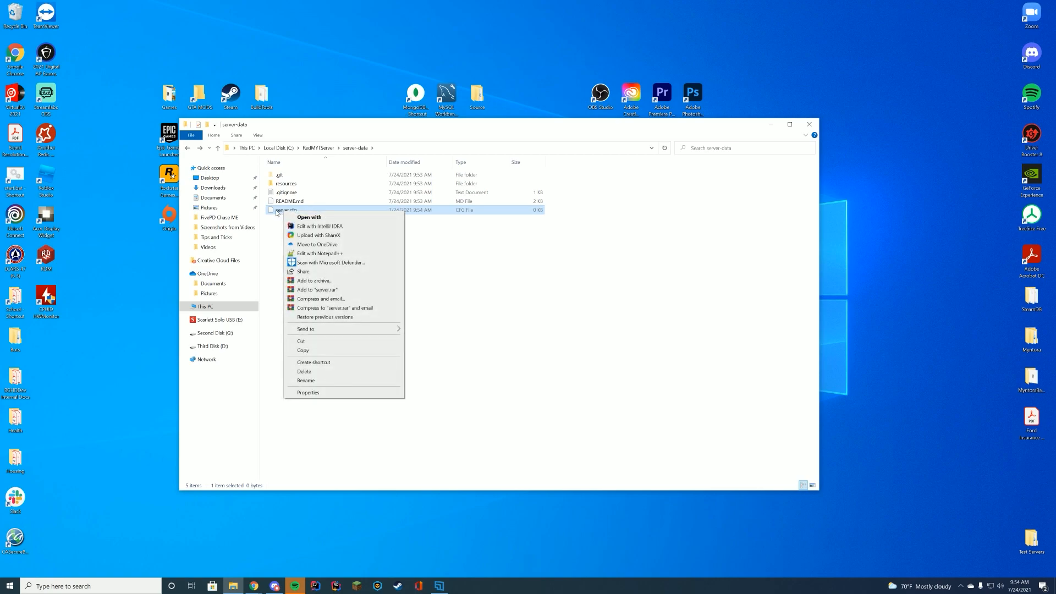
pyautogui.moveTo(321, 253)
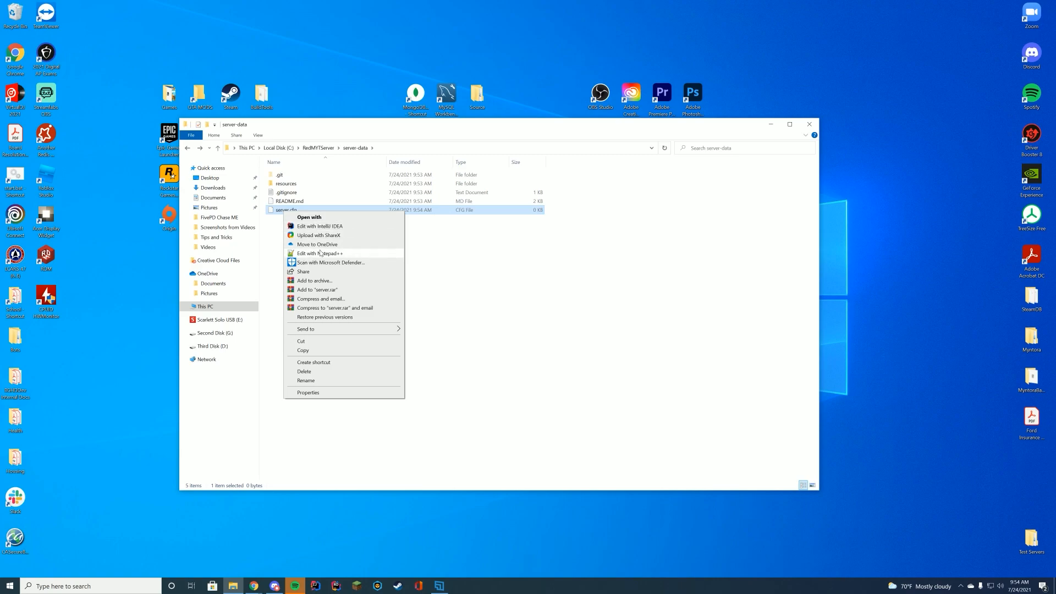
# Edit server.cfg with Notepad++ and decline the Notepad++ update offer
pyautogui.click(319, 253)
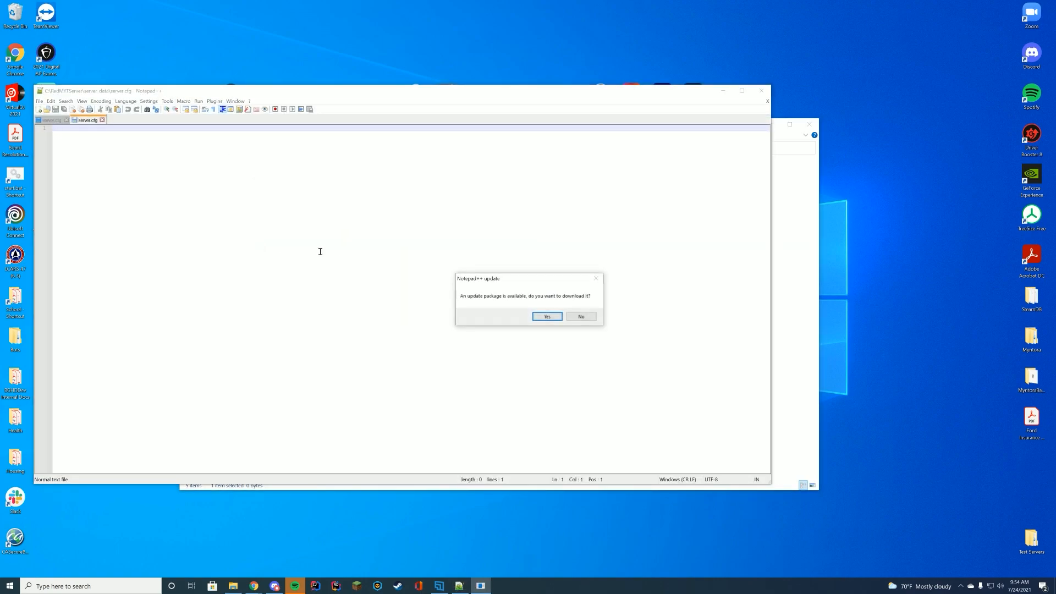
pyautogui.click(580, 317)
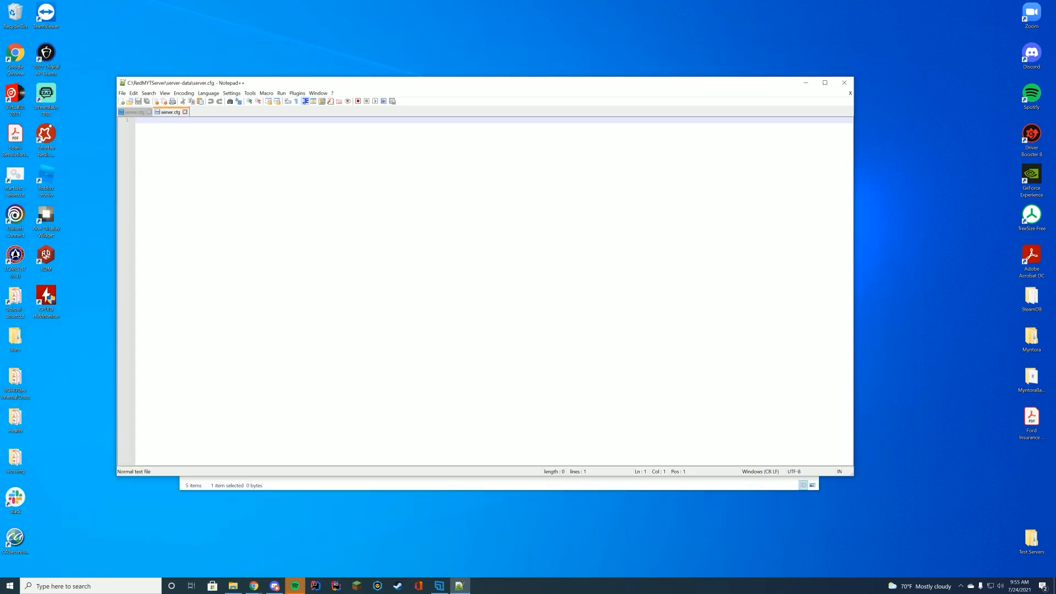
pyautogui.moveTo(930, 64)
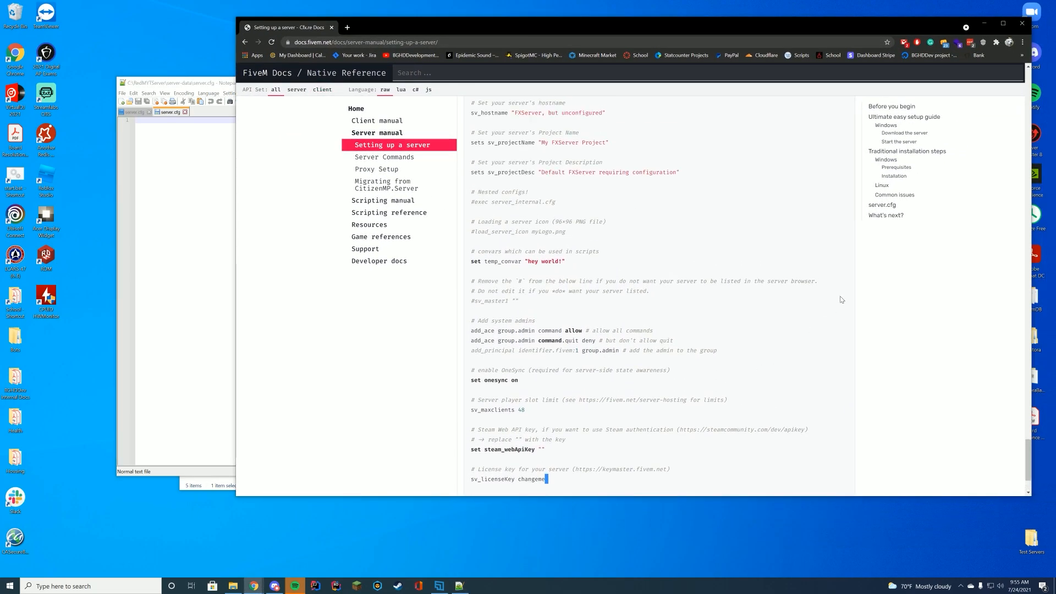
# Scroll the docs.fivem.net 'Setting up a server' page to the server.cfg example
pyautogui.scroll(3)
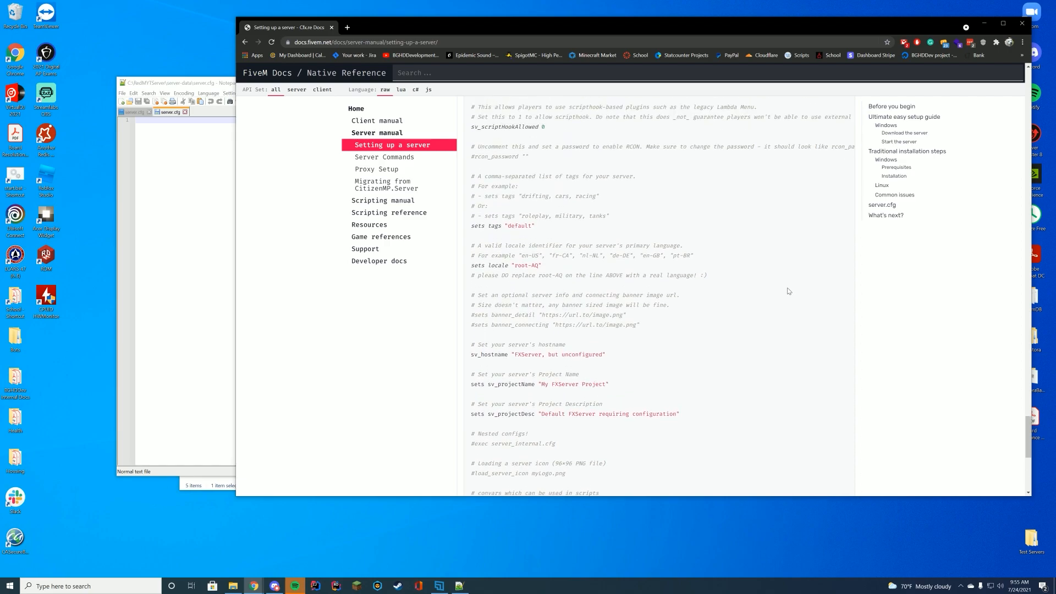
pyautogui.scroll(3)
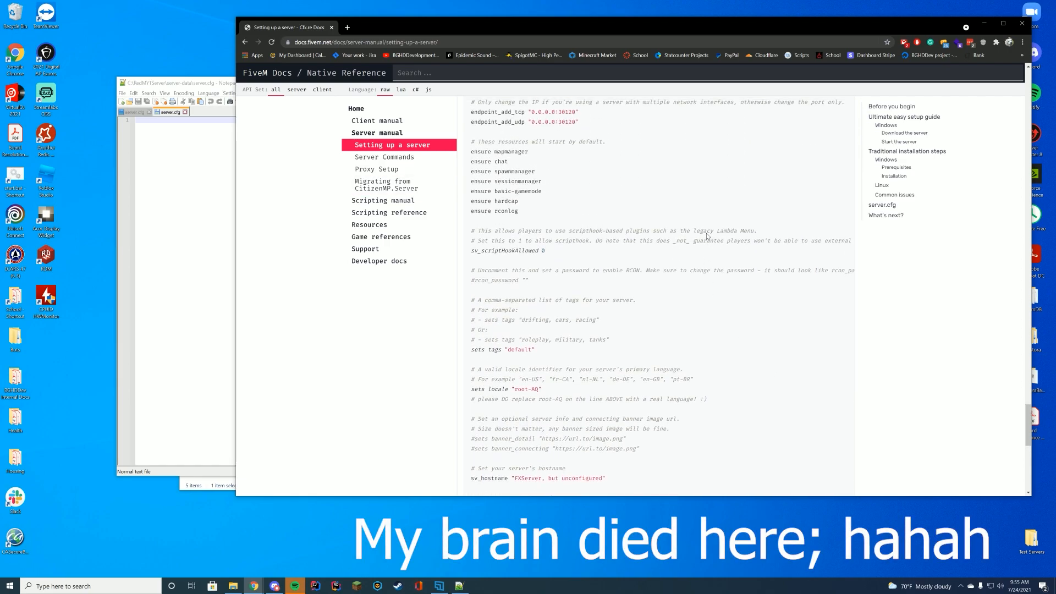
pyautogui.scroll(3)
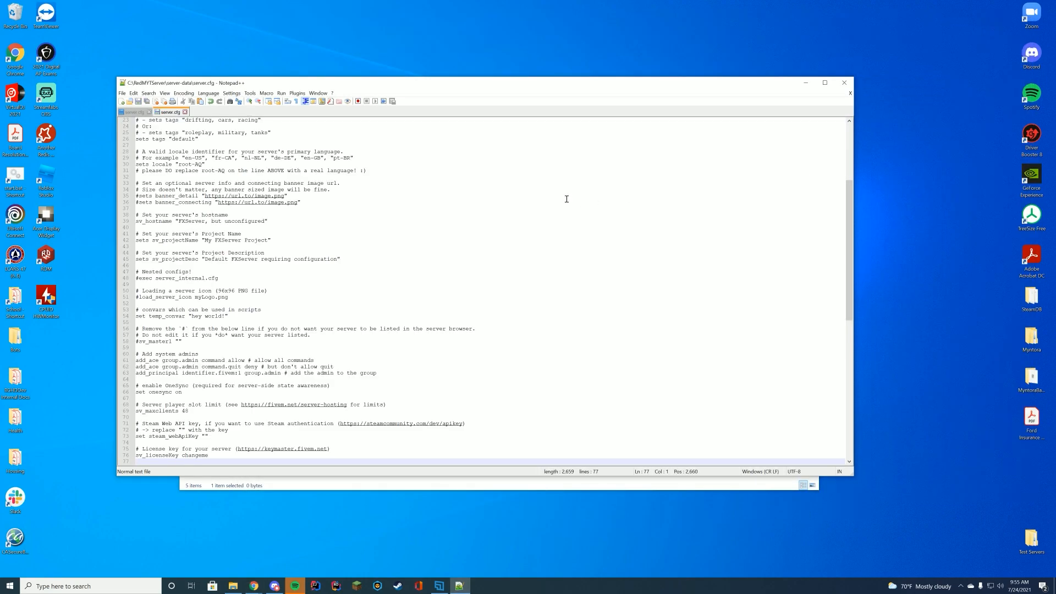
# Review the pasted example config and save server.cfg at about 2.59 KB
pyautogui.scroll(3)
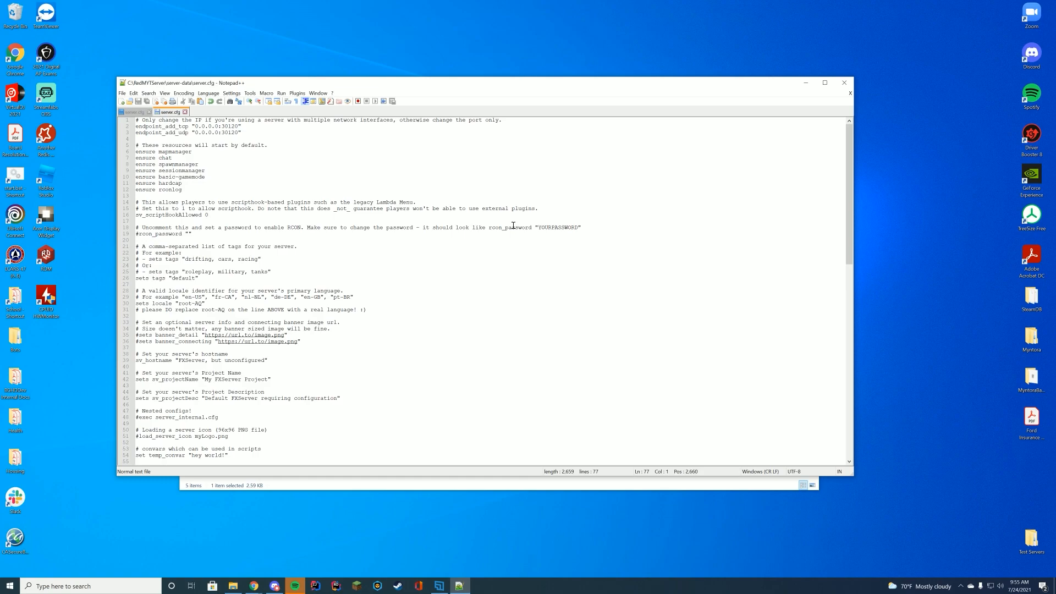
pyautogui.doubleClick(232, 126)
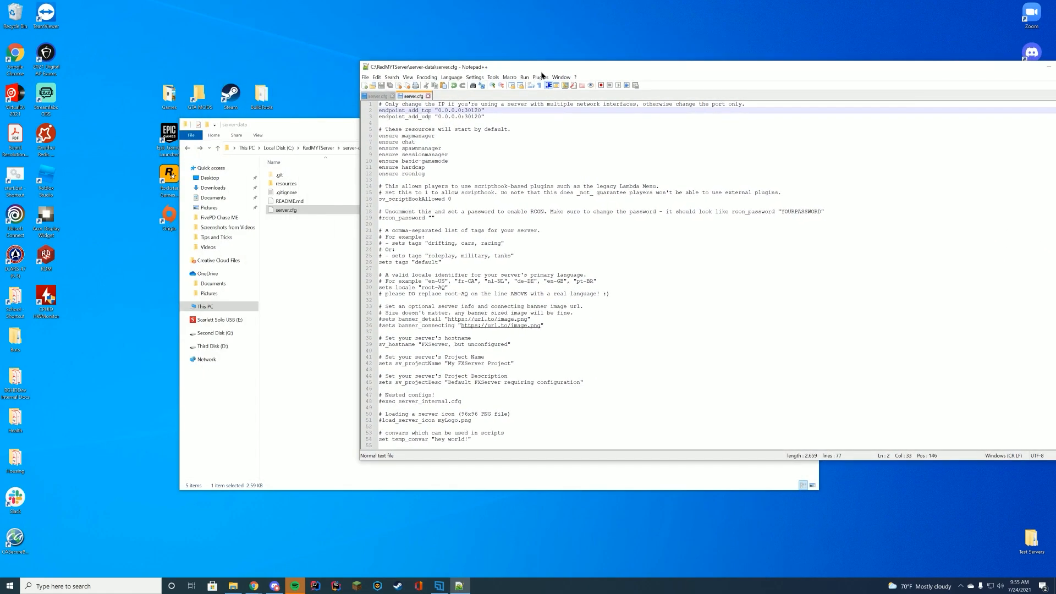
# Set sv_scriptHookAllowed to 1 and give sv_hostname and sv_projectName the tutorial server name
pyautogui.moveTo(382, 135); pyautogui.dragTo(424, 173)
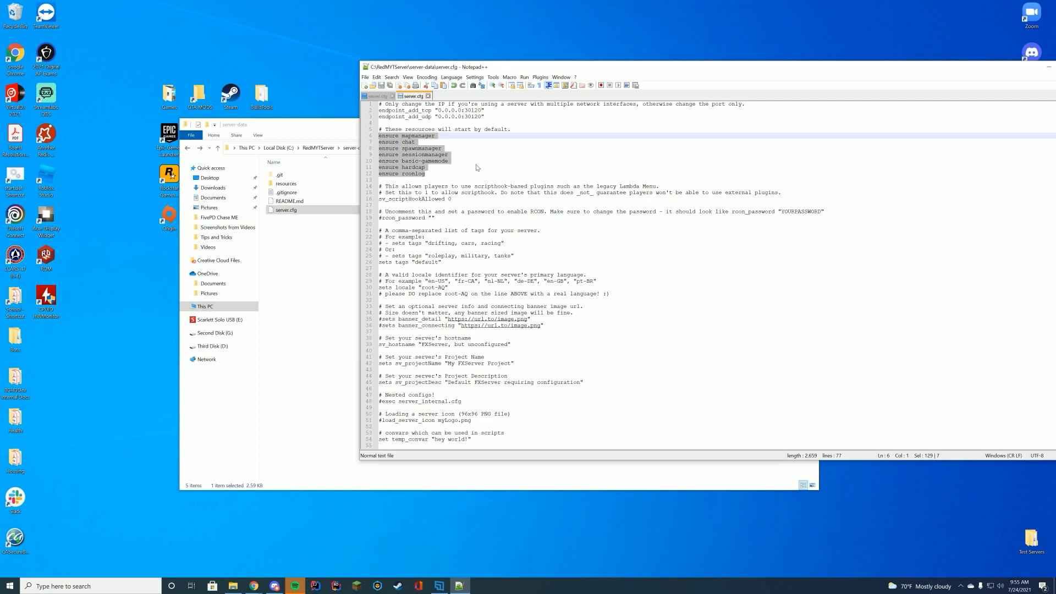
pyautogui.doubleClick(285, 183)
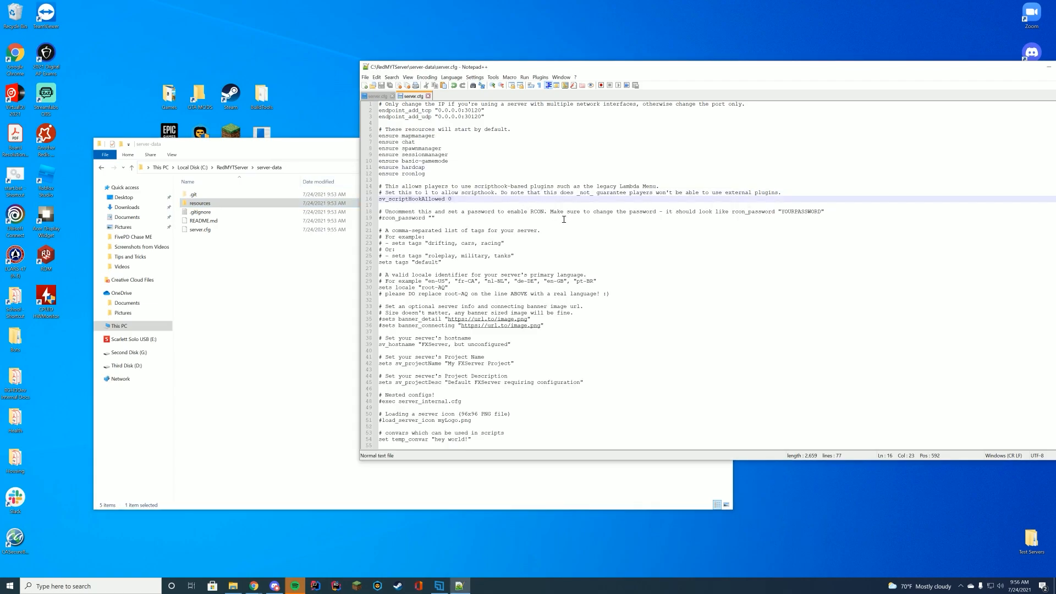
pyautogui.moveTo(567, 258)
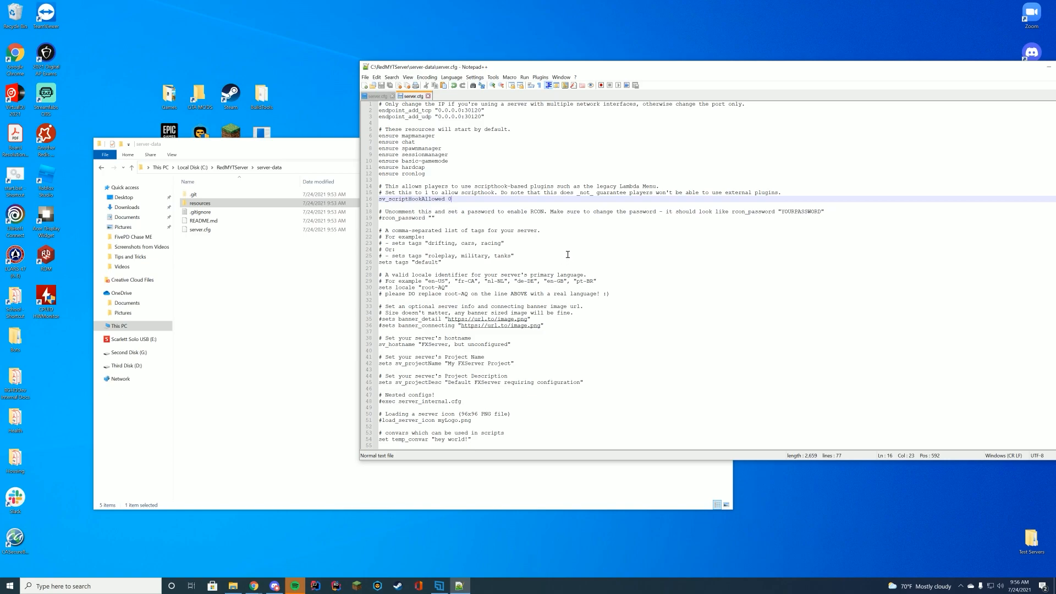
pyautogui.moveTo(577, 270)
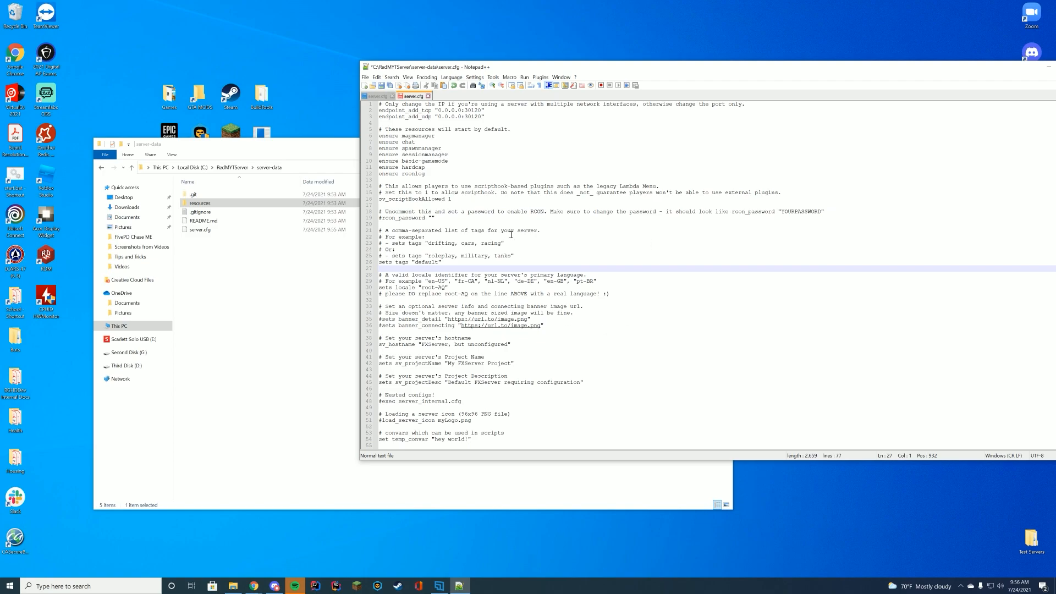
pyautogui.scroll(-3)
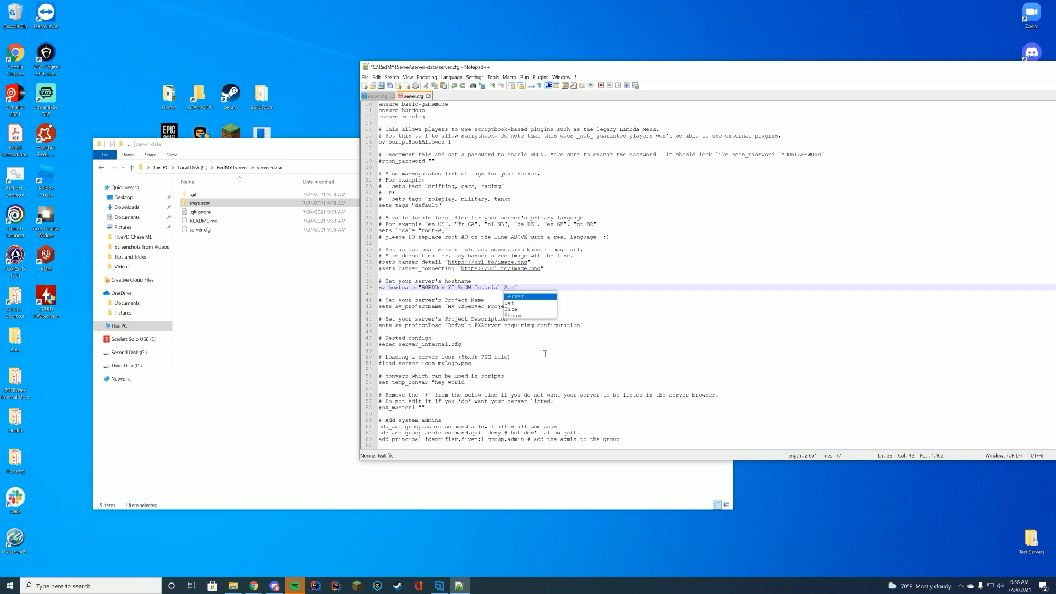
pyautogui.click(514, 297)
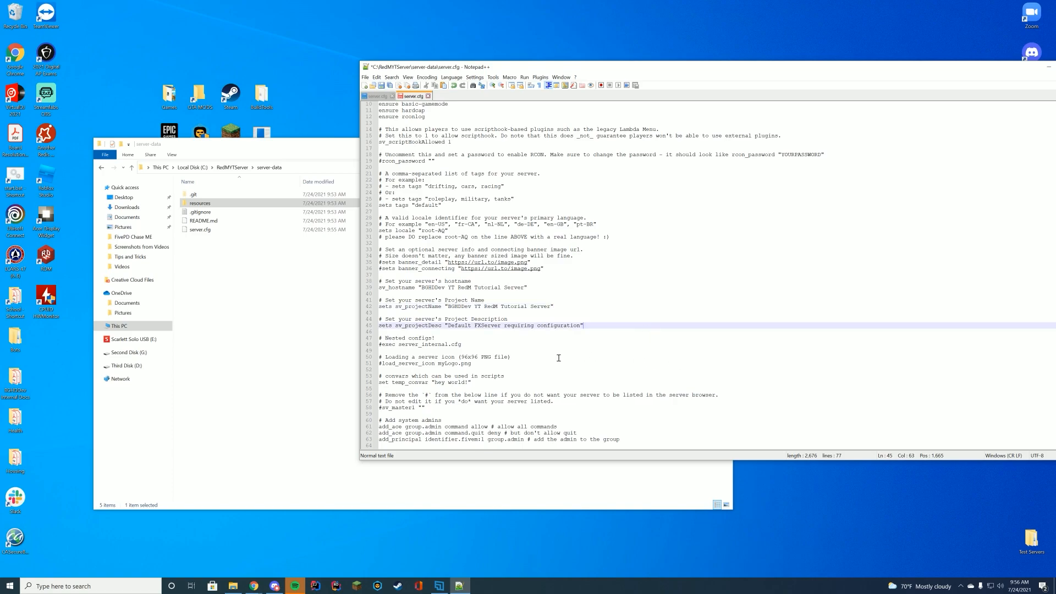
pyautogui.scroll(-3)
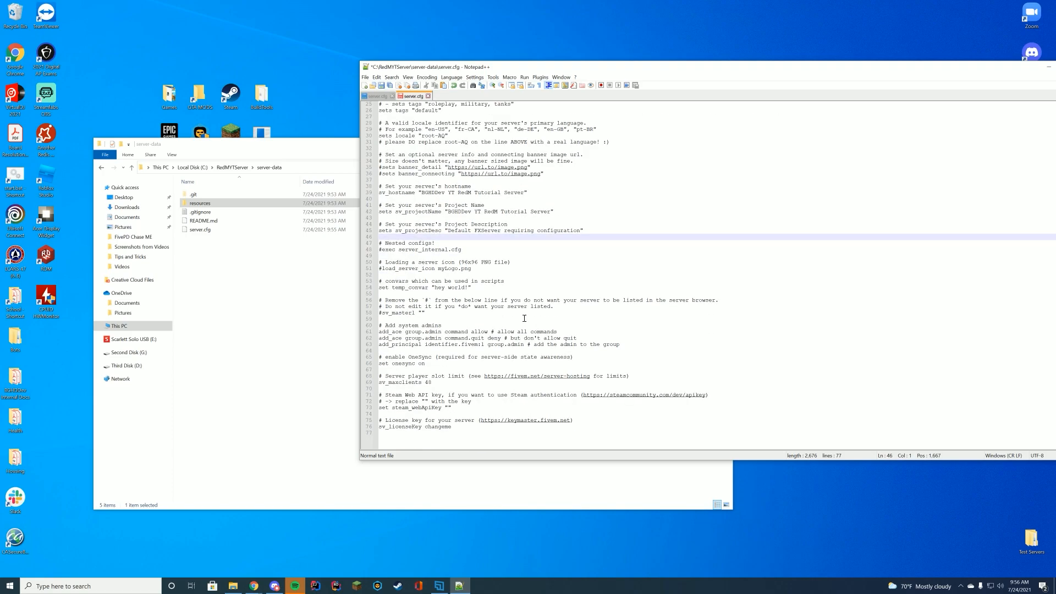
pyautogui.scroll(-3)
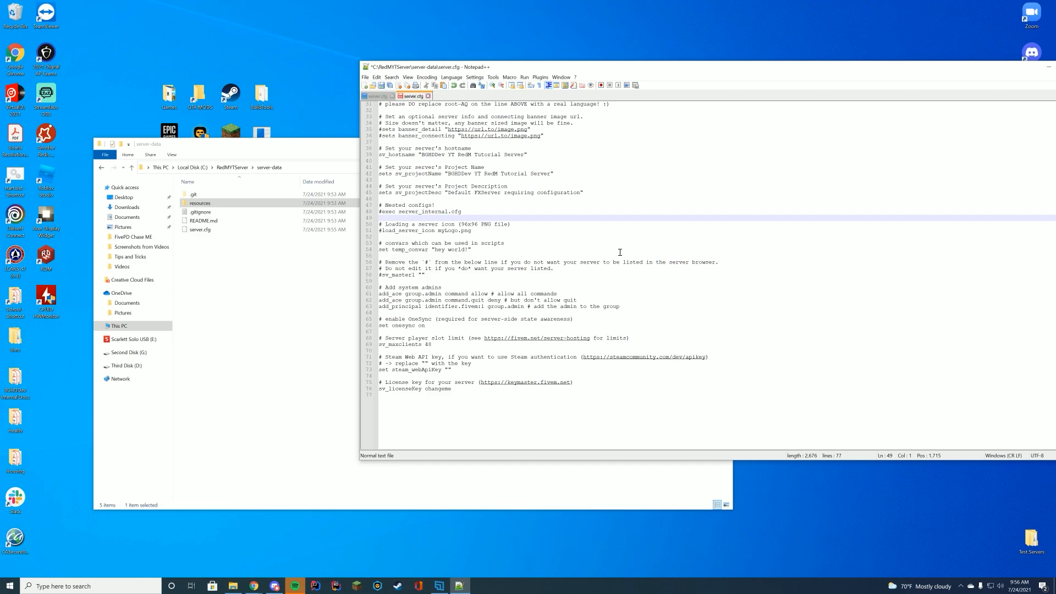
pyautogui.moveTo(506, 264)
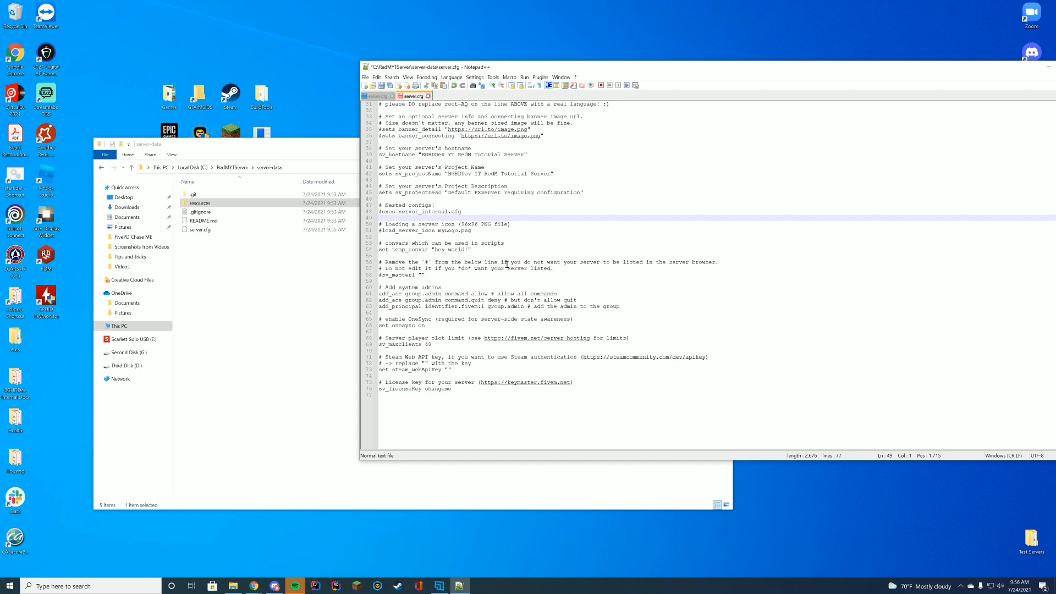
pyautogui.scroll(-3)
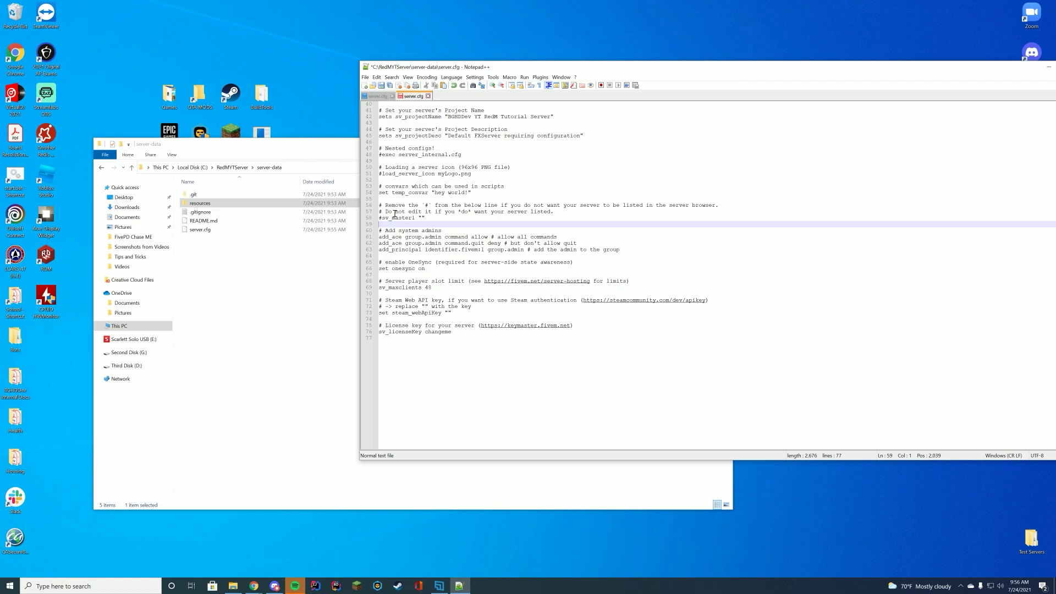
pyautogui.moveTo(468, 272)
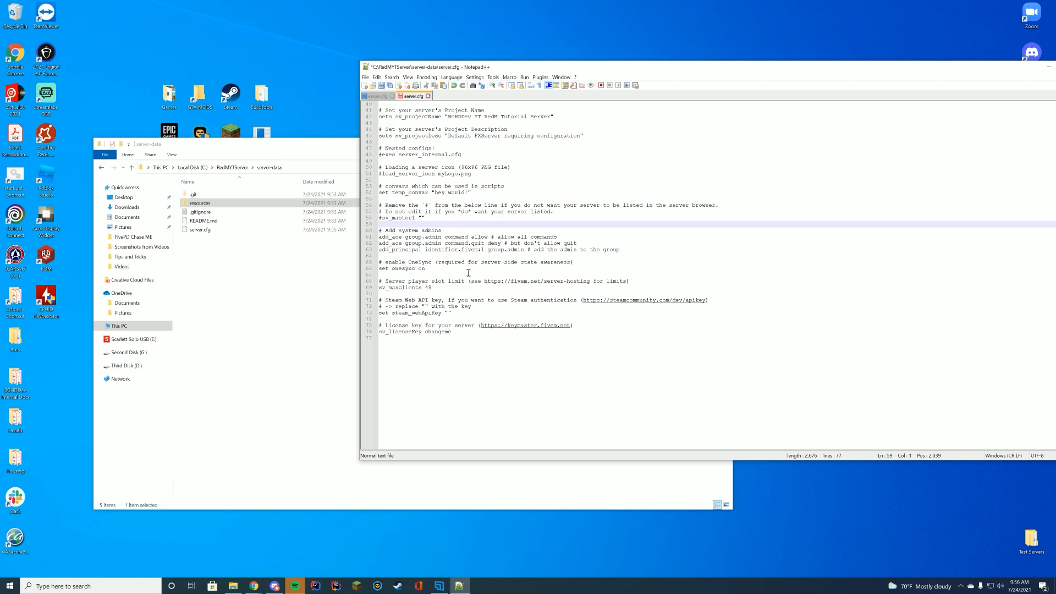
pyautogui.click(425, 268)
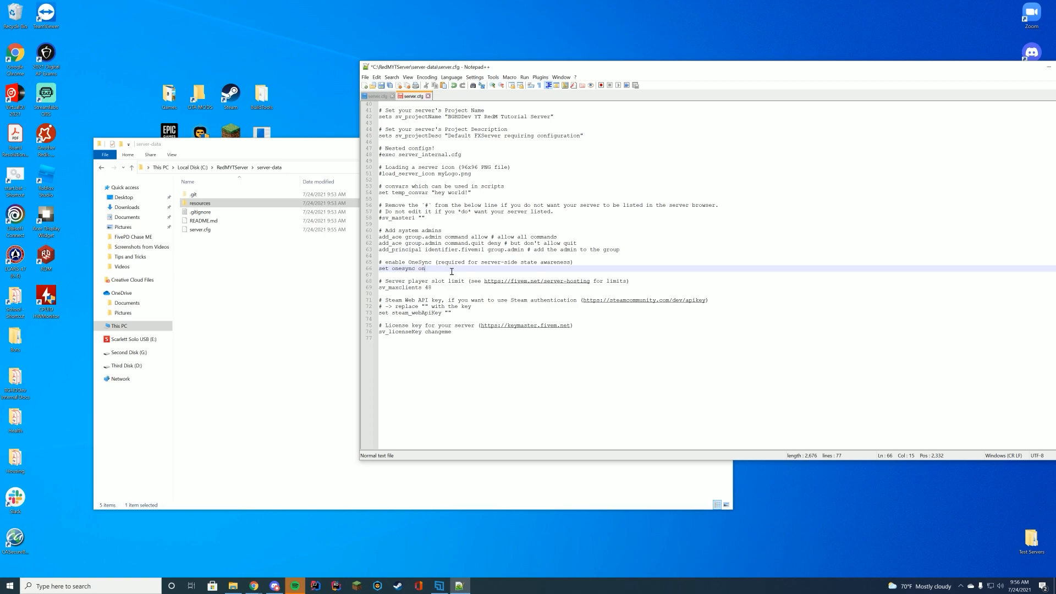
pyautogui.moveTo(539, 292)
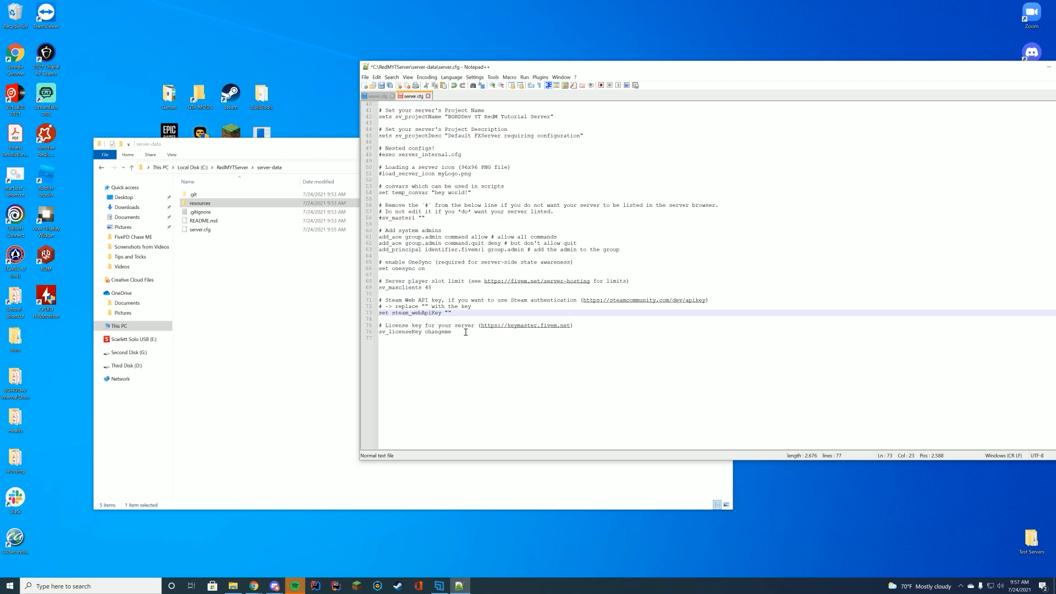
pyautogui.click(437, 331)
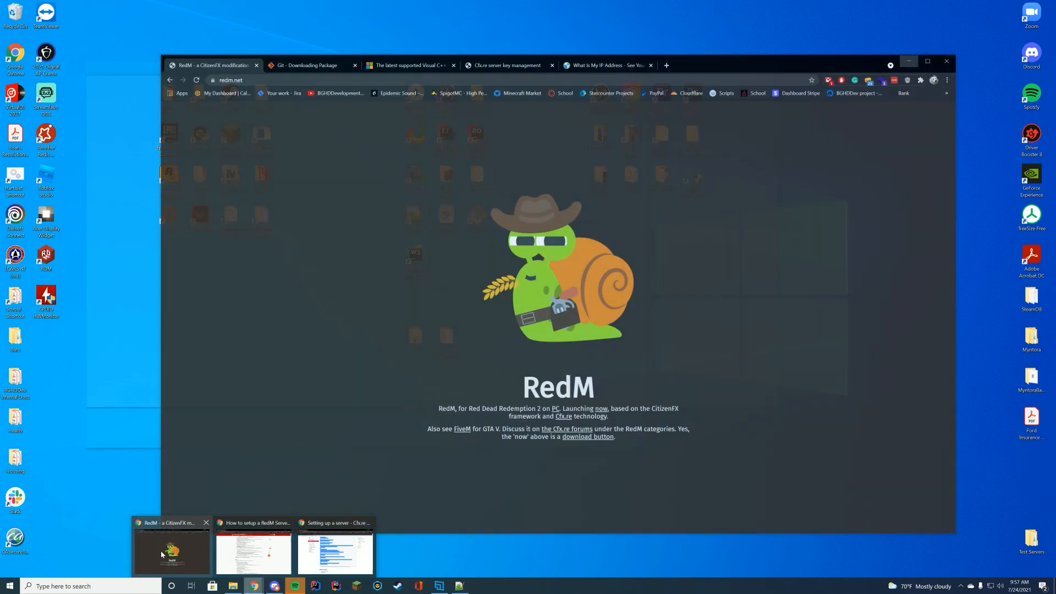
# Switch to the Keymaster tab and follow the register link to the new server key form
pyautogui.click(504, 65)
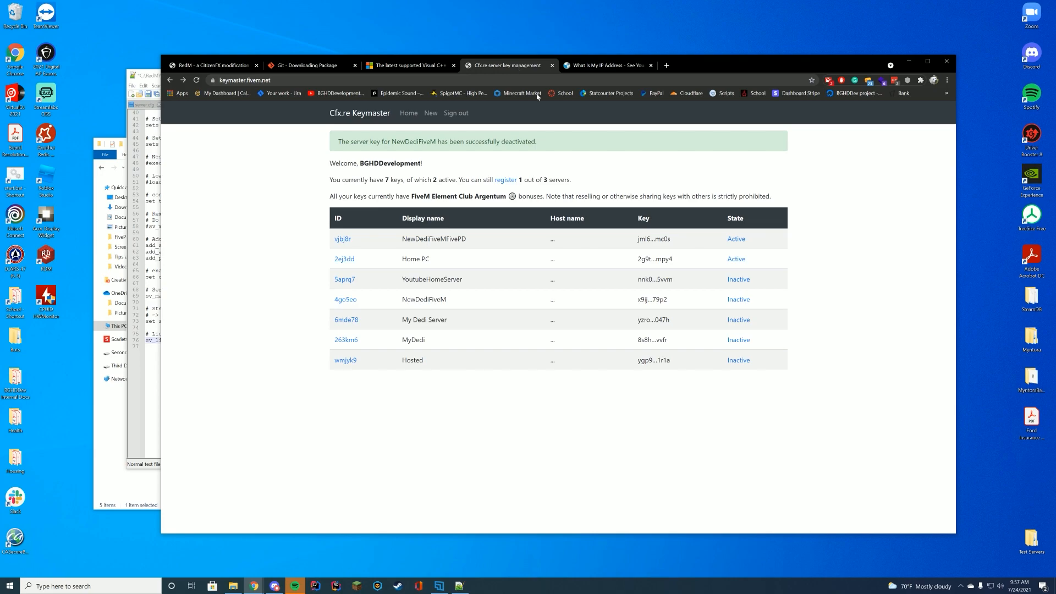
pyautogui.moveTo(857, 249)
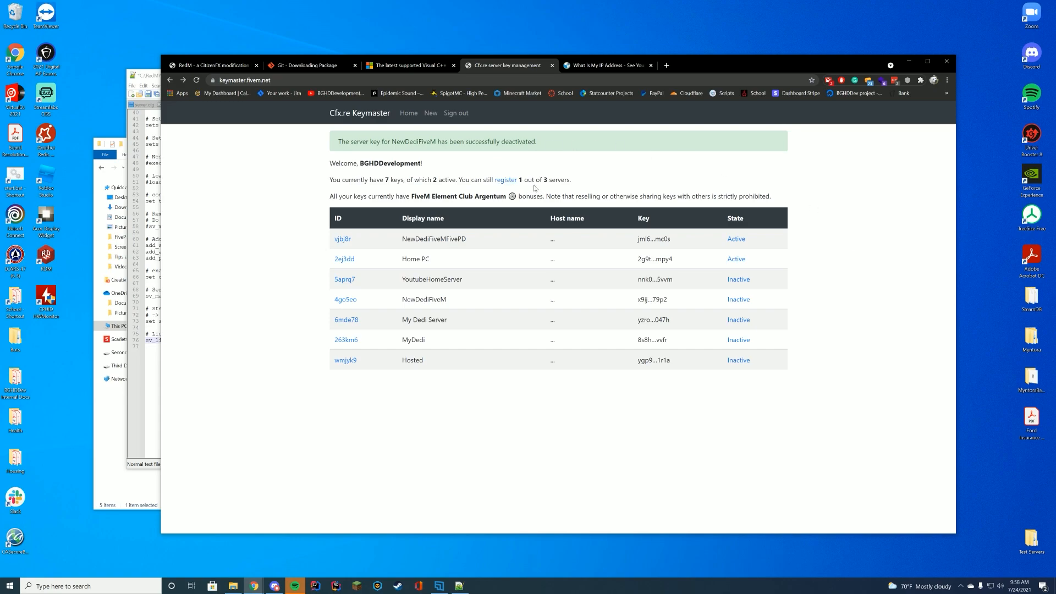
pyautogui.moveTo(581, 187)
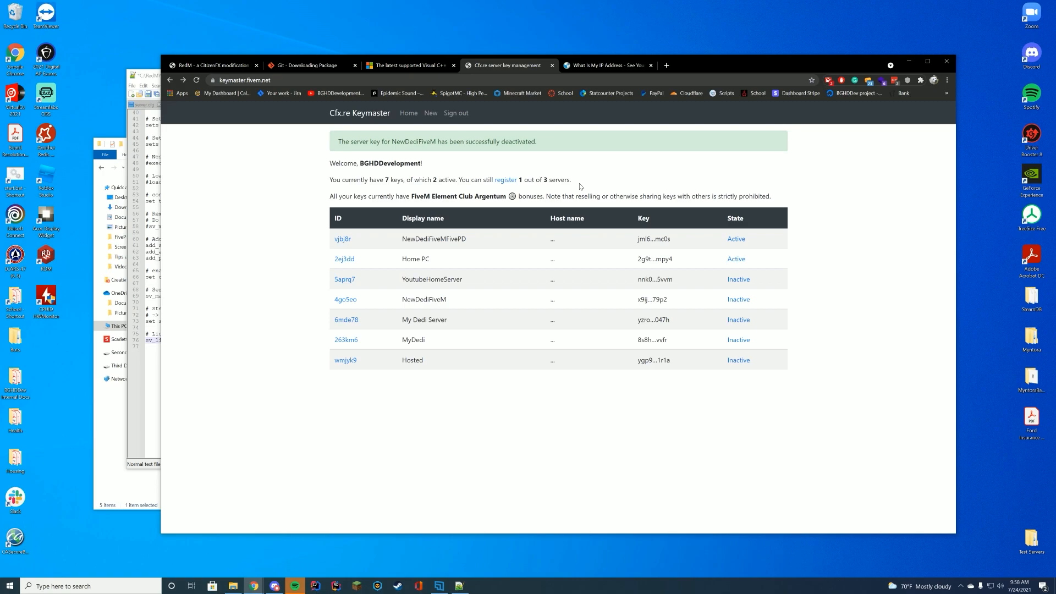
pyautogui.click(504, 180)
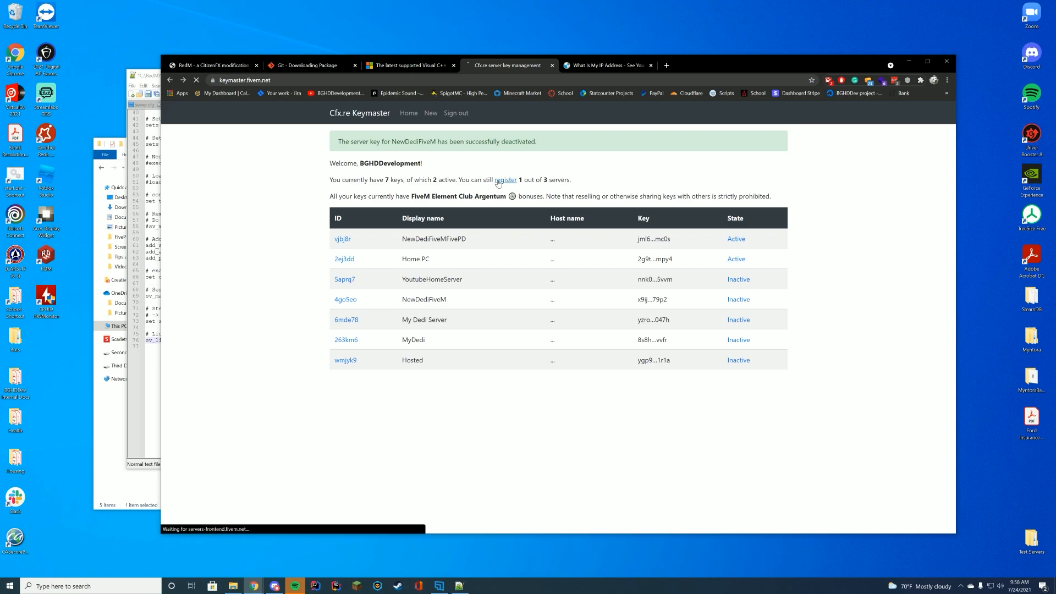
pyautogui.click(504, 180)
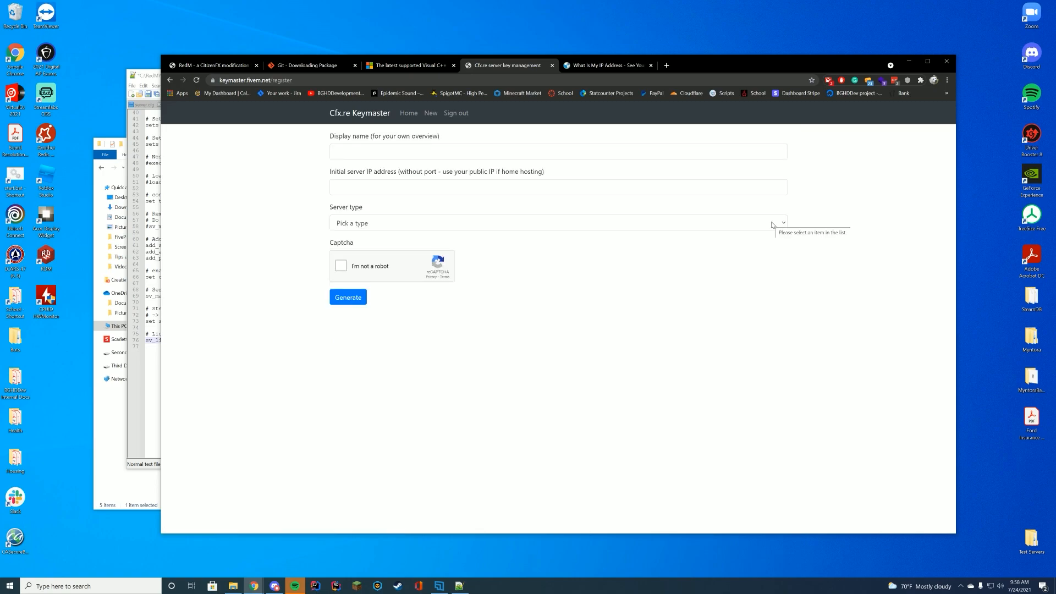
# Enter display name RedMYTServer, server type Other/Home hosted and provider Home Hoster
pyautogui.write('Red')
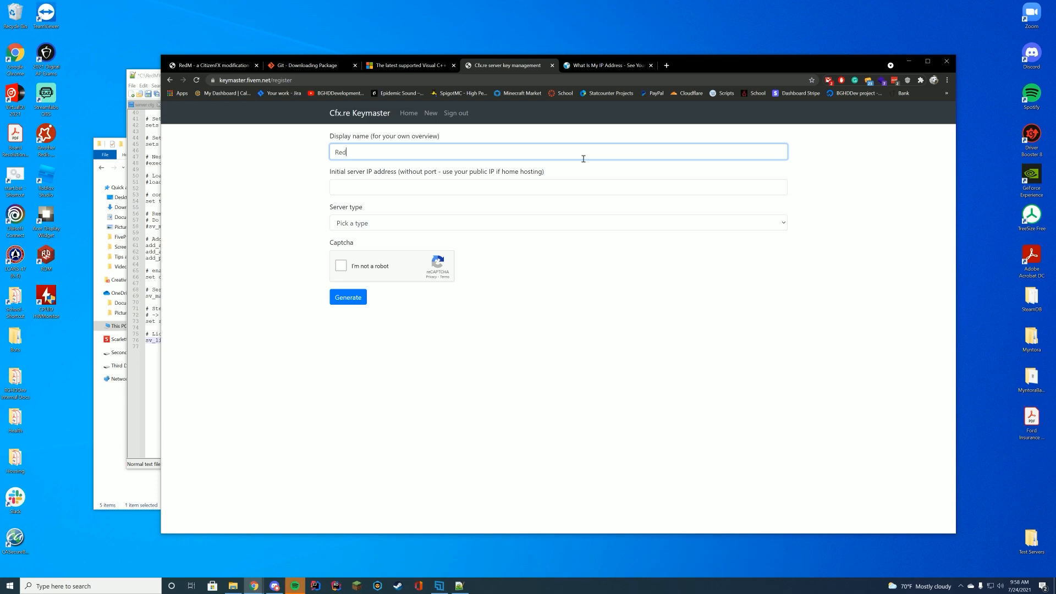
pyautogui.write('MYTServer')
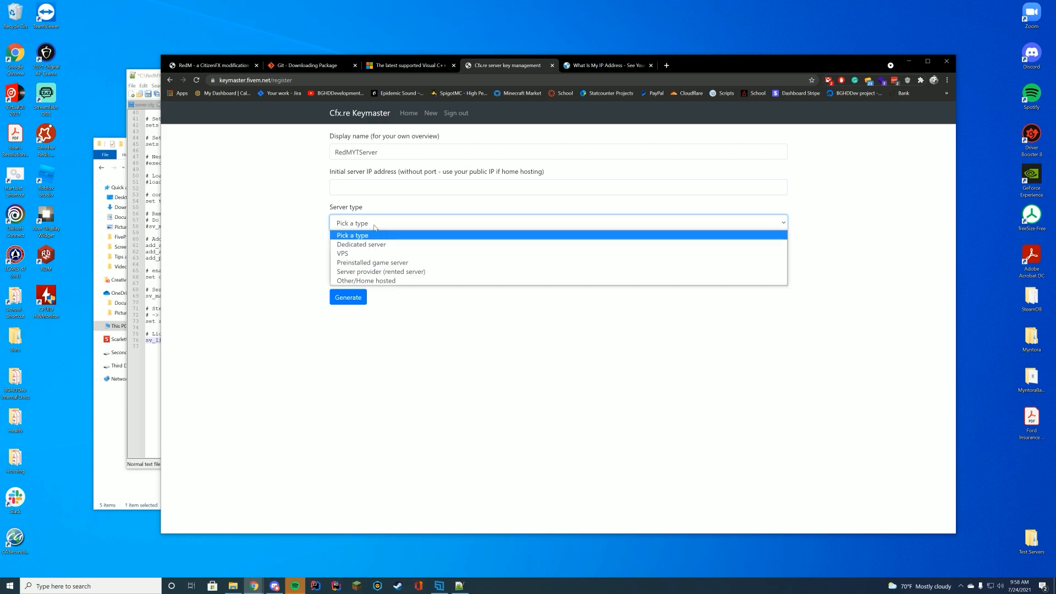
pyautogui.click(366, 280)
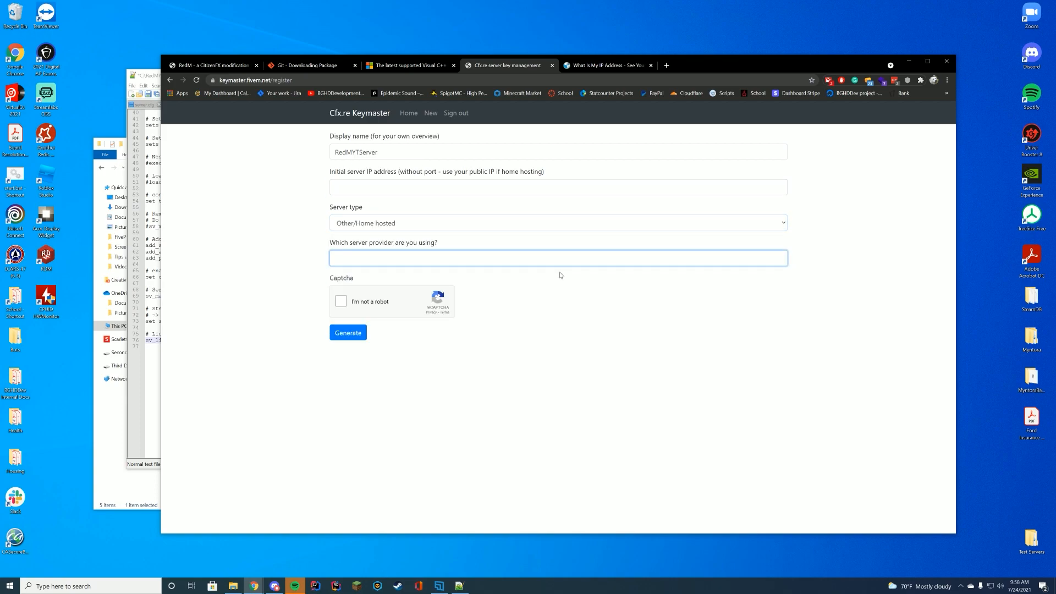
pyautogui.write('Home Host')
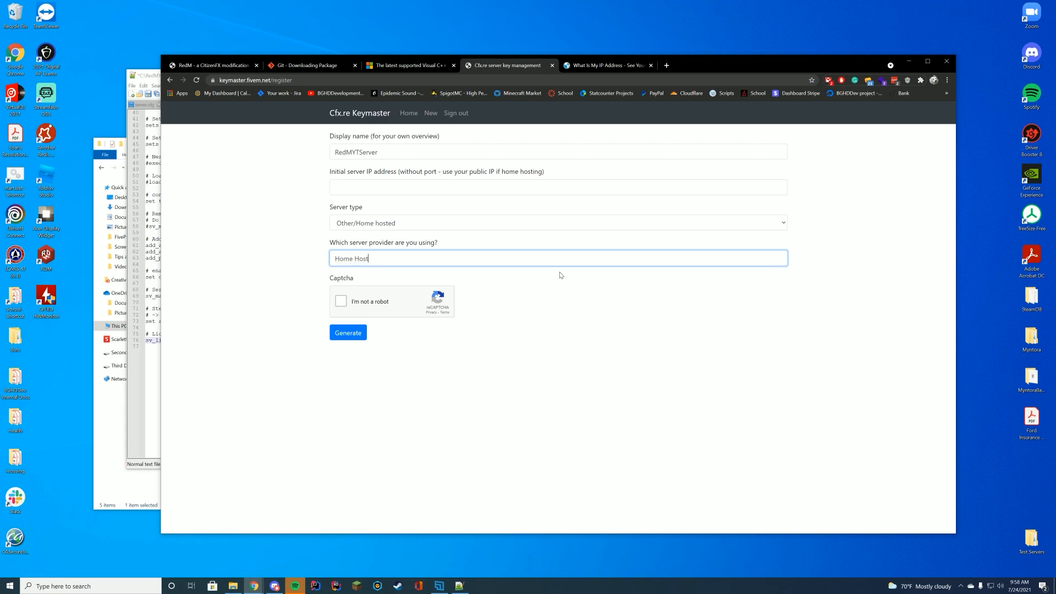
pyautogui.click(477, 187)
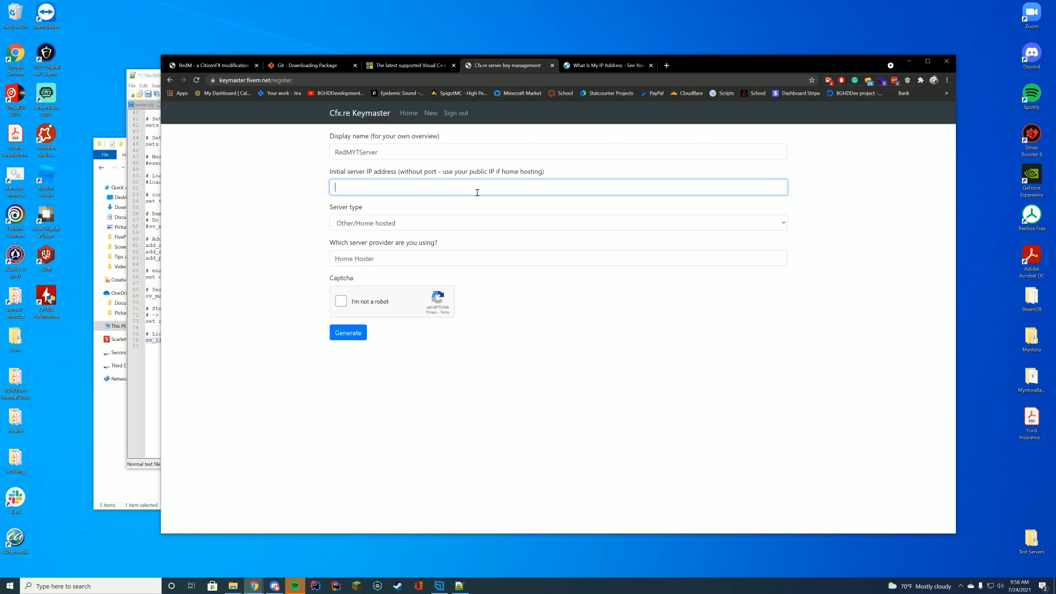
pyautogui.click(348, 333)
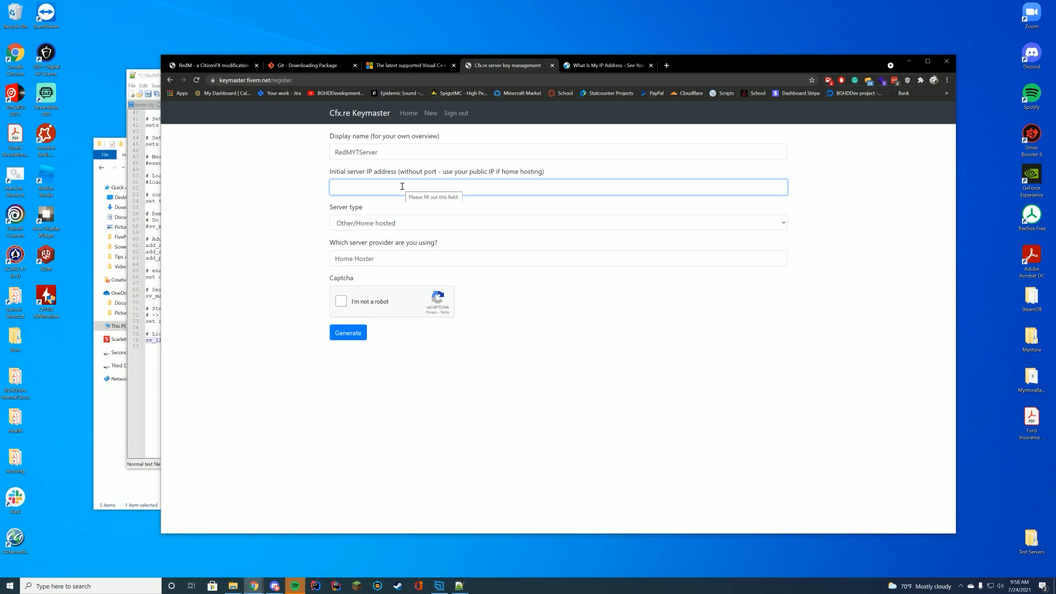
pyautogui.moveTo(686, 60)
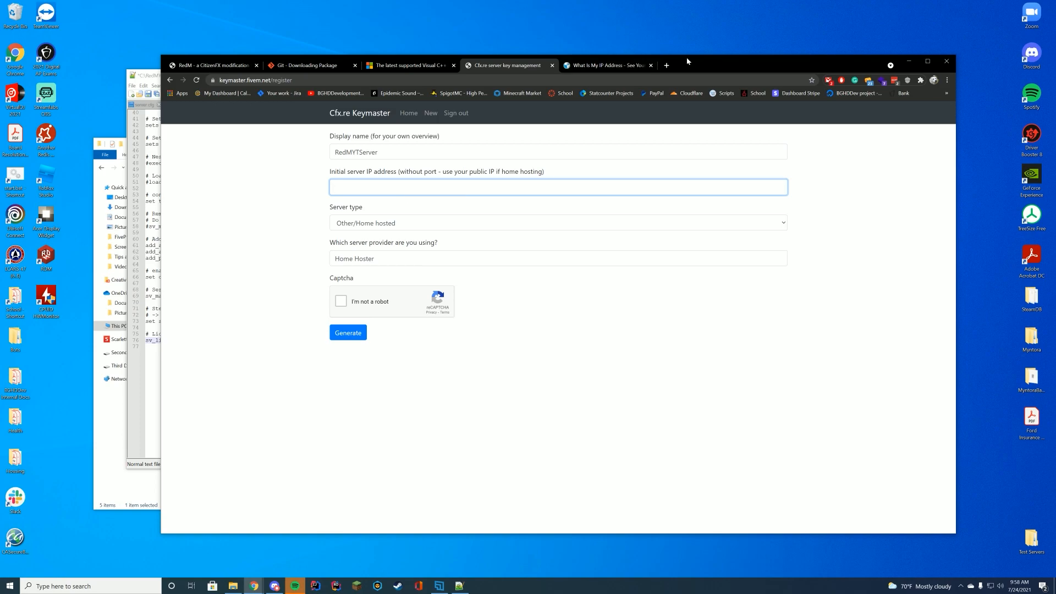
# Search 'what is my ip4 address' and view the public IPv4 on WhatIsMyIPAddress
pyautogui.click(666, 65)
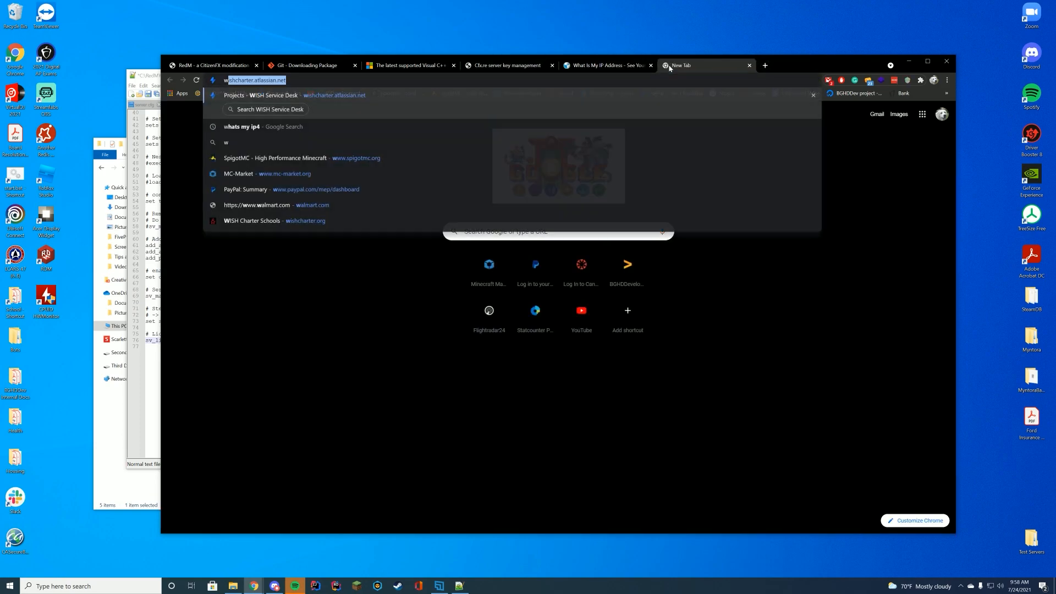
pyautogui.write('what is my ip4 address')
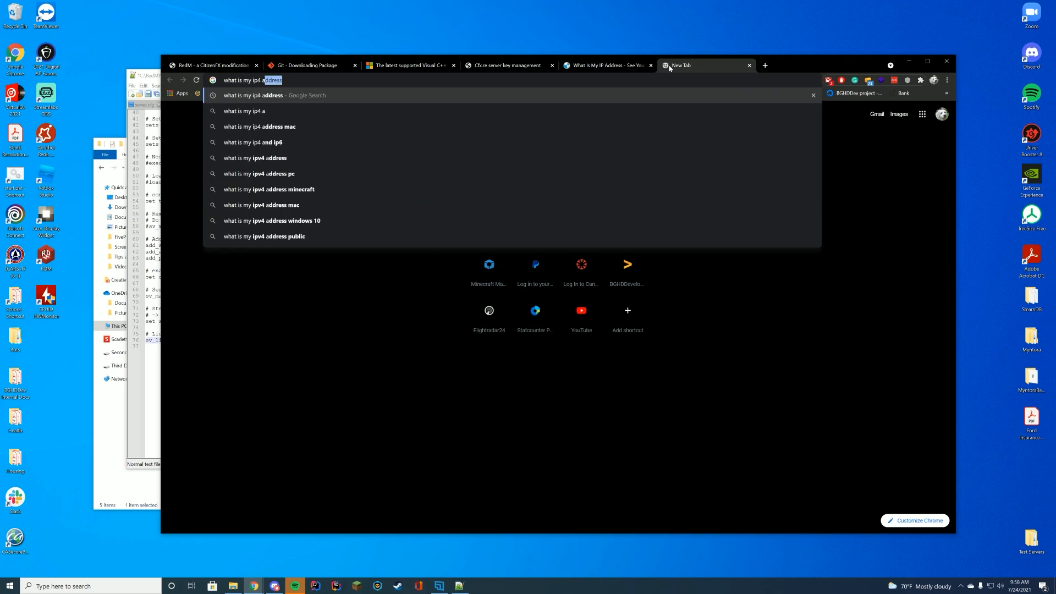
pyautogui.press('Return')
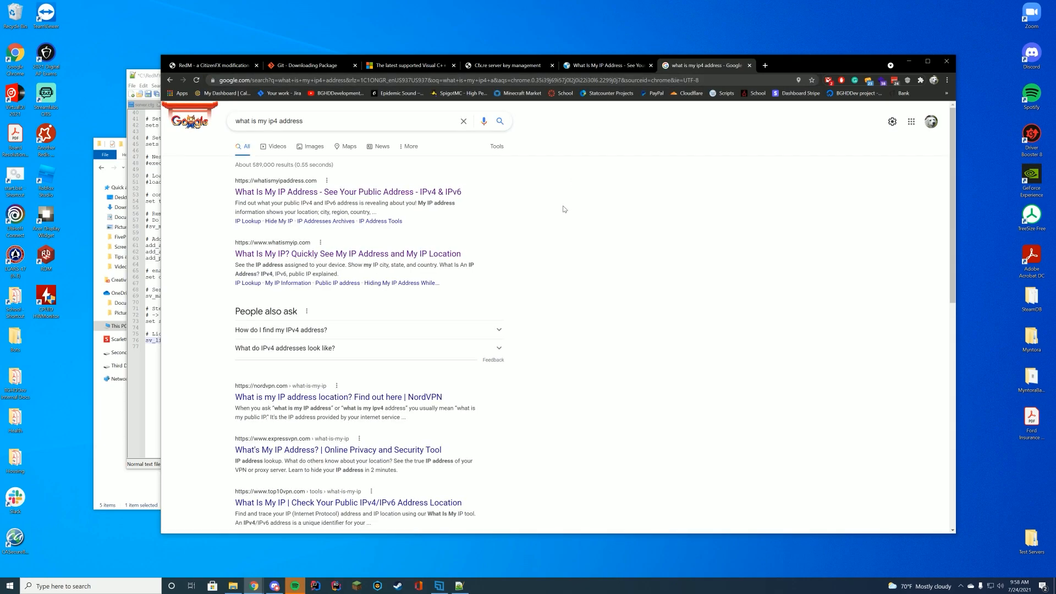
pyautogui.click(504, 65)
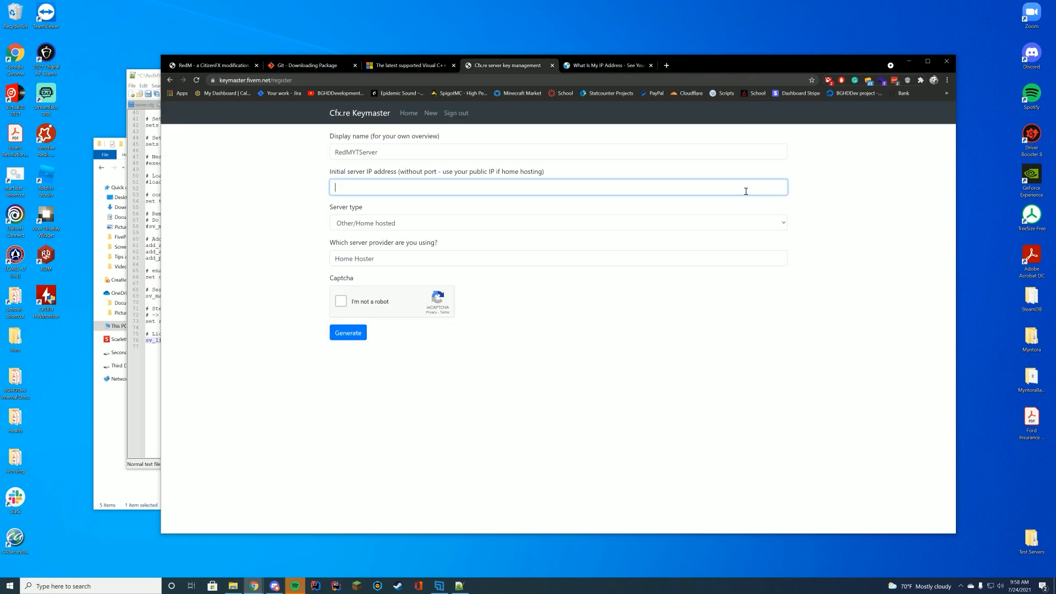
pyautogui.click(605, 66)
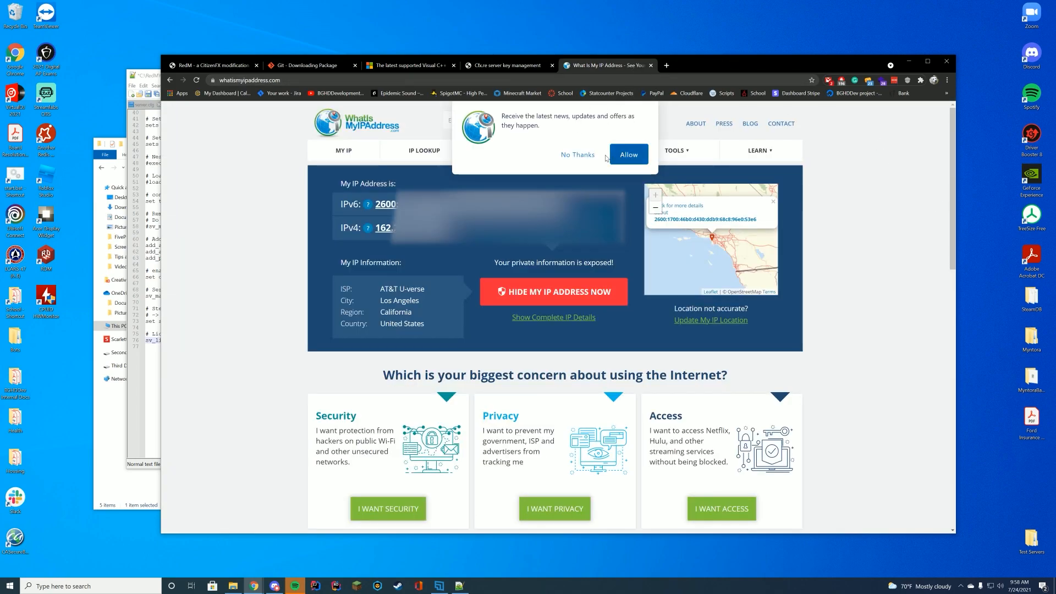
pyautogui.click(576, 154)
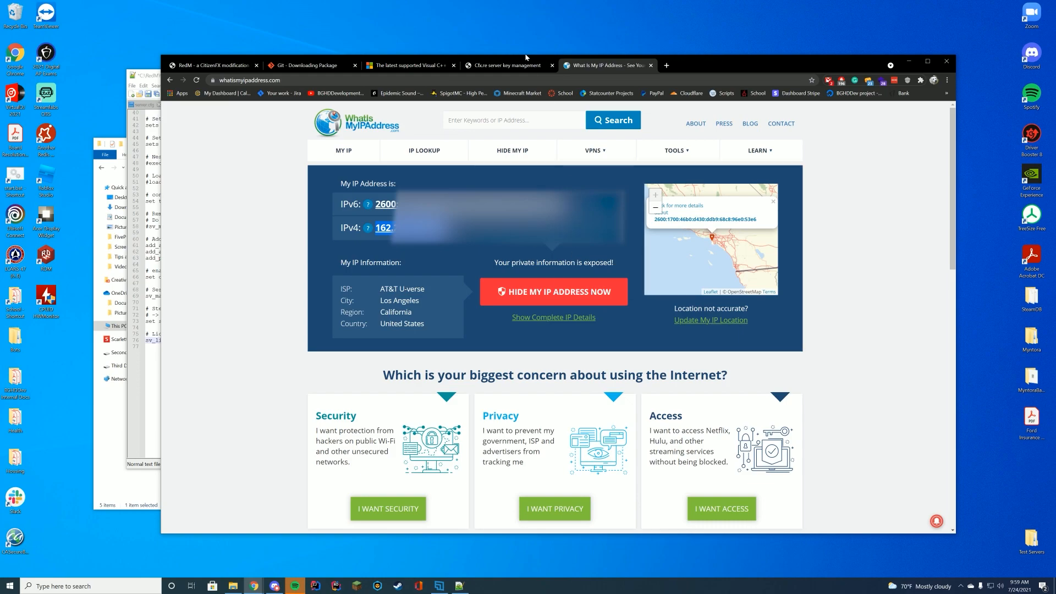
# Enter the public IP, pass the captcha, generate the RedMYTServer key and copy it
pyautogui.click(501, 65)
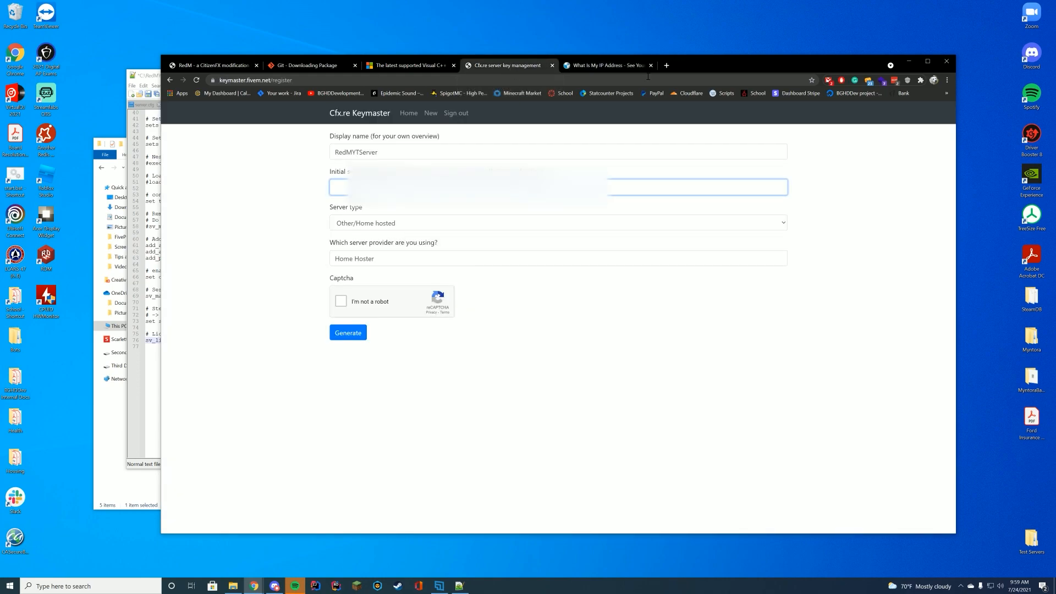
pyautogui.click(335, 187)
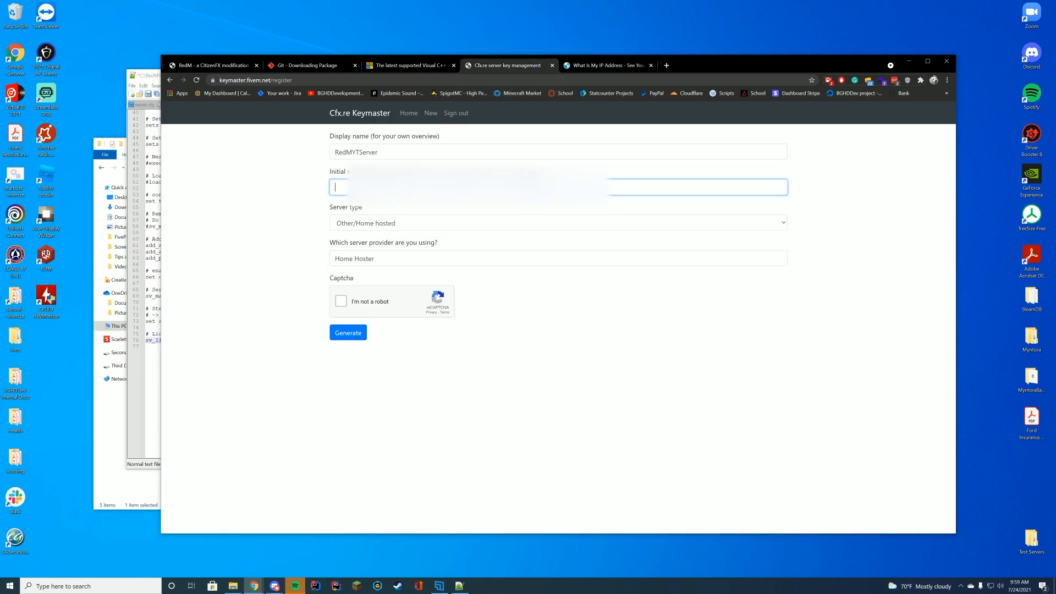
pyautogui.write('162.2')
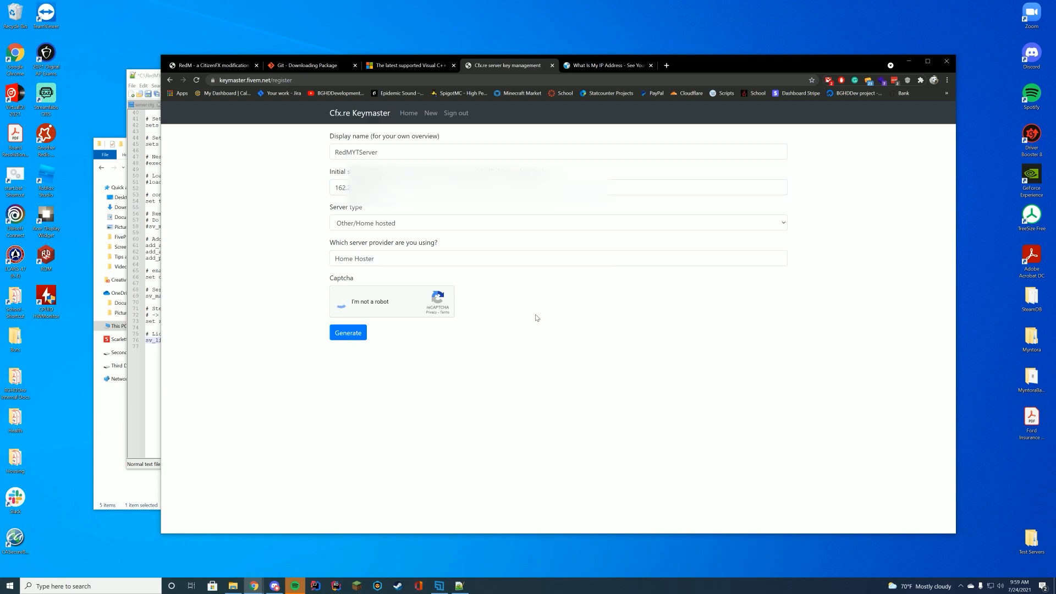
pyautogui.click(341, 300)
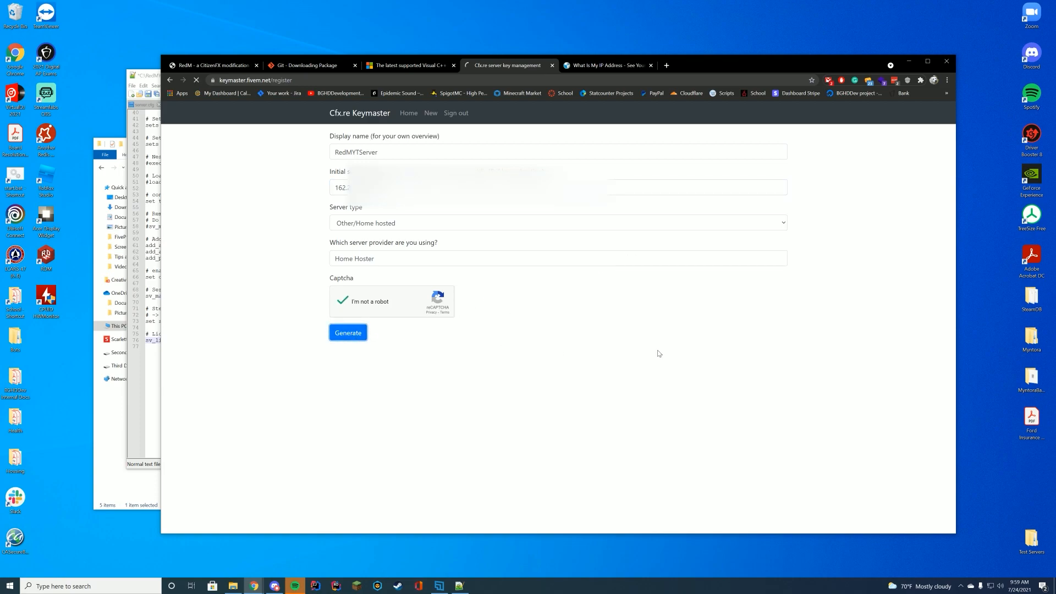
pyautogui.click(348, 333)
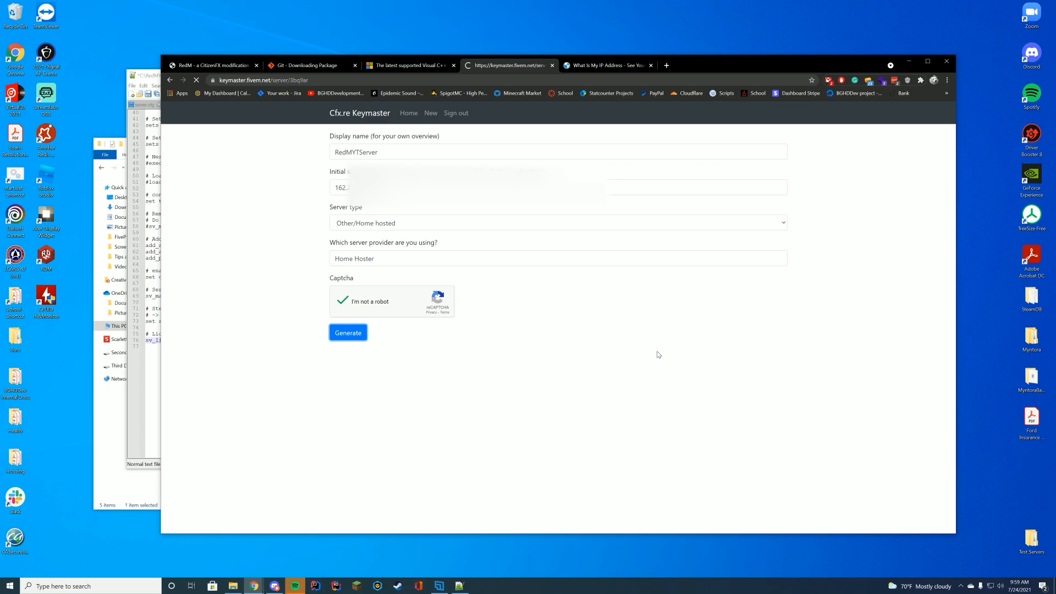
pyautogui.click(348, 332)
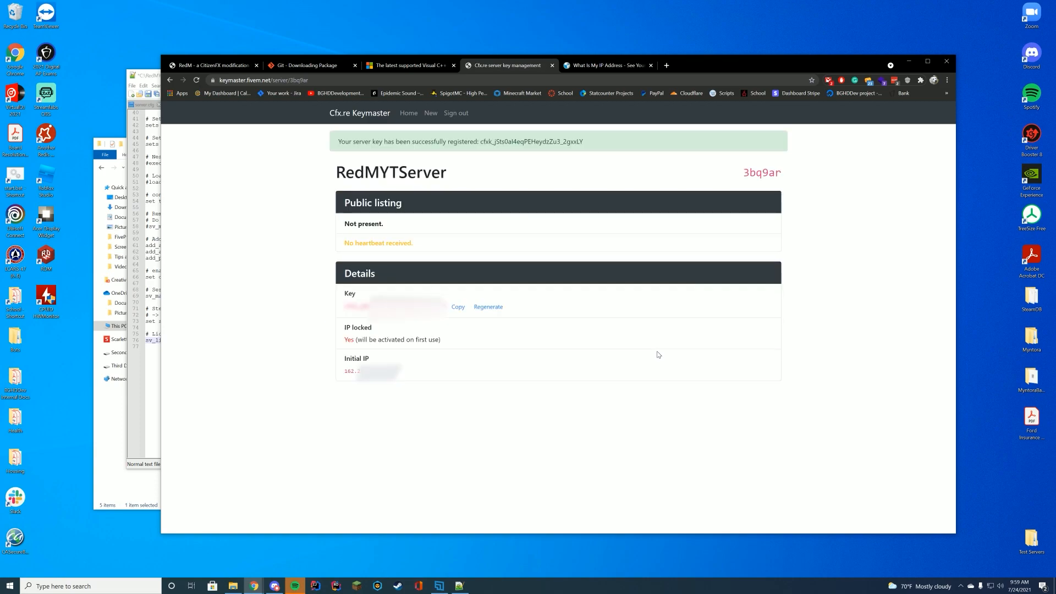
pyautogui.moveTo(458, 347)
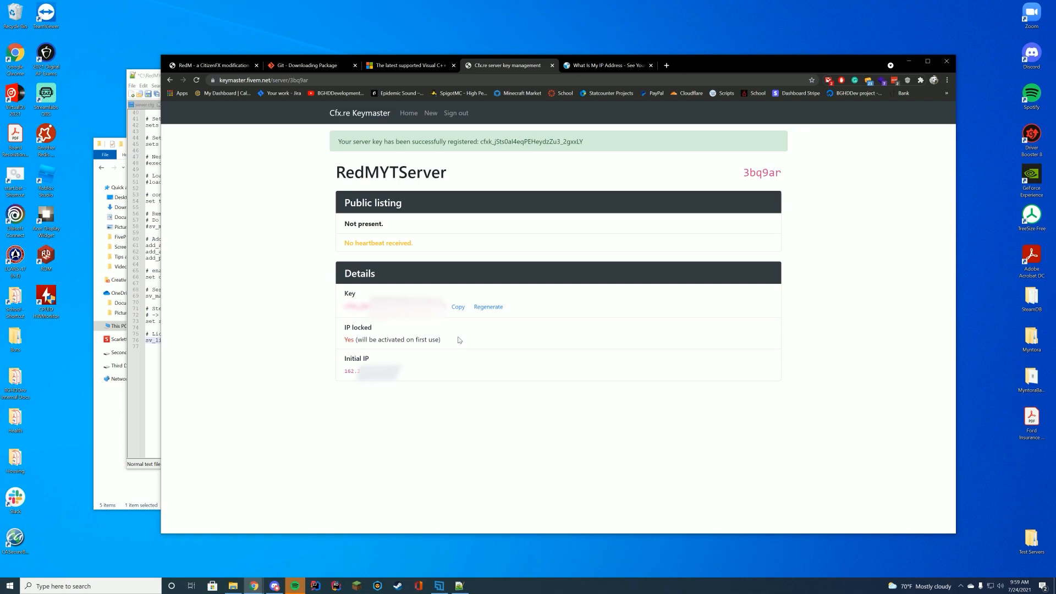
pyautogui.click(457, 306)
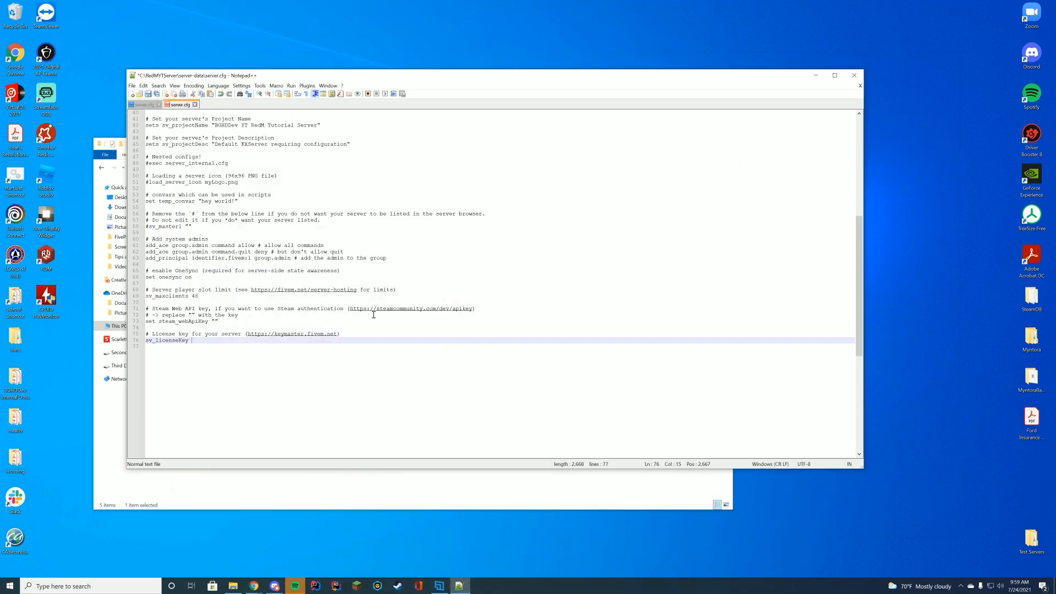
# Paste the cfxk license key inside quotes on the sv_licenseKey line
pyautogui.write('""')
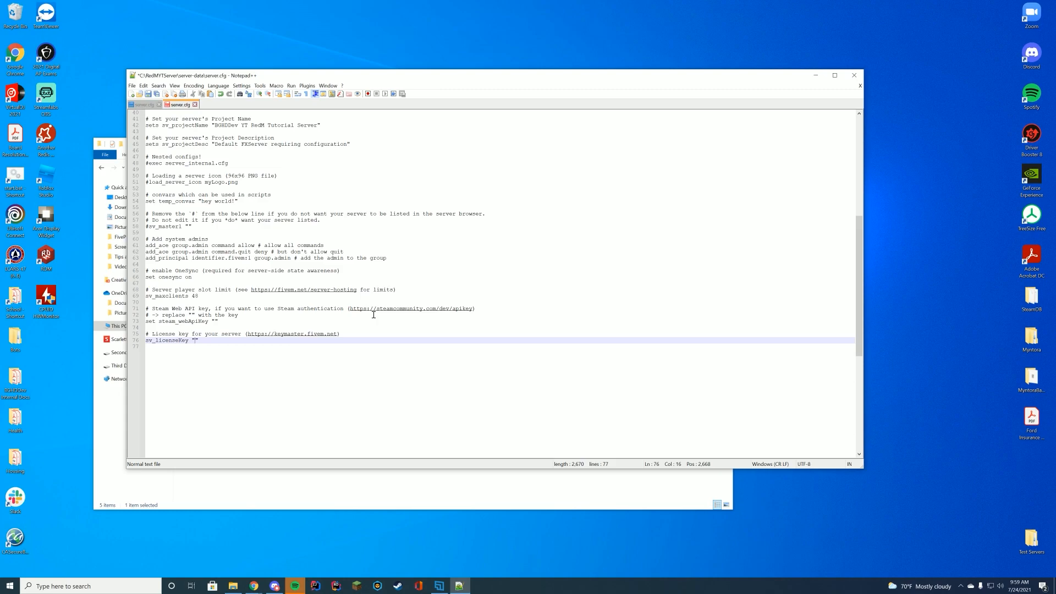
pyautogui.write('cfxk')
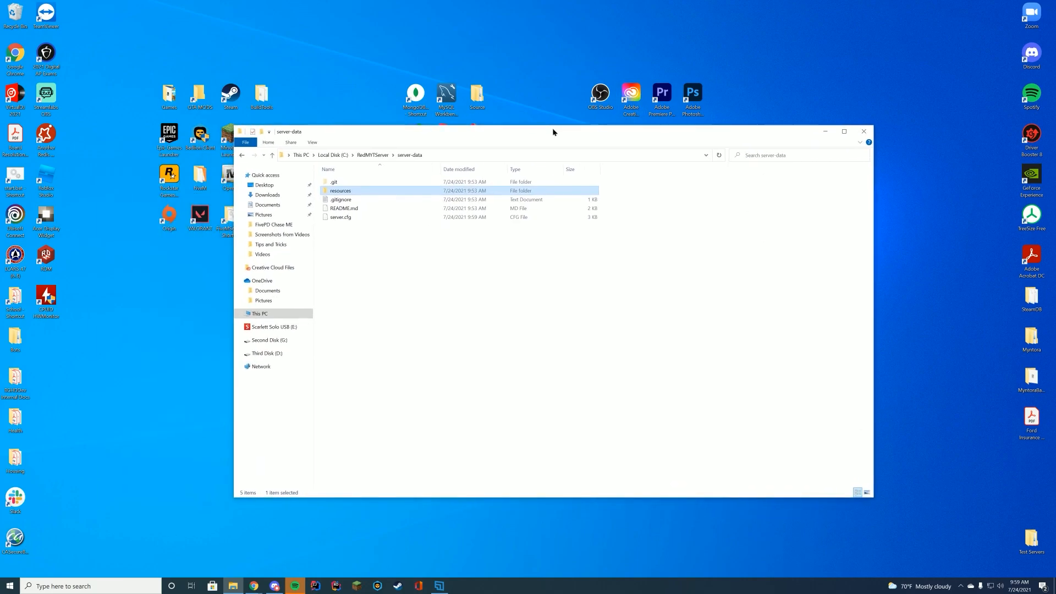
pyautogui.moveTo(461, 271)
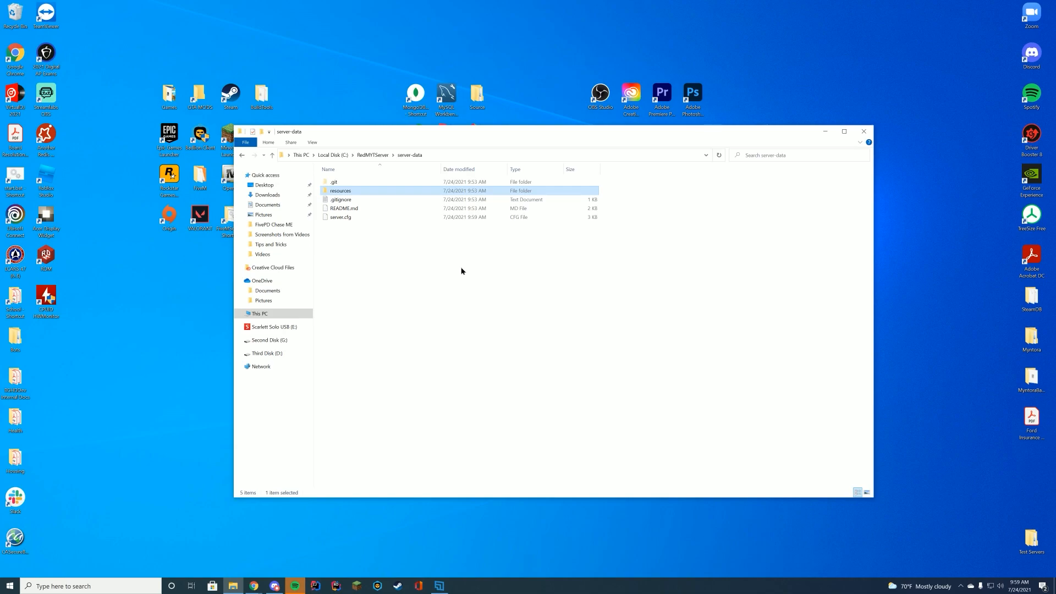
# Create a new text document in server-data, rename it start.bat and accept the extension change
pyautogui.rightClick(461, 270)
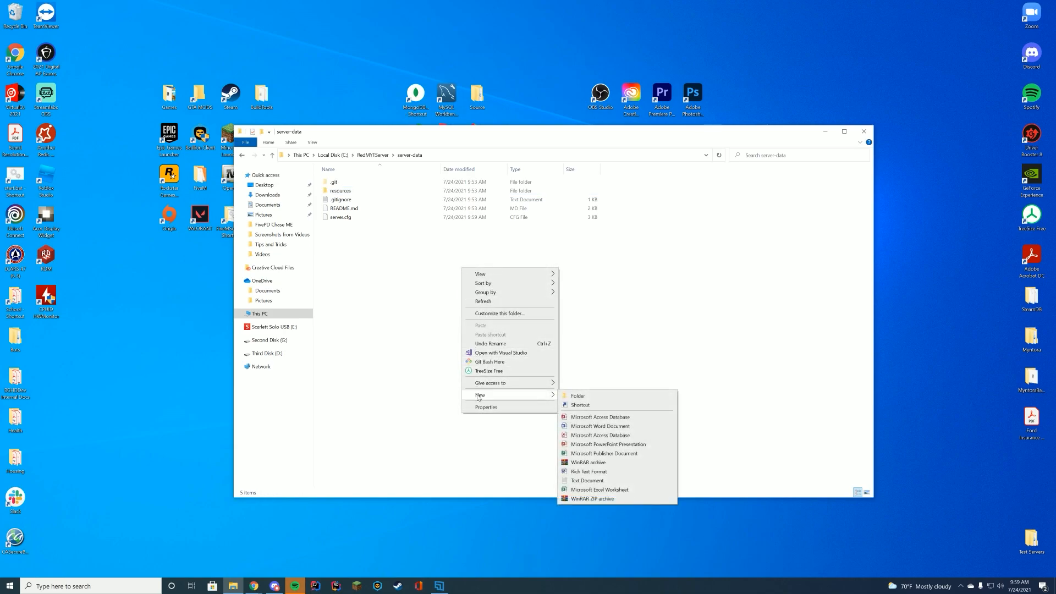
pyautogui.click(587, 480)
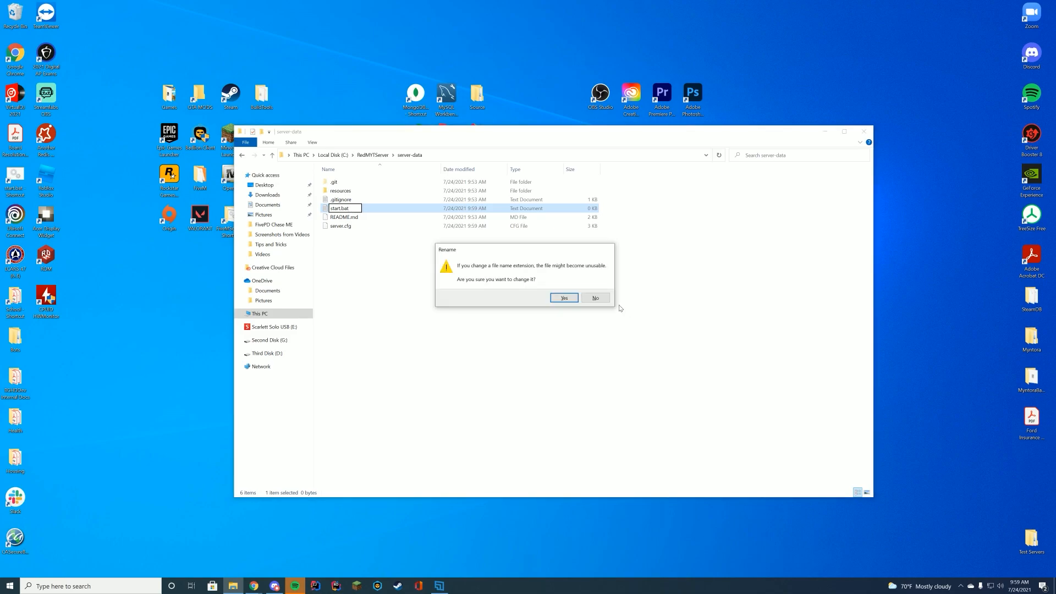
pyautogui.moveTo(564, 298)
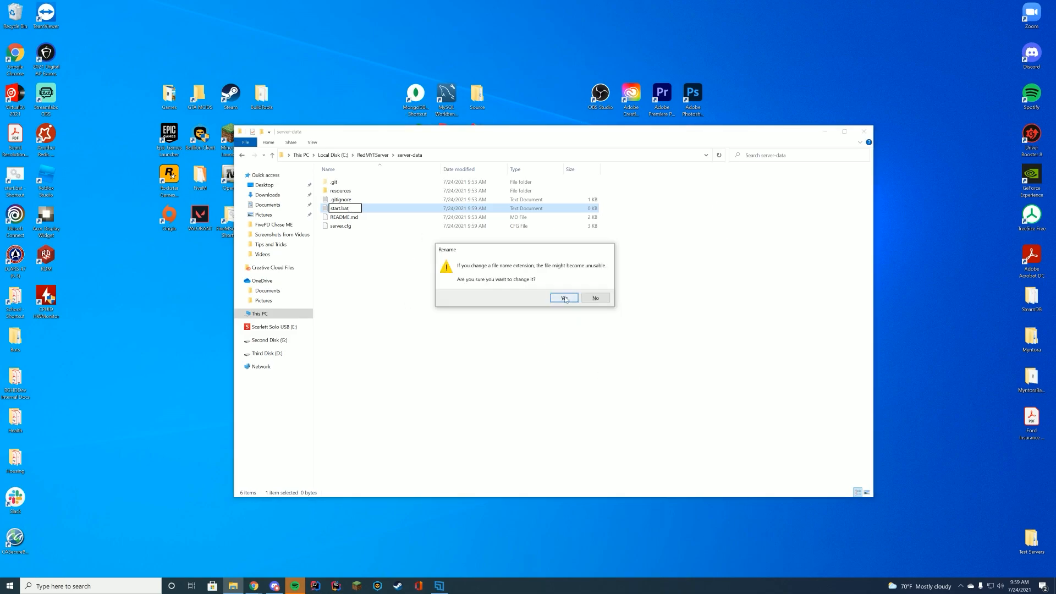
pyautogui.click(563, 297)
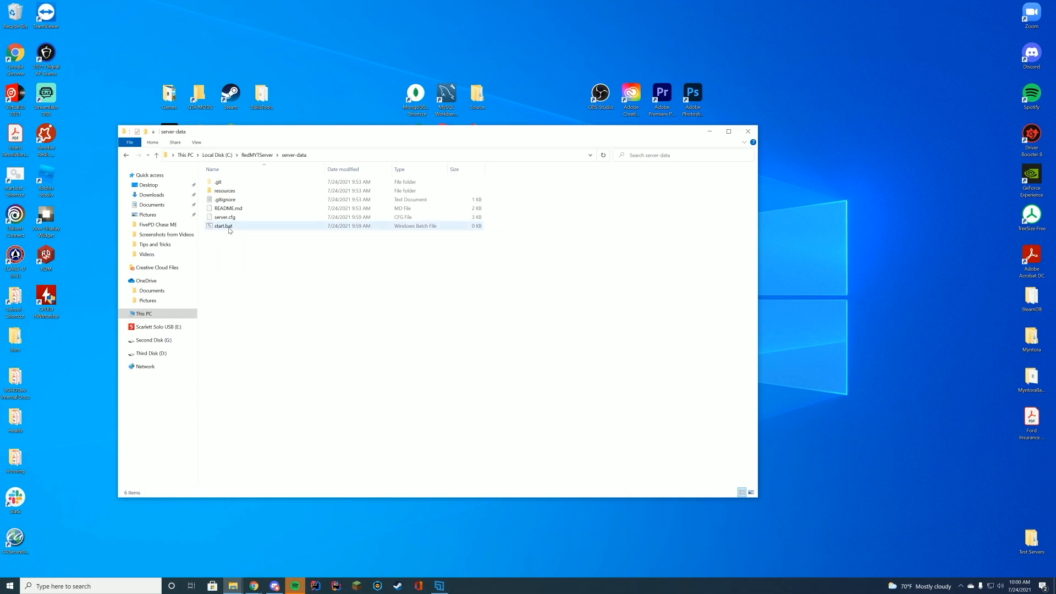
# Open start.bat in Notepad++ and write the 'cd /d' line to the server-data folder
pyautogui.rightClick(222, 226)
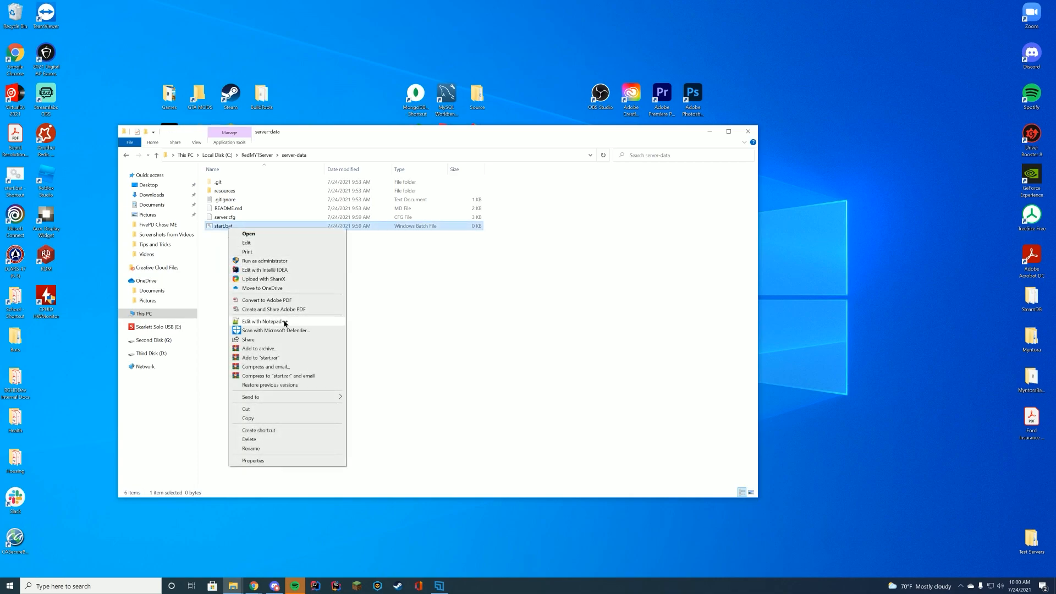
pyautogui.click(263, 321)
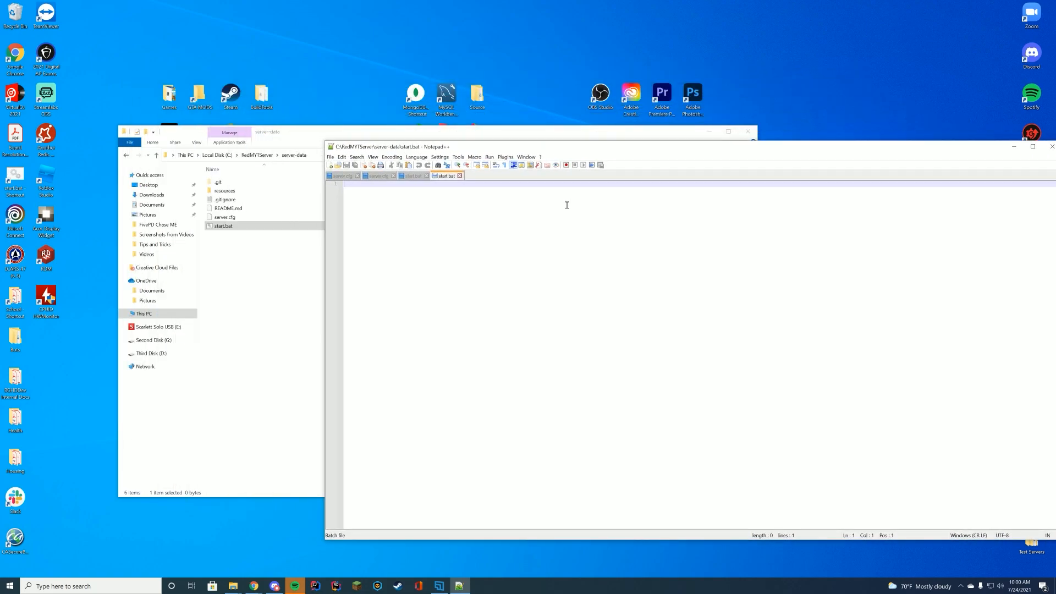
pyautogui.write('cd')
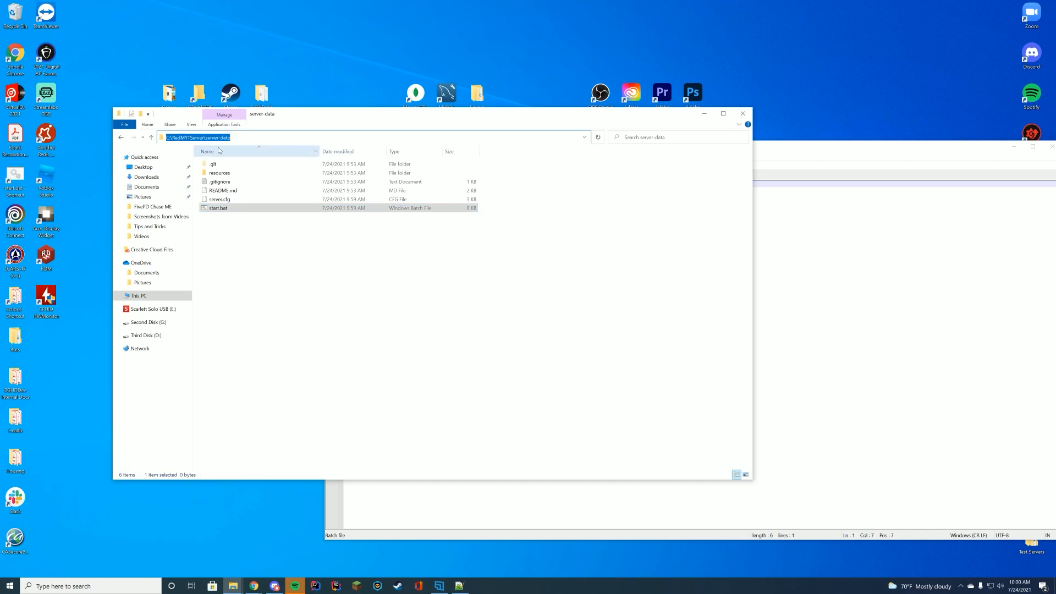
pyautogui.moveTo(351, 144)
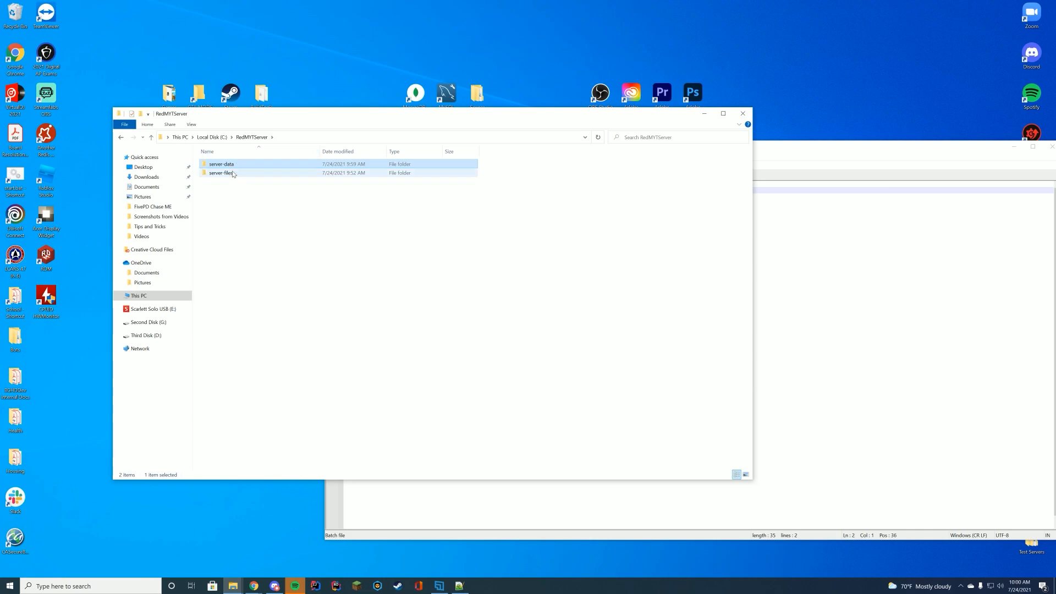
pyautogui.doubleClick(222, 172)
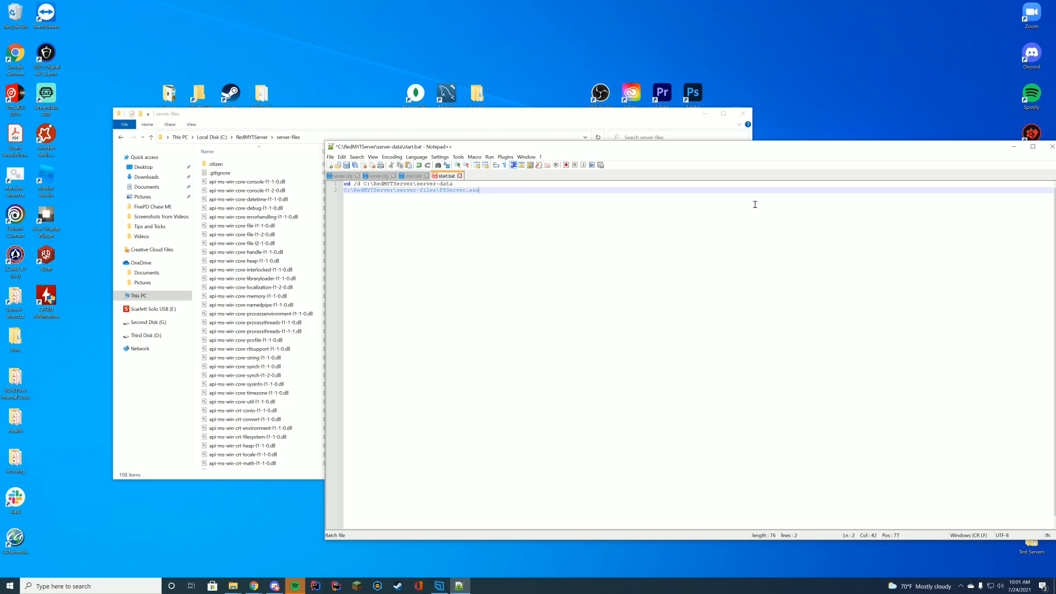
pyautogui.write('exec server.cf')
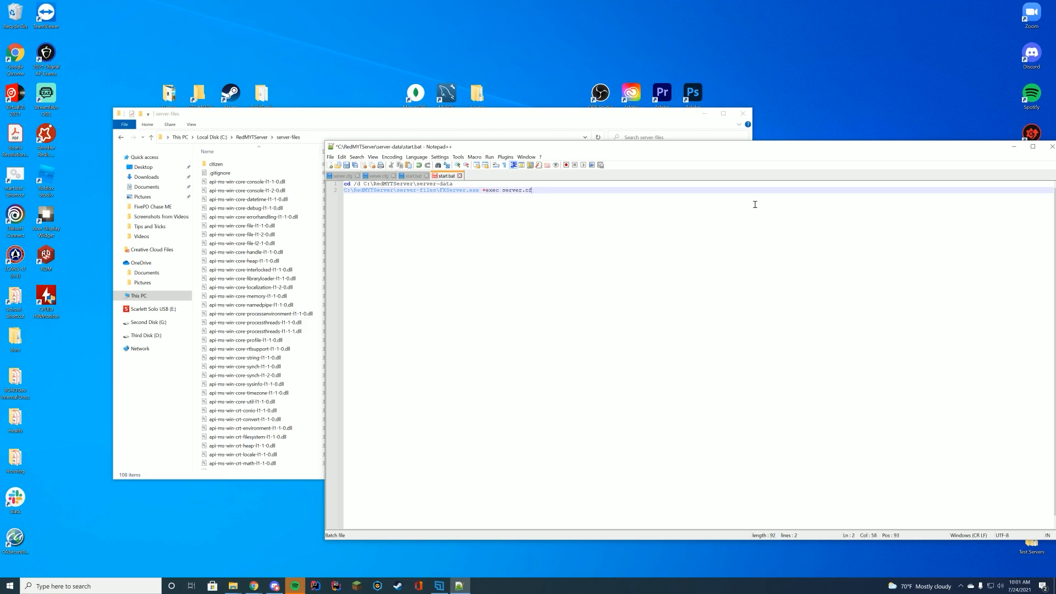
pyautogui.write('g')
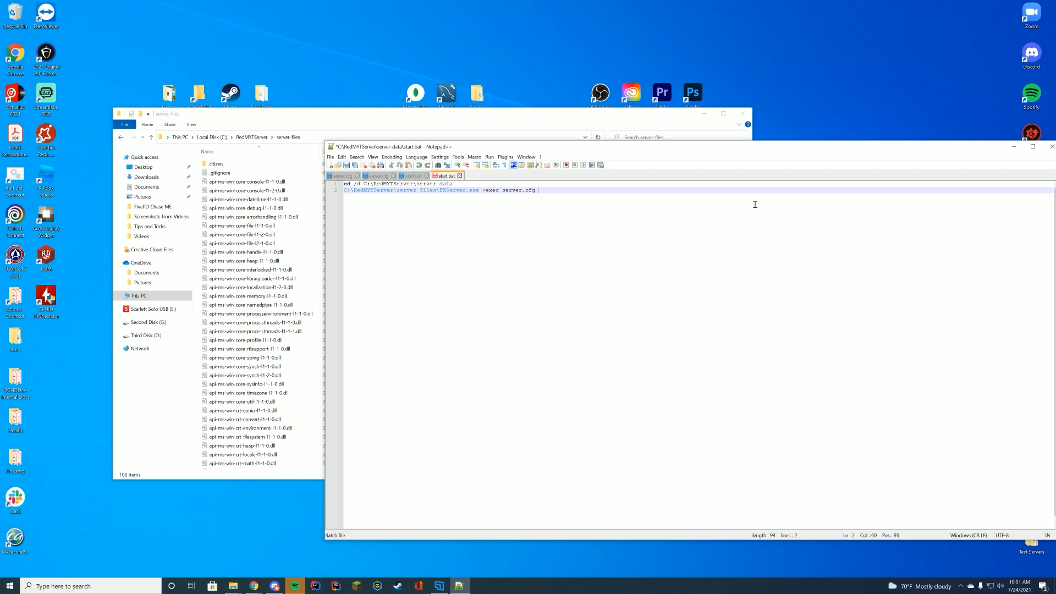
pyautogui.write('+set game')
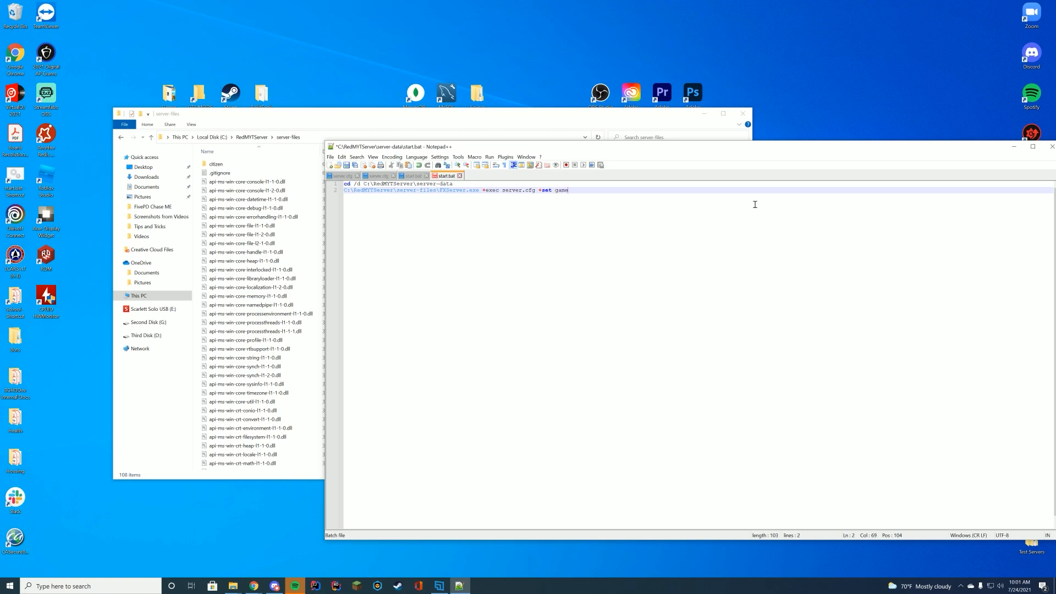
pyautogui.write('gname')
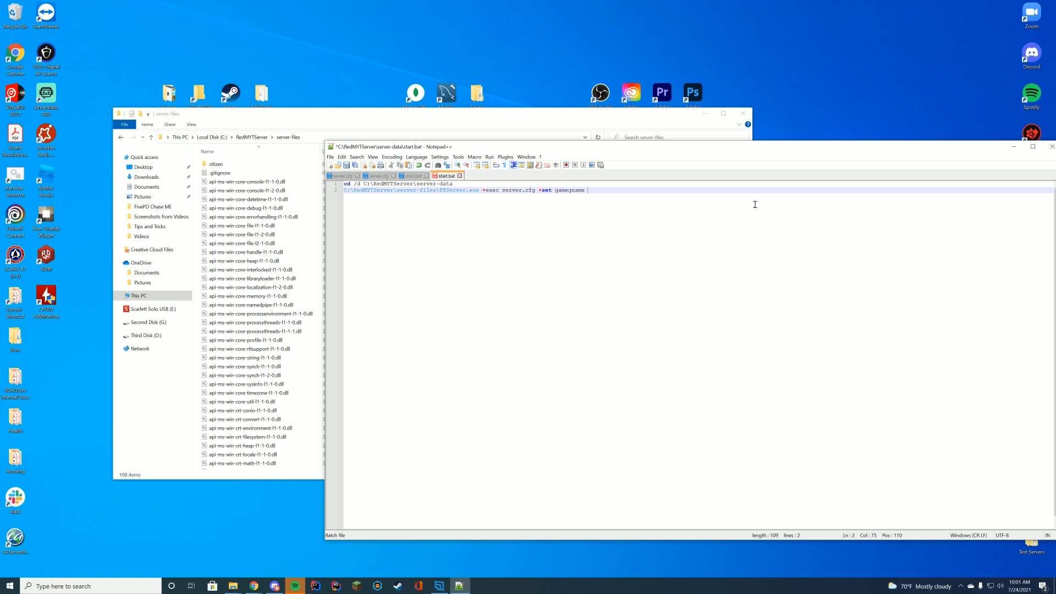
pyautogui.write('d3')
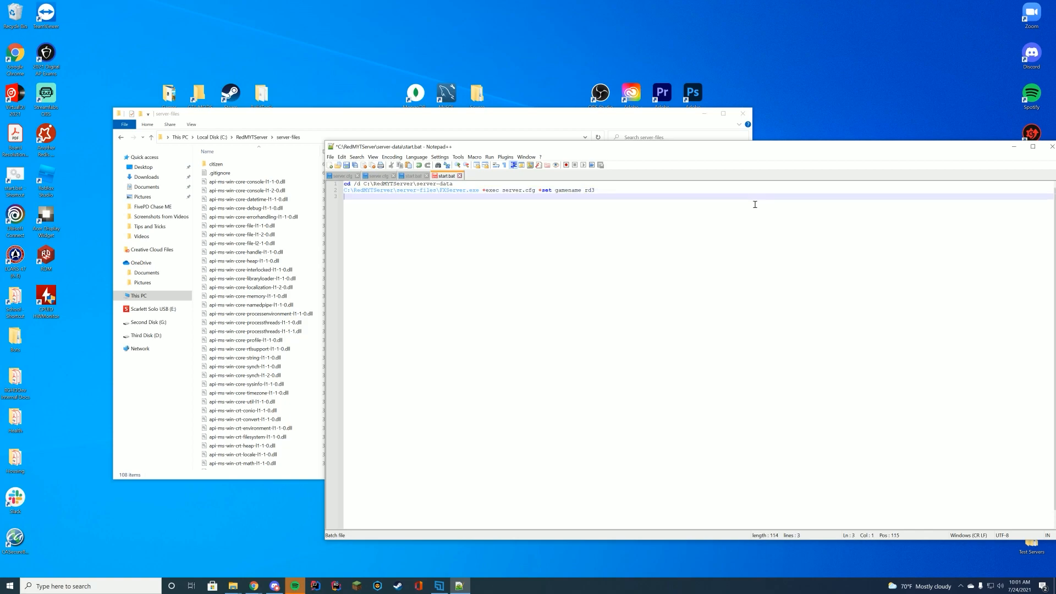
pyautogui.write('@pause')
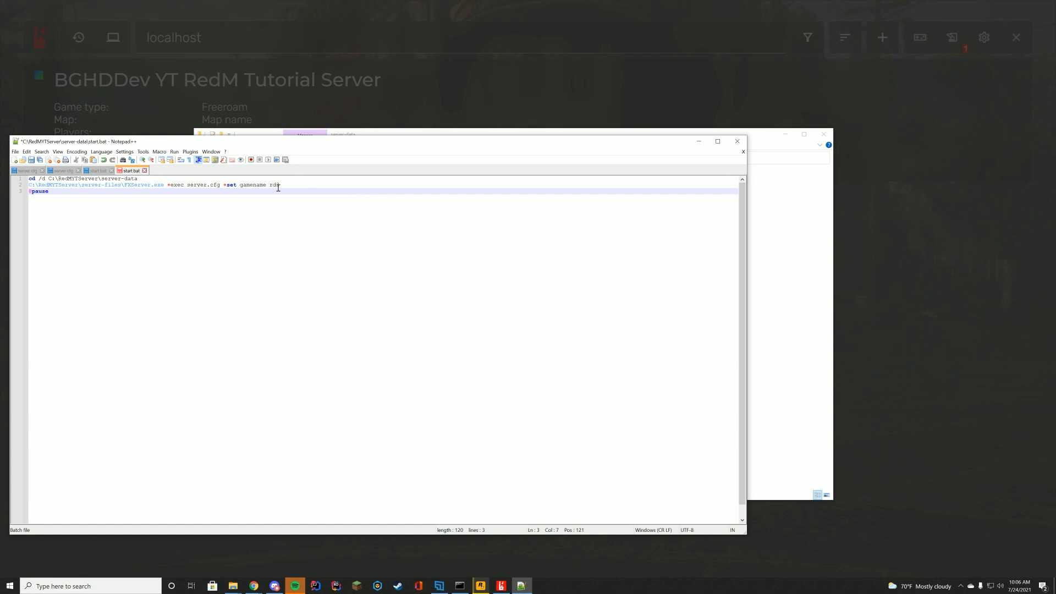
# Correct the game name to rdr3, save start.bat and close Notepad++
pyautogui.click(280, 185)
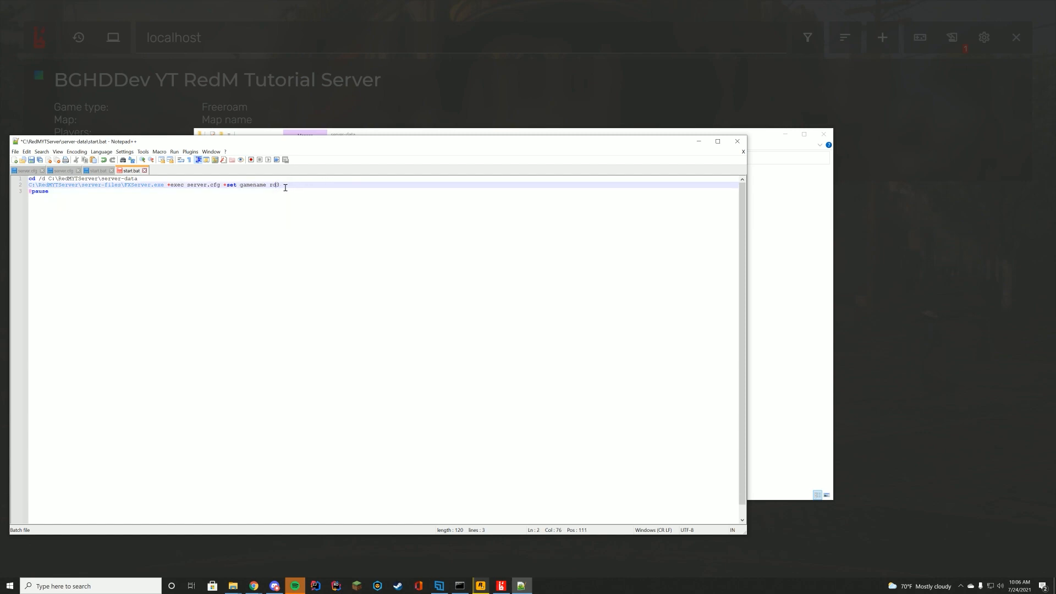
pyautogui.write('r')
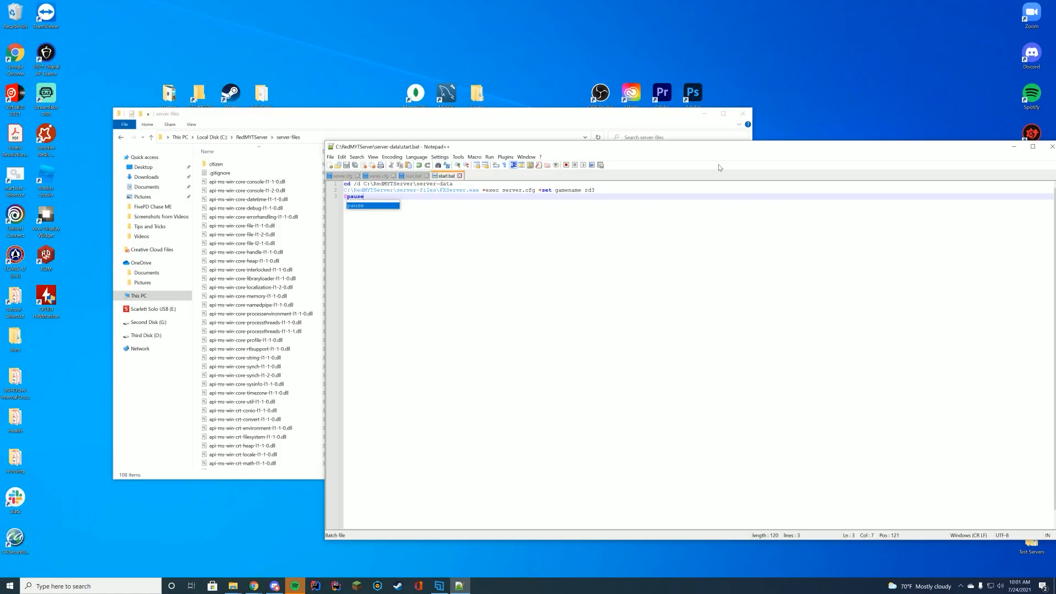
pyautogui.moveTo(698, 164)
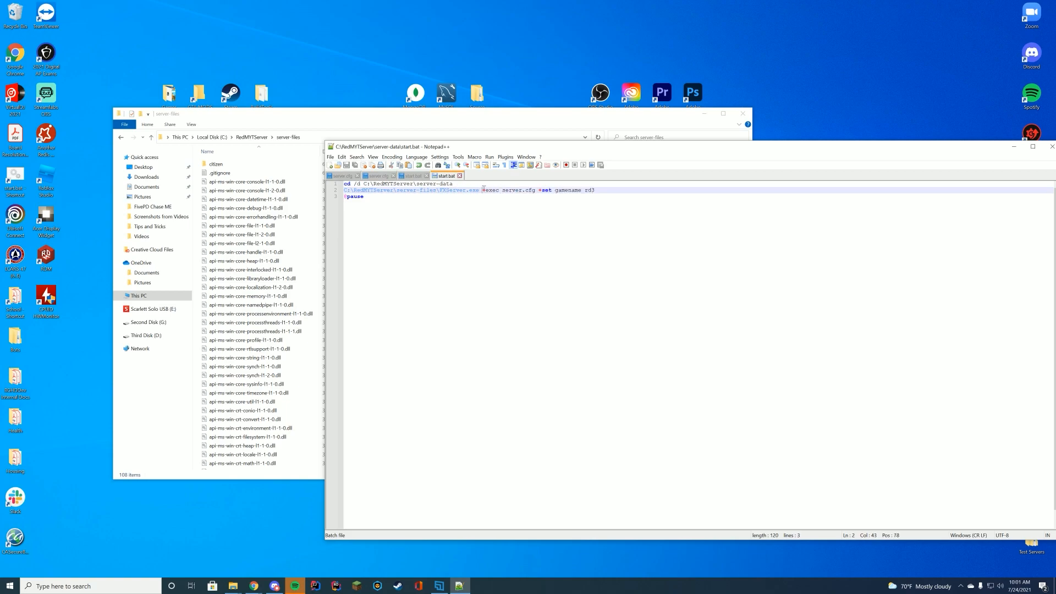
pyautogui.click(453, 184)
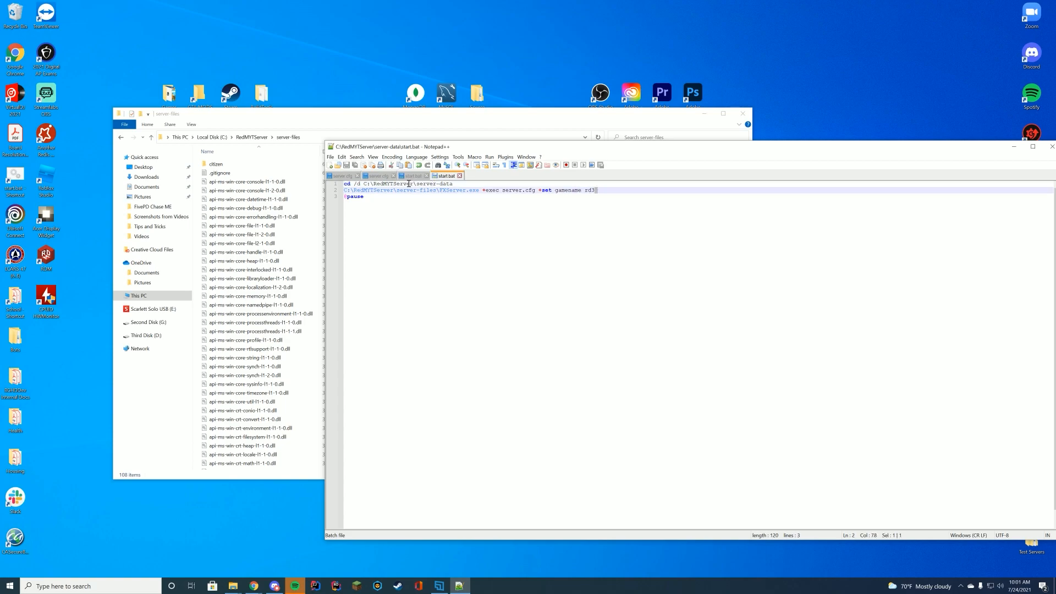
pyautogui.click(375, 197)
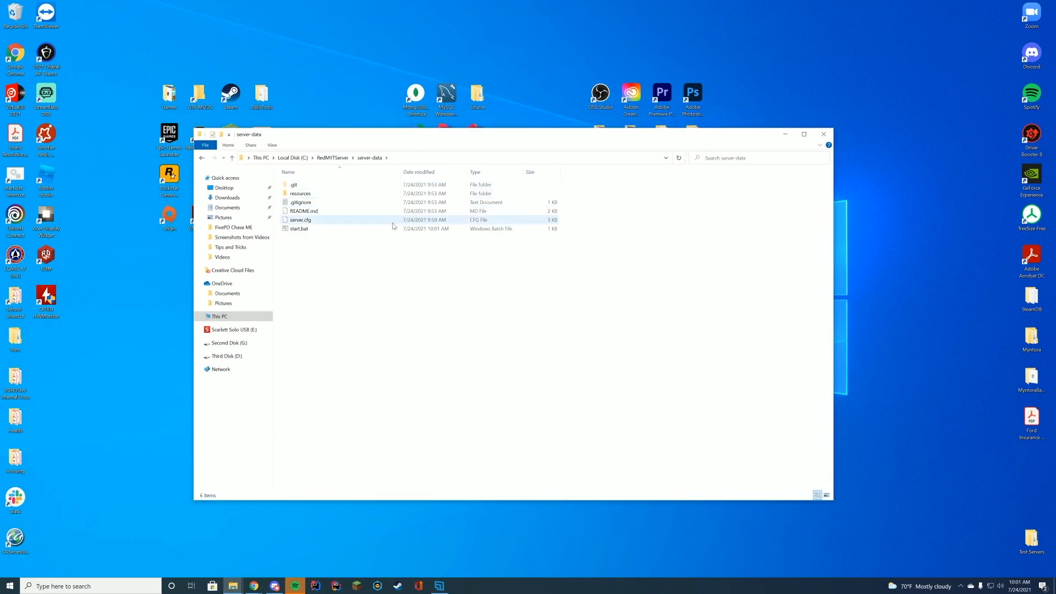
# Run start.bat with firewall access allowed, minimize the server console, and launch RedM
pyautogui.click(298, 228)
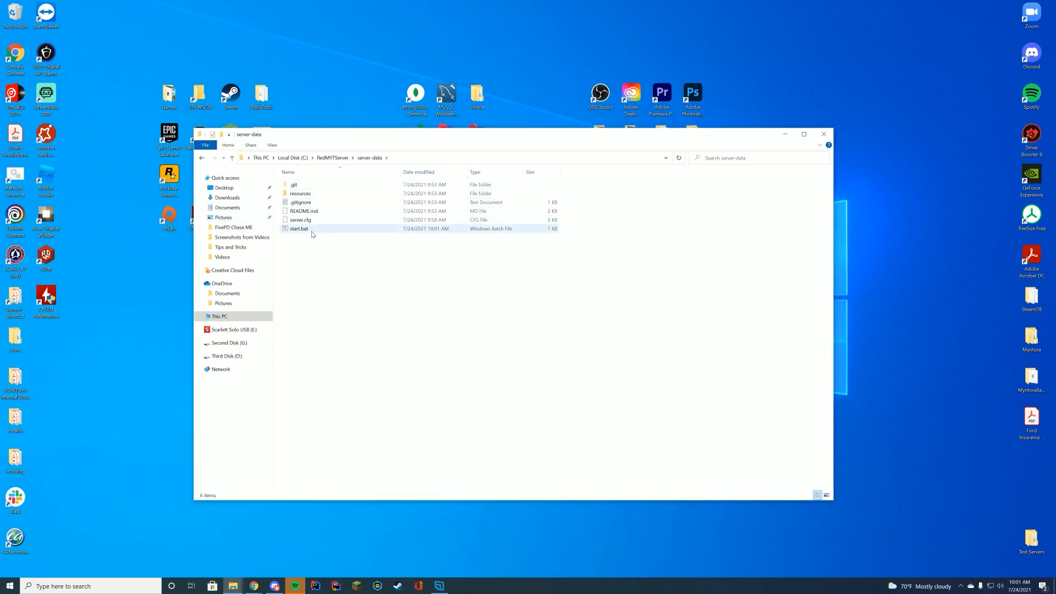
pyautogui.doubleClick(297, 228)
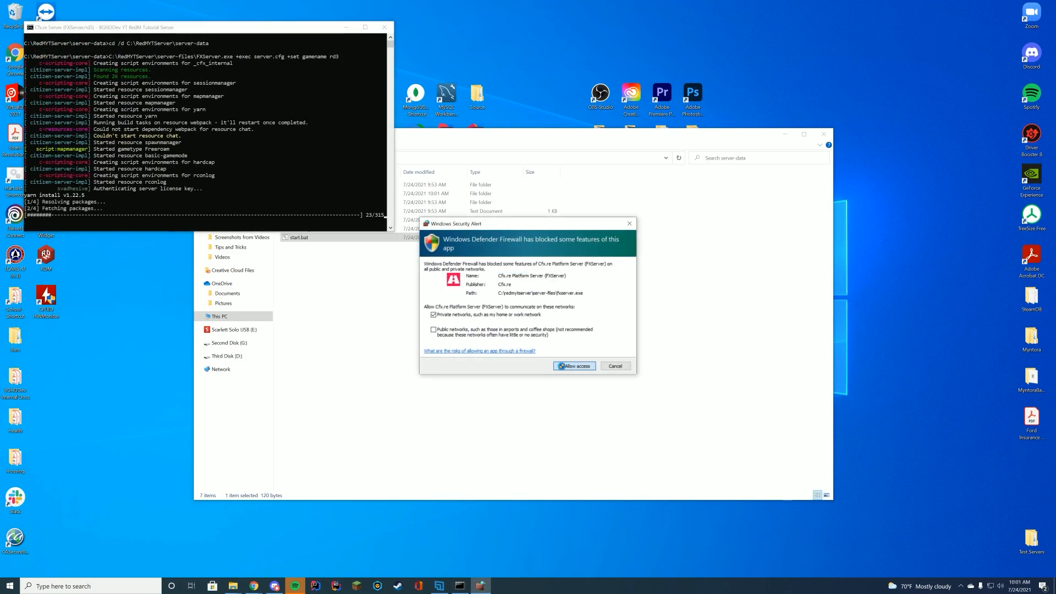
pyautogui.click(573, 366)
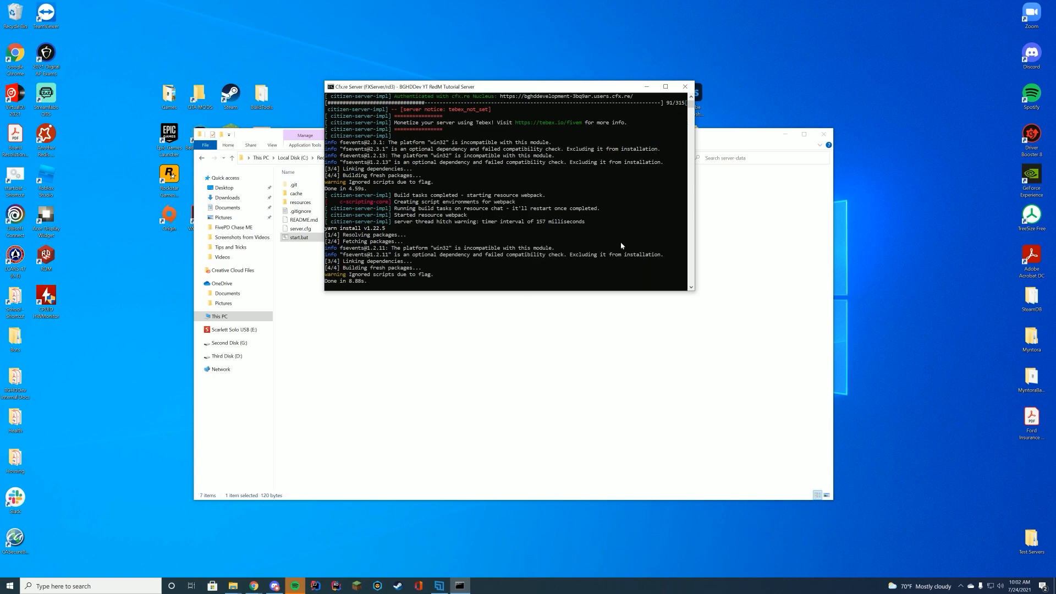
pyautogui.moveTo(357, 222)
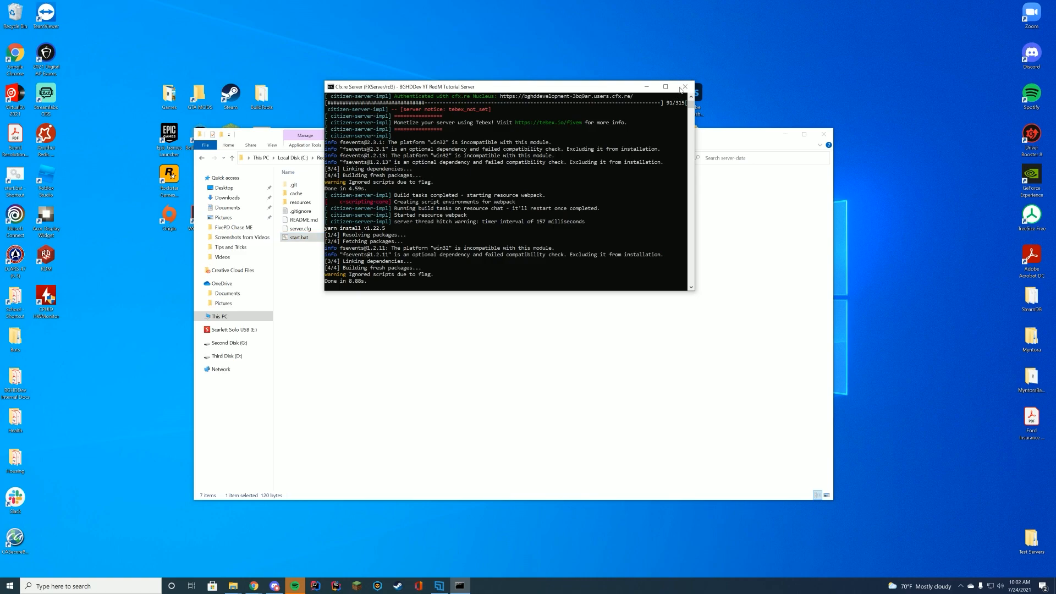
pyautogui.click(685, 86)
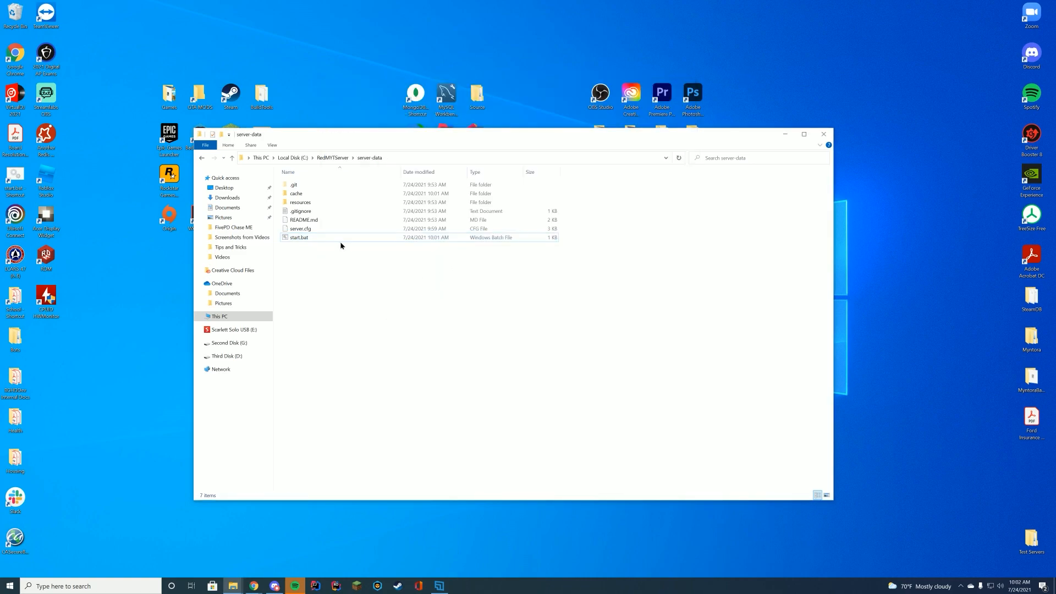
pyautogui.doubleClick(299, 237)
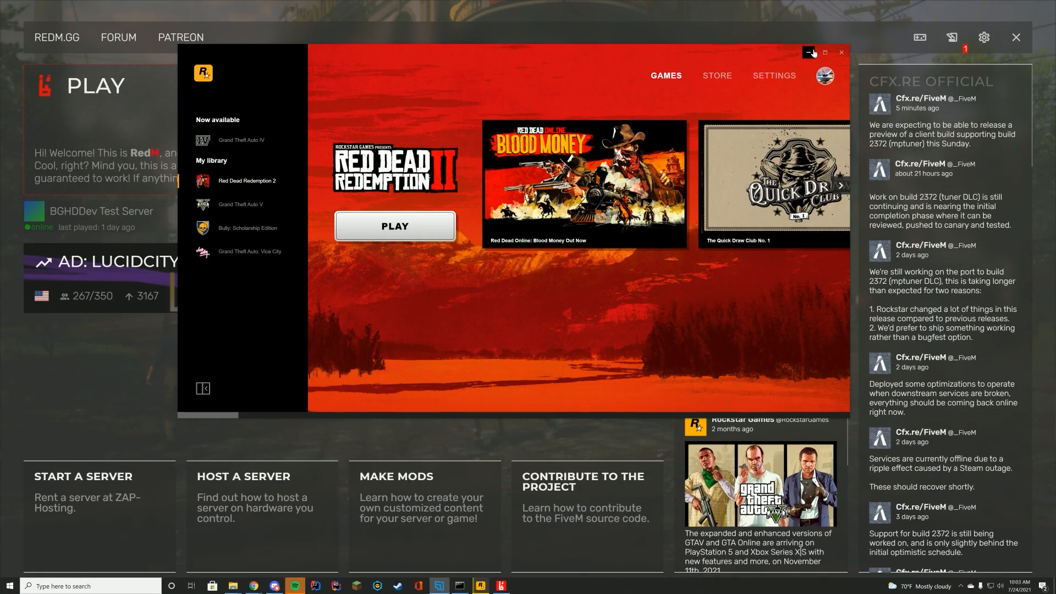
# Minimize the Rockstar launcher and join the BGHDDev YT RedM Tutorial Server on localhost
pyautogui.click(812, 53)
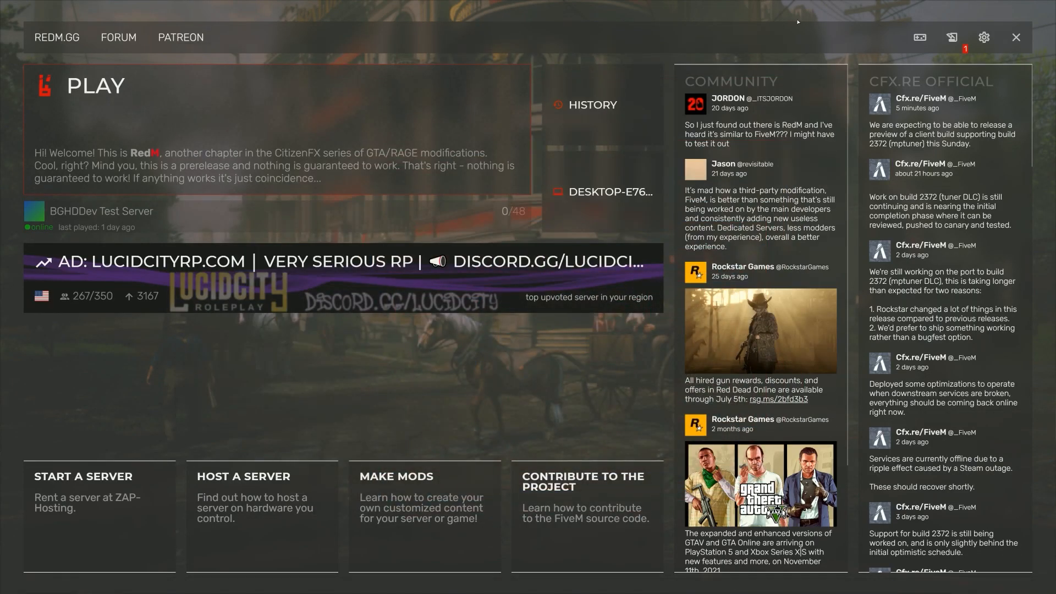
pyautogui.moveTo(306, 60)
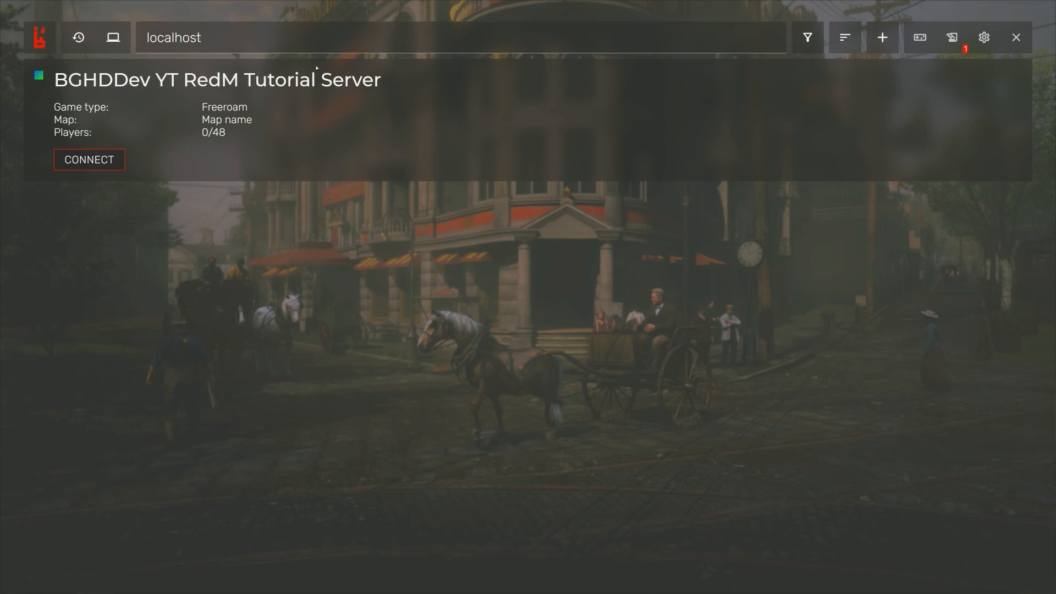
pyautogui.click(89, 160)
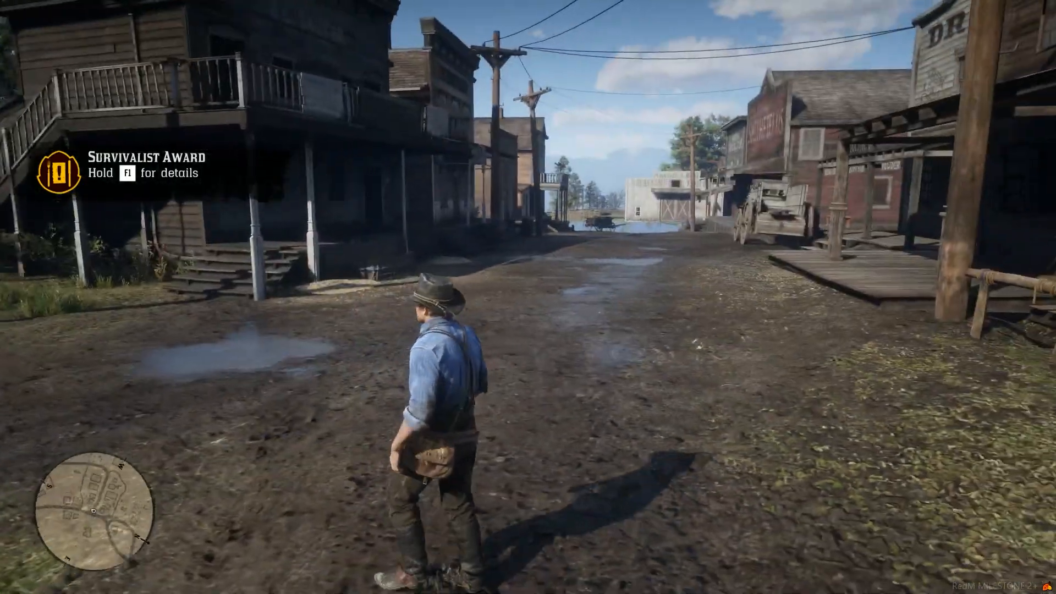
# Walk through town into and out of a building, then into the saloon, breaking free with F
pyautogui.press('w')
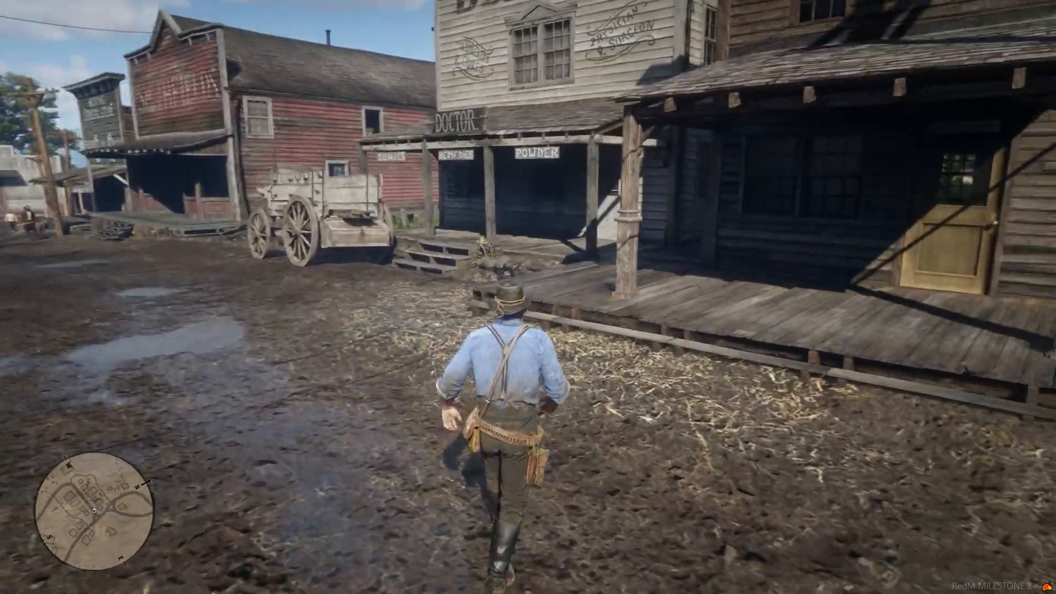
pyautogui.press('w')
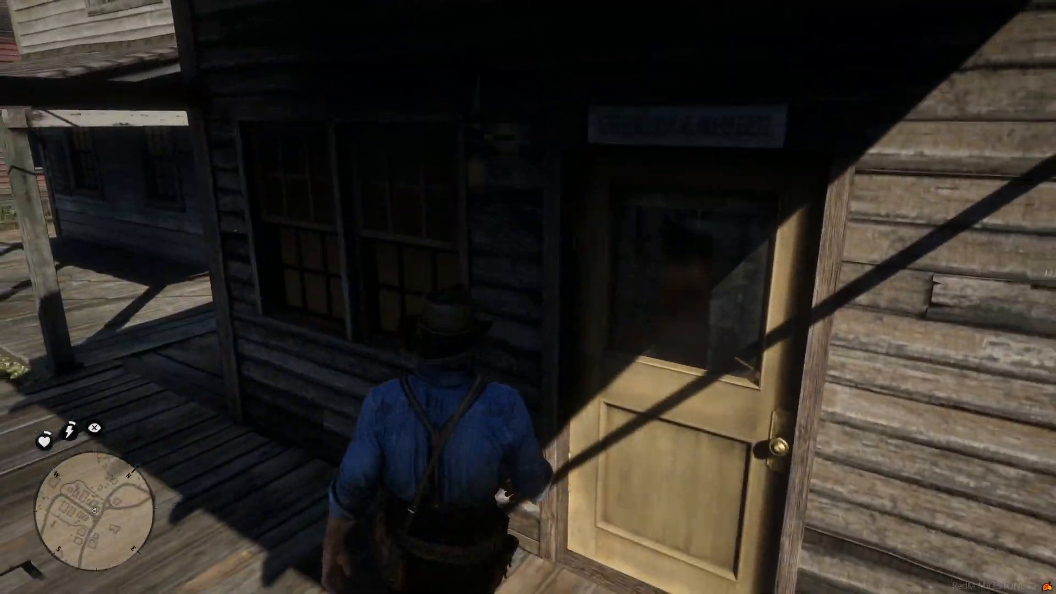
pyautogui.press('w')
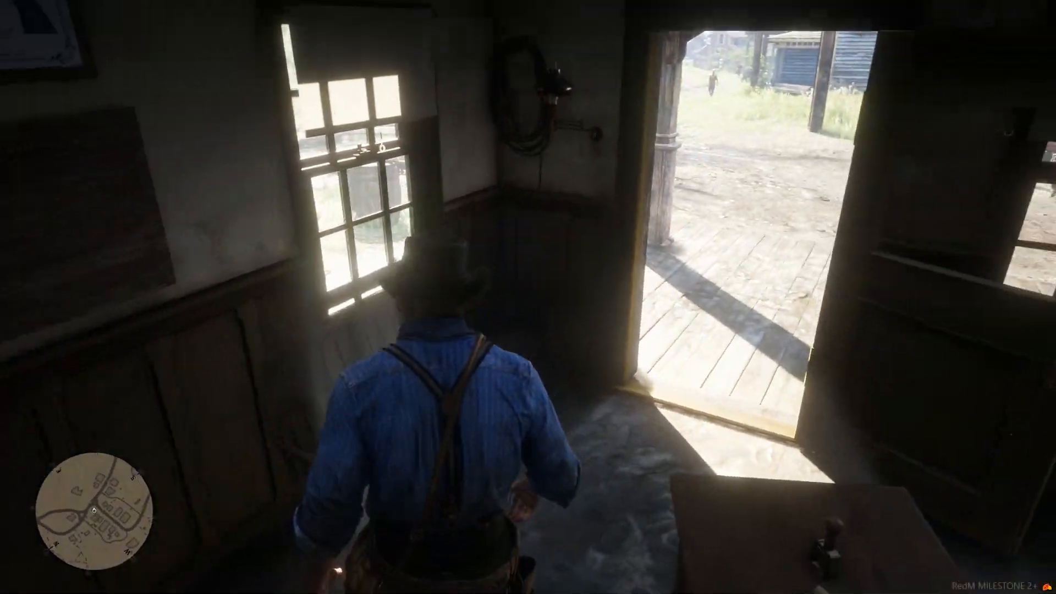
pyautogui.press('w')
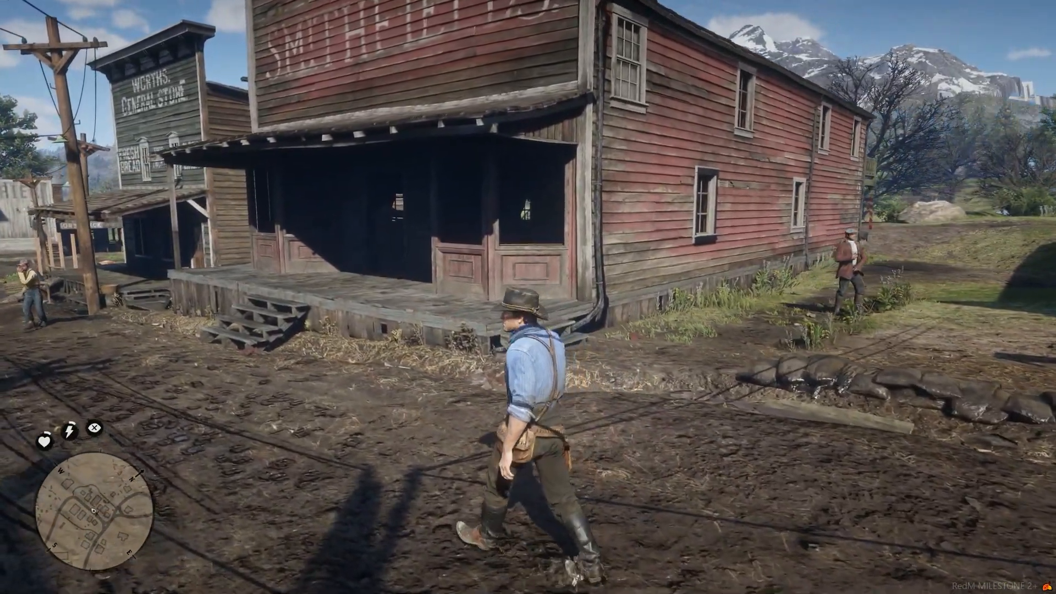
pyautogui.press('w')
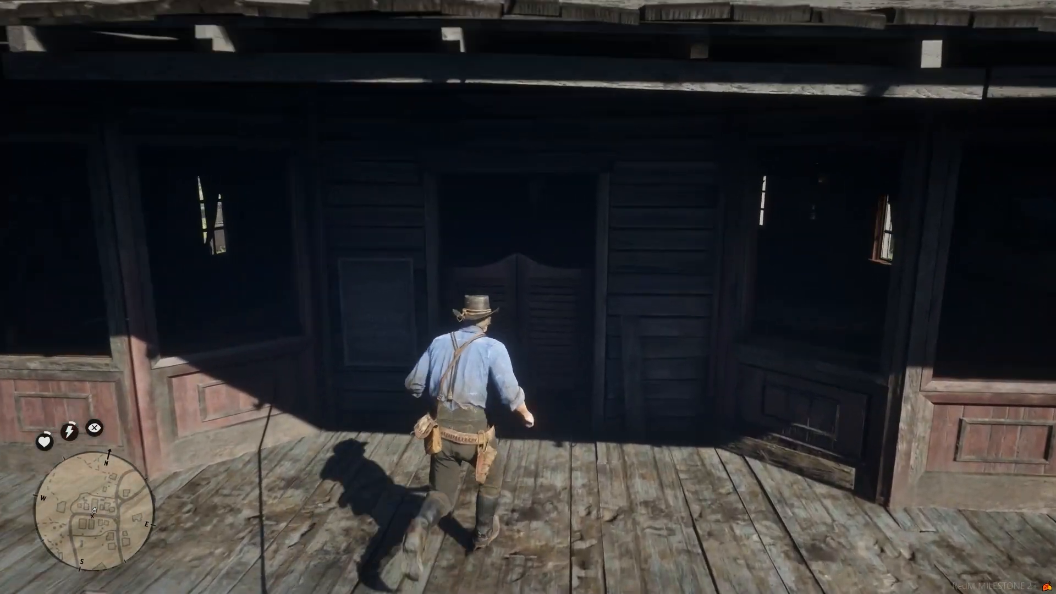
pyautogui.press('w')
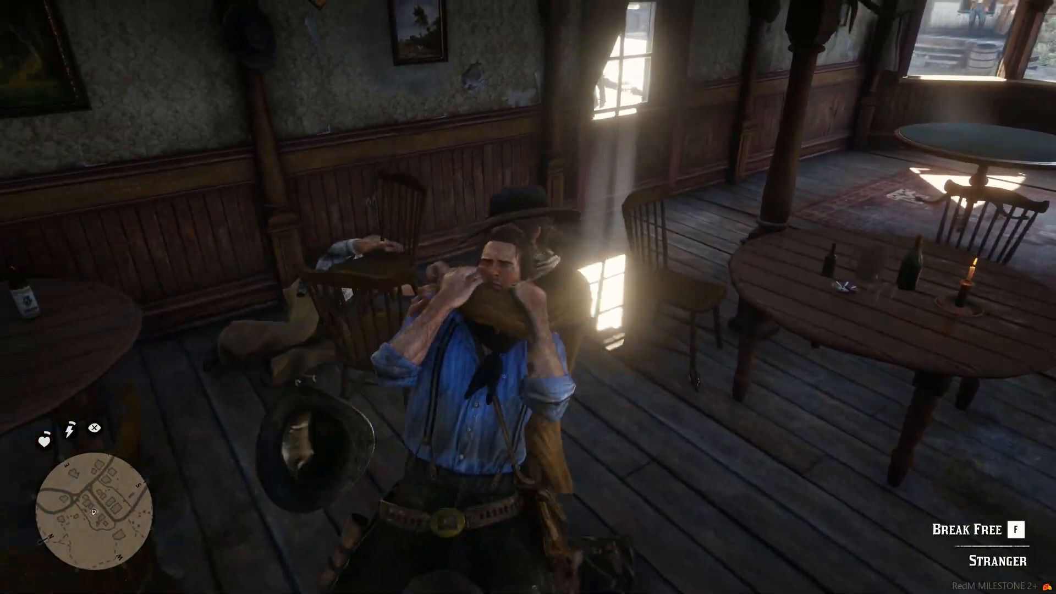
pyautogui.press('f')
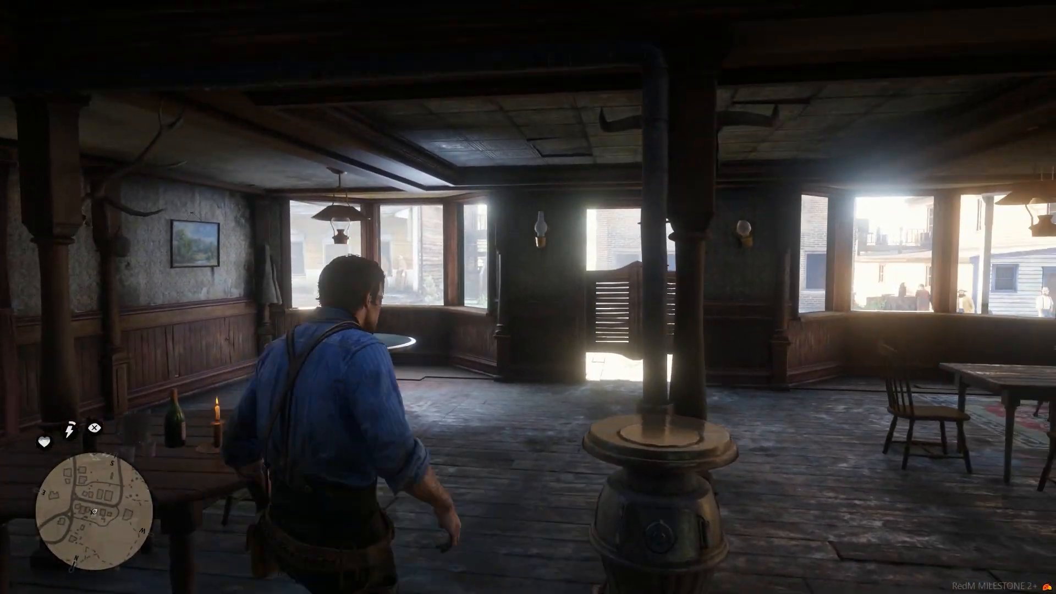
pyautogui.moveTo(528, 297)
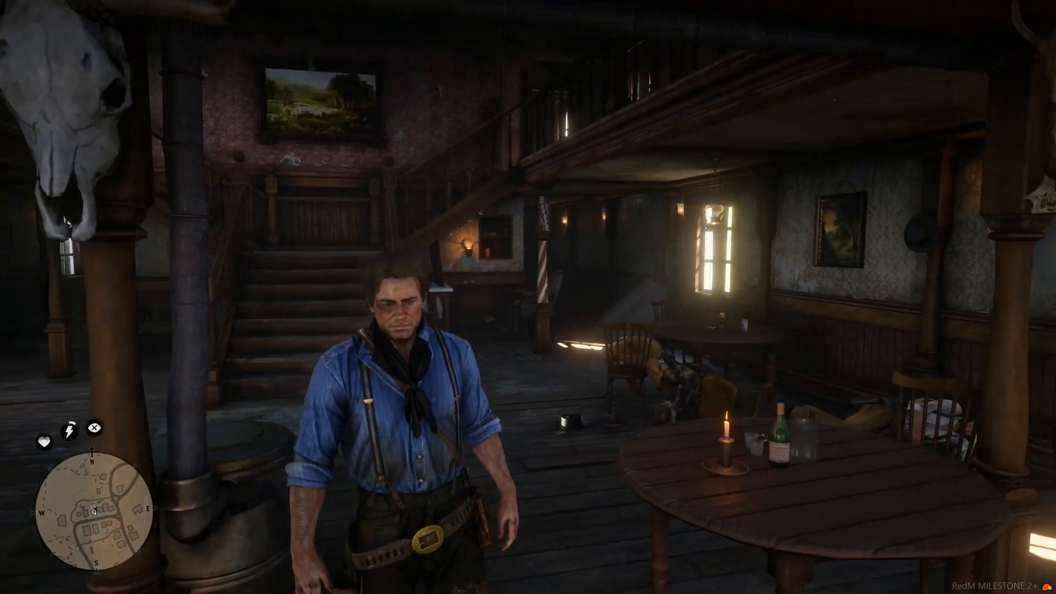